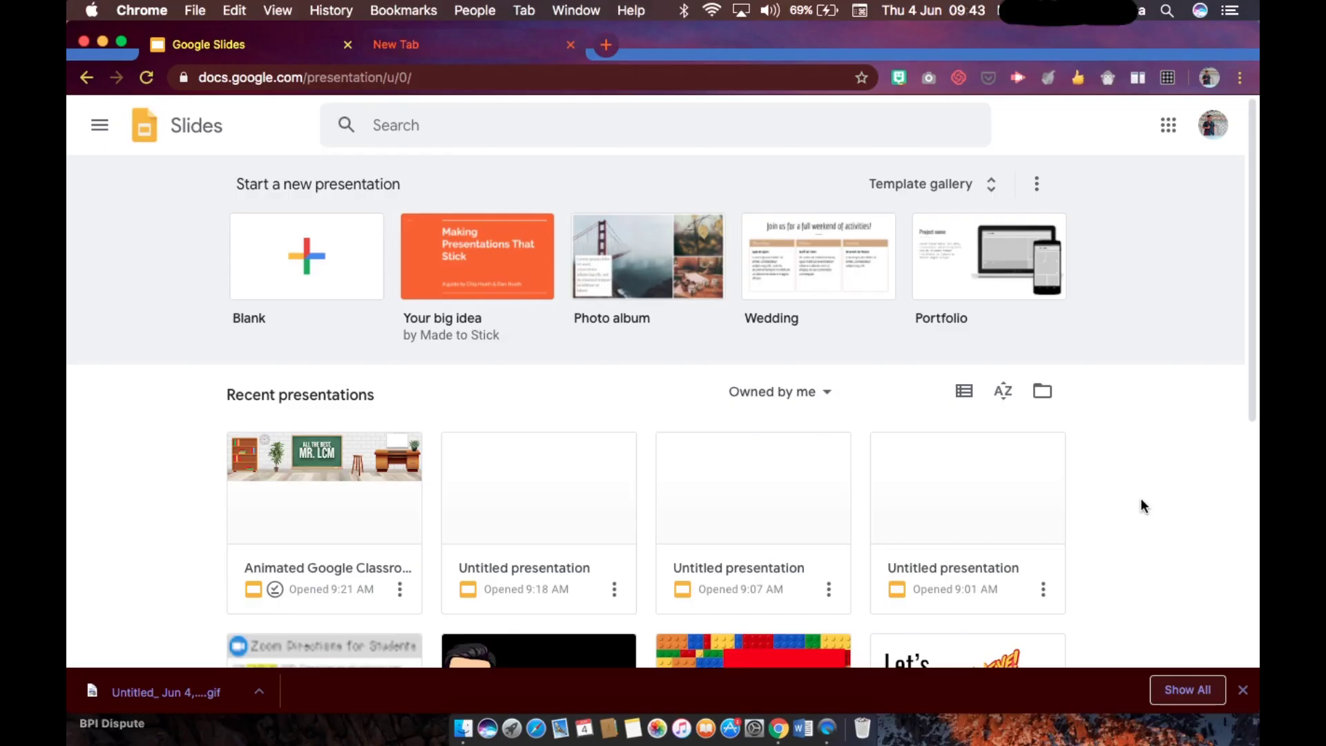
Open the Chrome Web Store extensions catalogue in a new tab beside Slides
{"action": "left_click", "coordinate": [396, 45]}
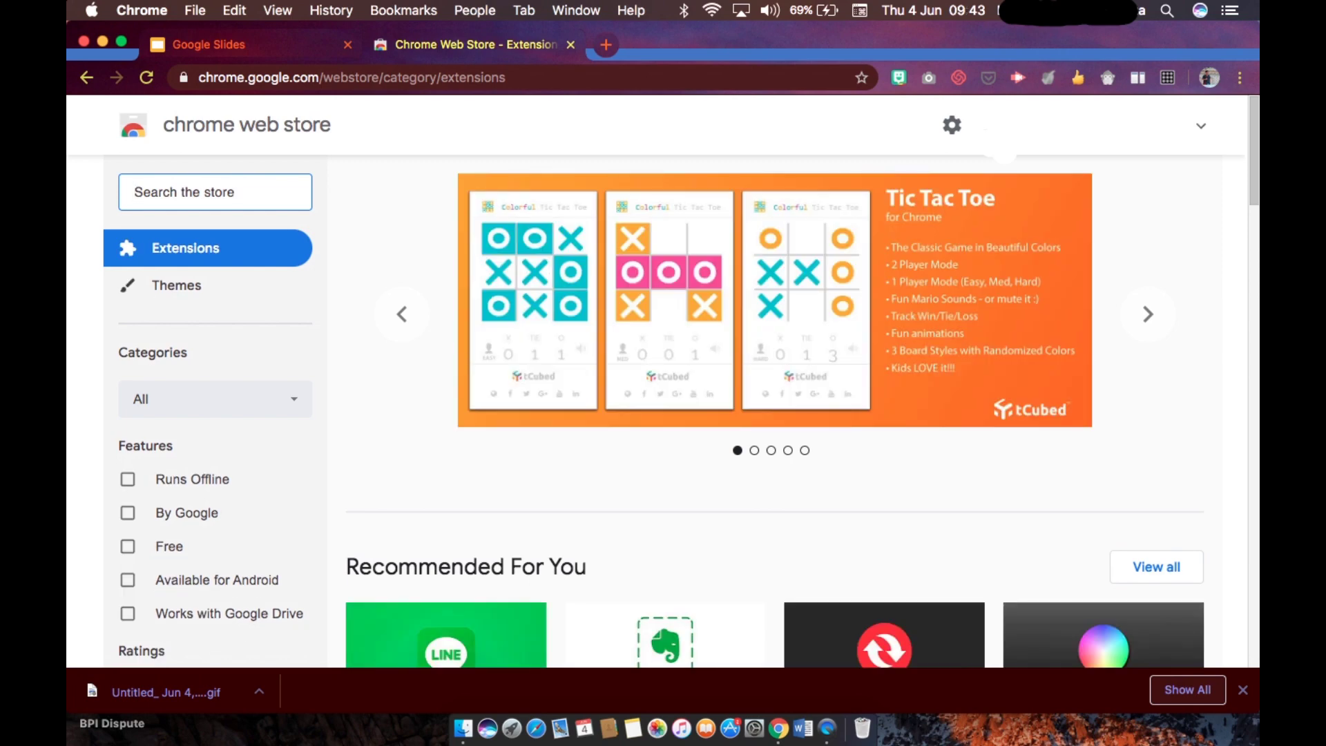
Search the store for 'bitmoji' and open the Bitmoji panel to preview sticker collections
{"action": "type", "text": "bitmoji"}
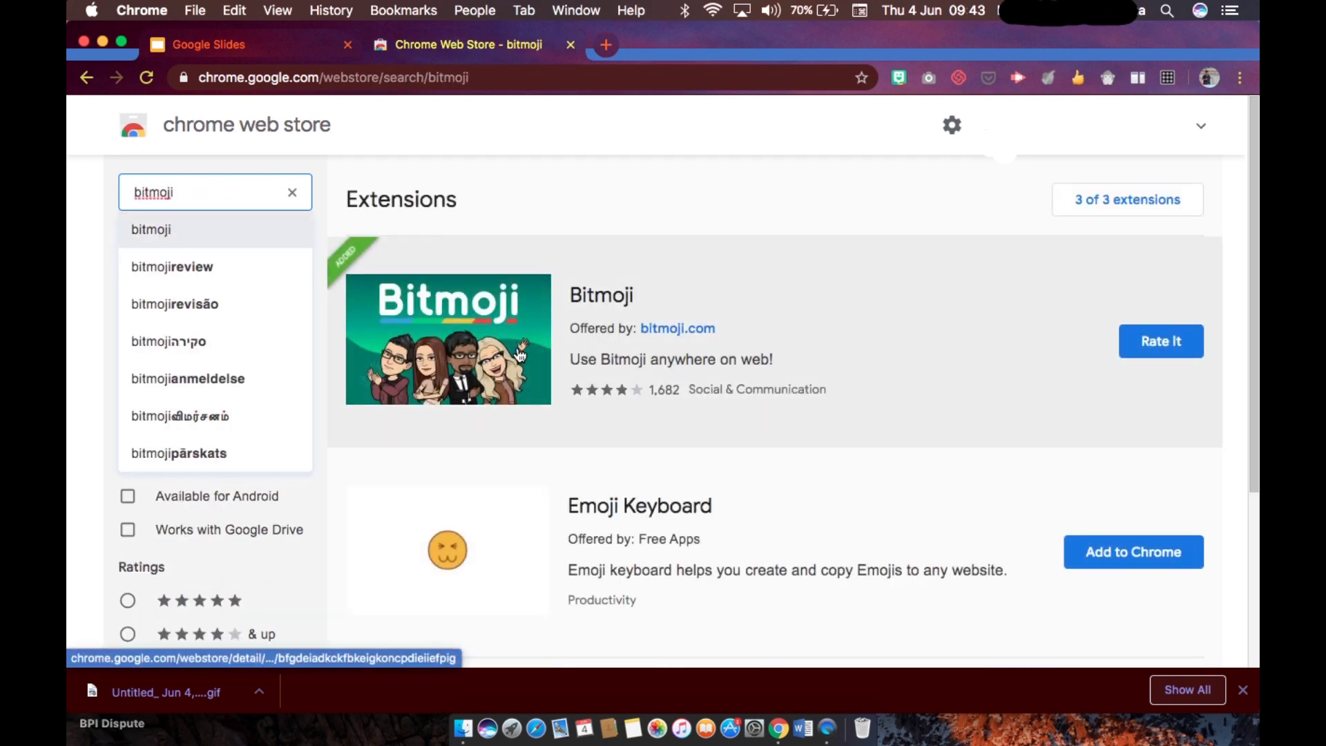
{"action": "mouse_move", "coordinate": [1005, 333]}
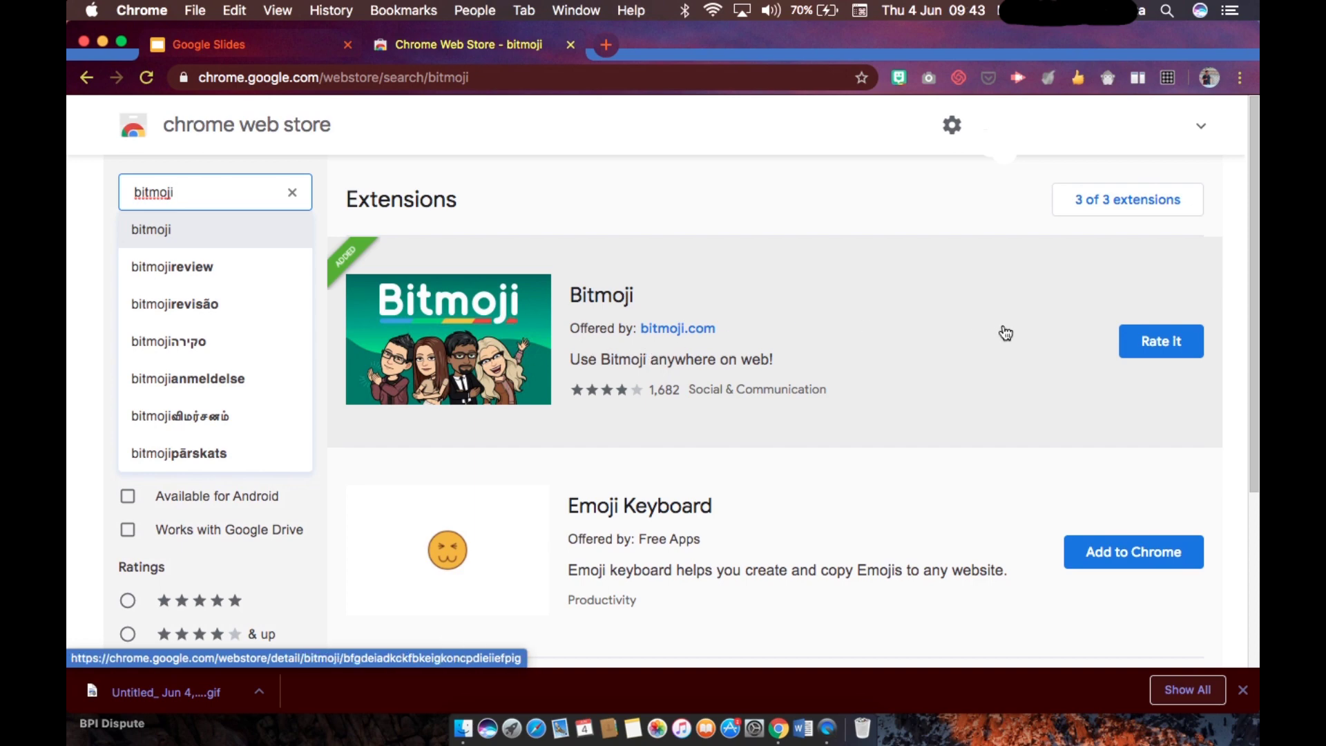
{"action": "mouse_move", "coordinate": [1066, 314]}
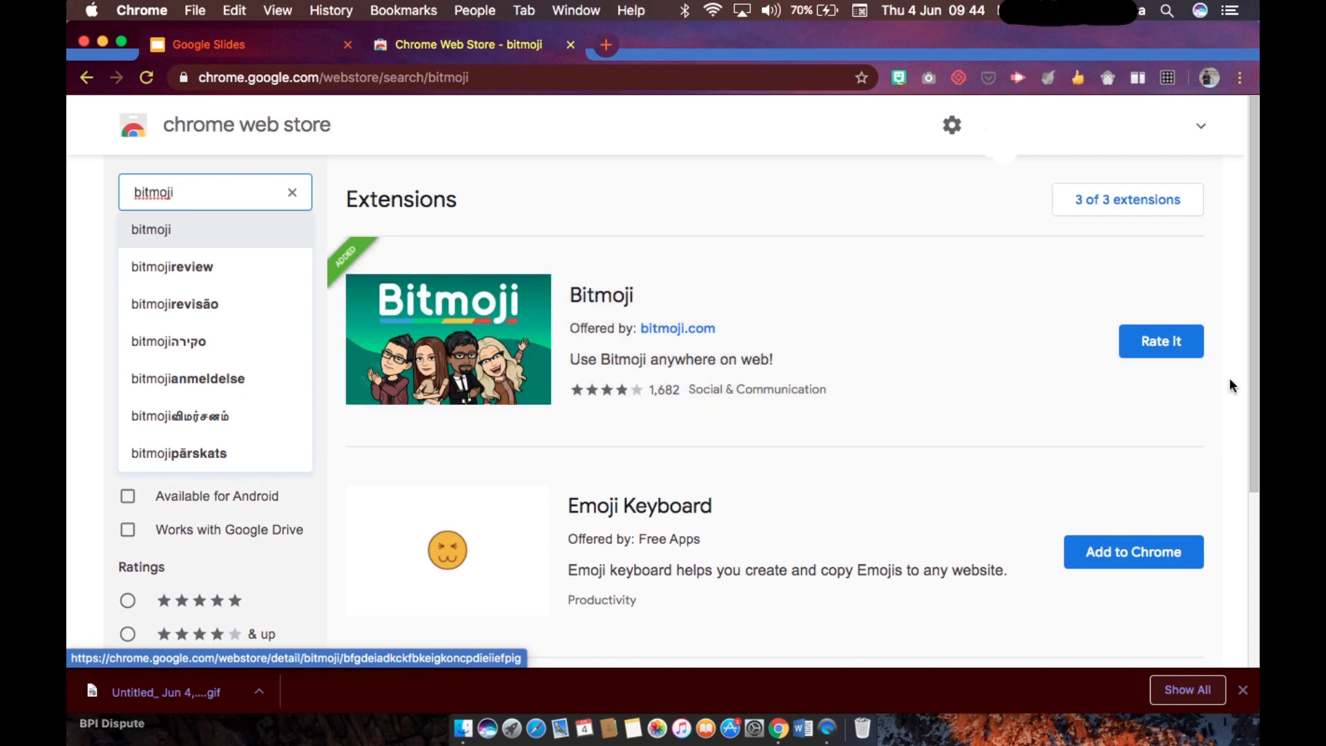
{"action": "mouse_move", "coordinate": [1052, 379]}
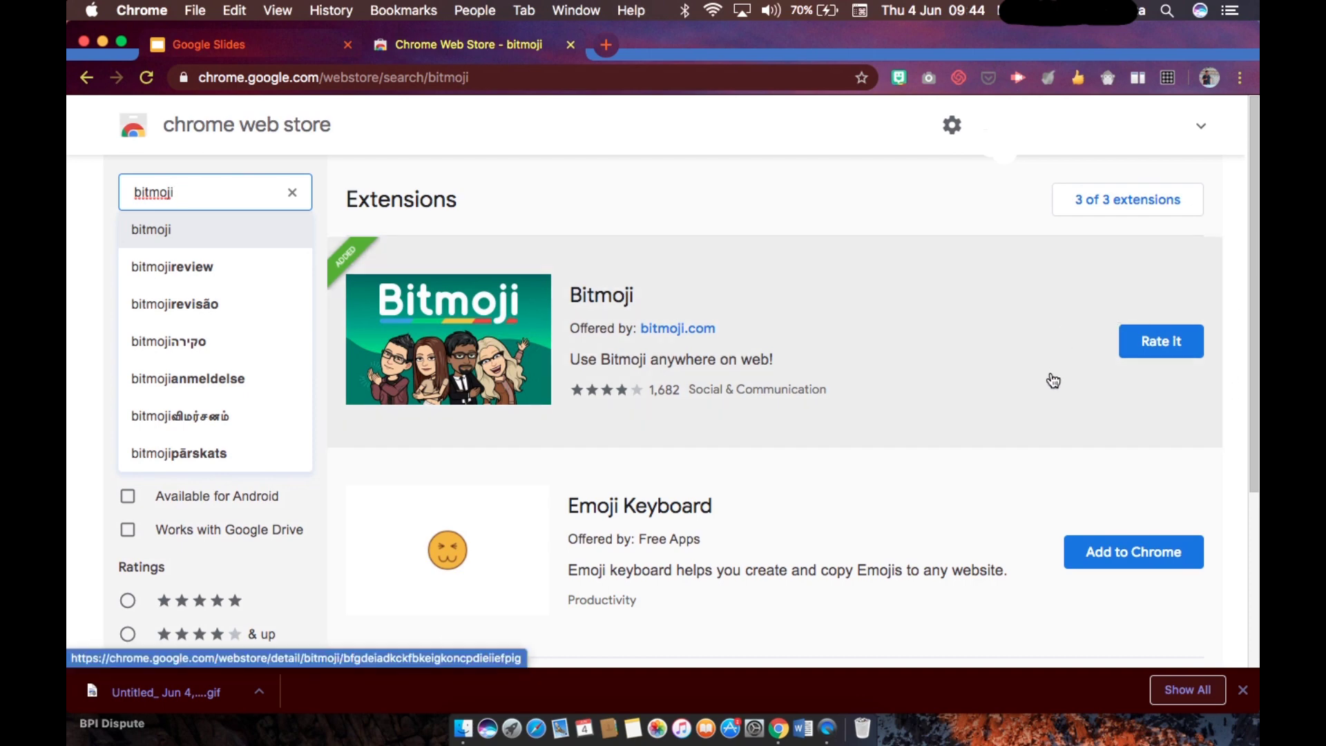
{"action": "mouse_move", "coordinate": [952, 182]}
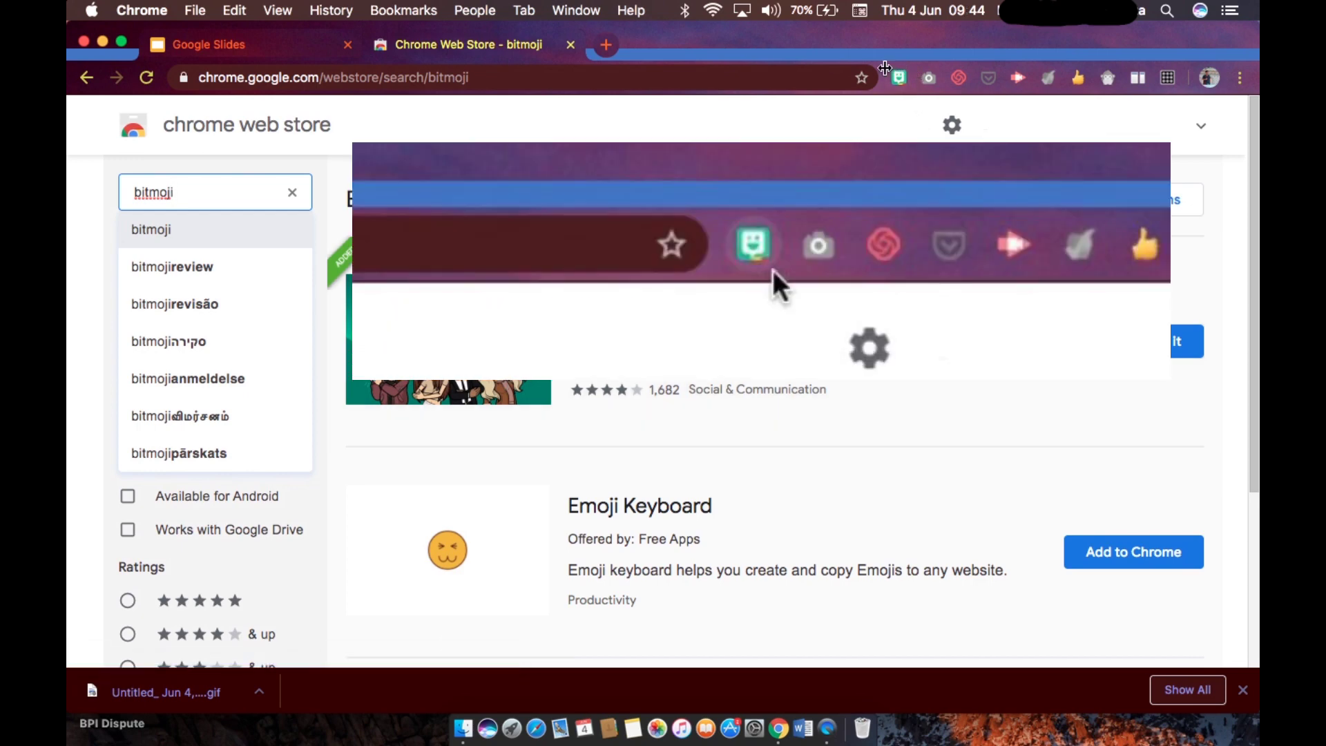
{"action": "mouse_move", "coordinate": [898, 69]}
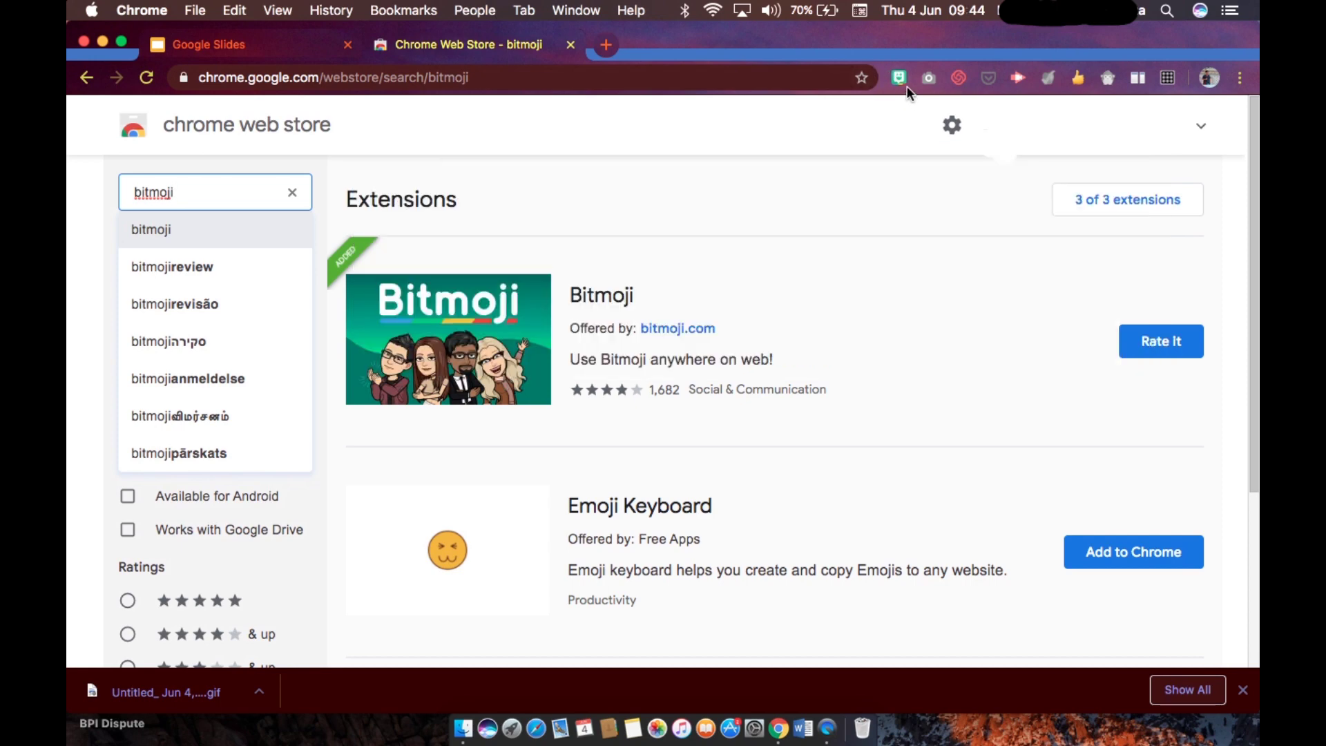
{"action": "left_click", "coordinate": [898, 77]}
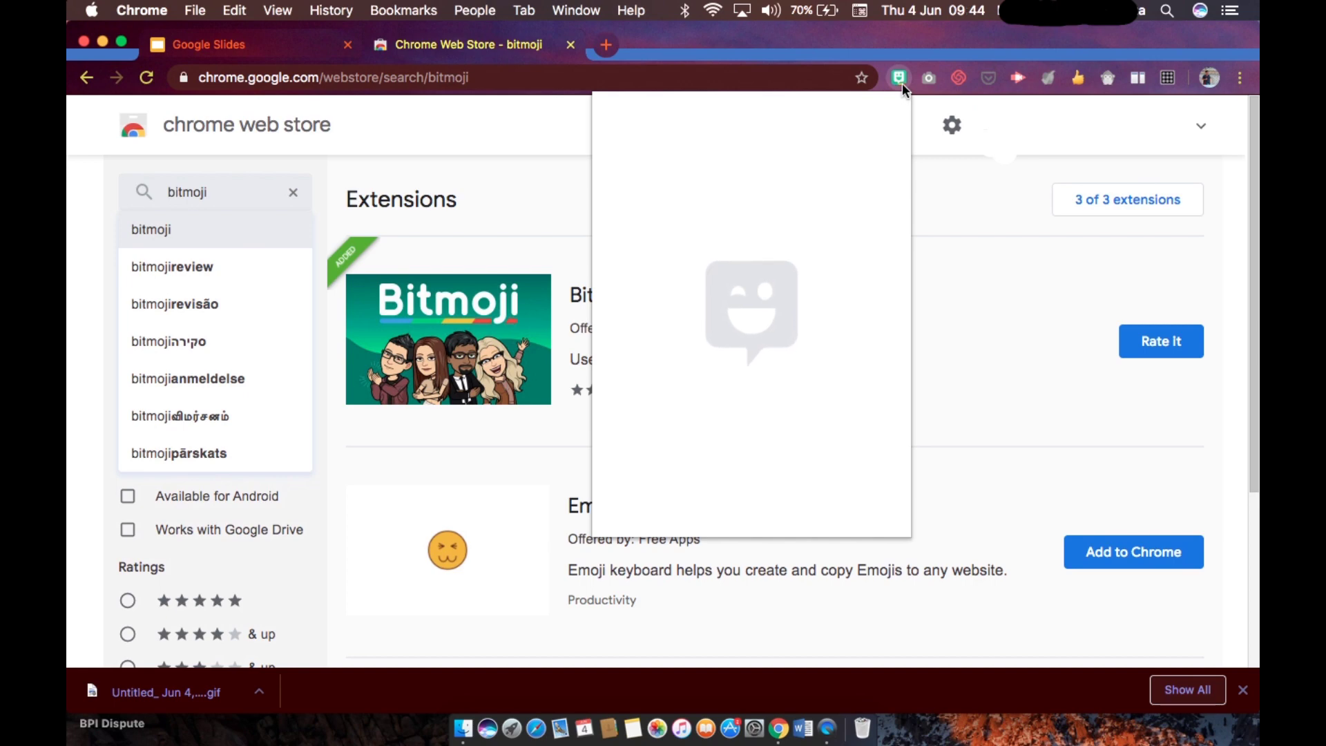
{"action": "left_click", "coordinate": [898, 77]}
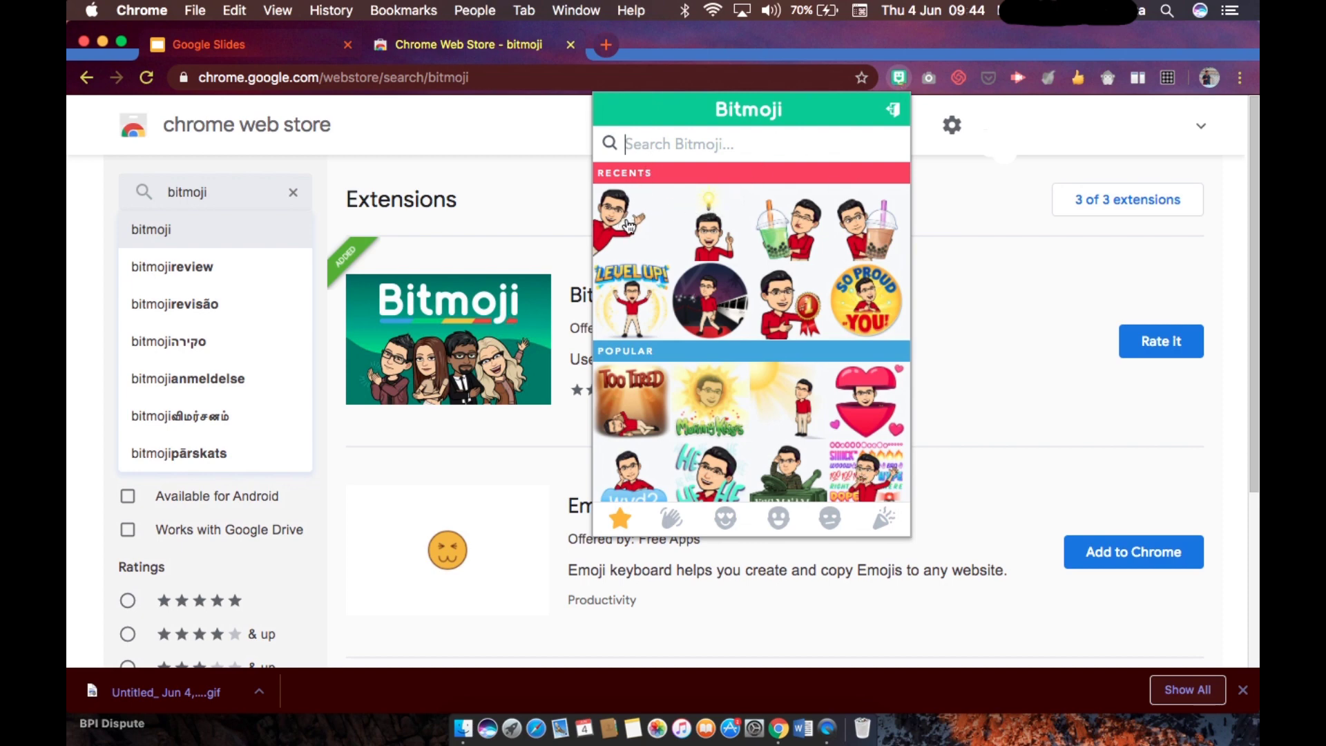
{"action": "mouse_move", "coordinate": [619, 317]}
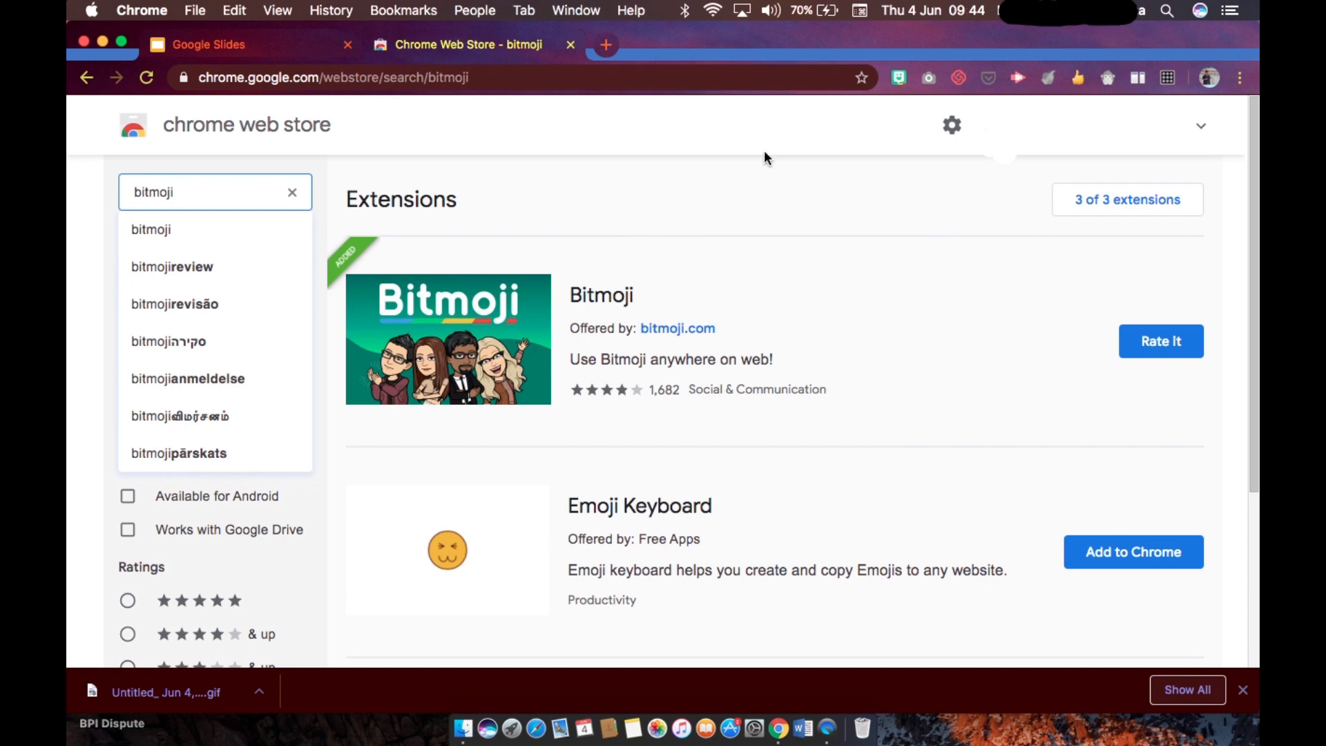
{"action": "mouse_move", "coordinate": [275, 51]}
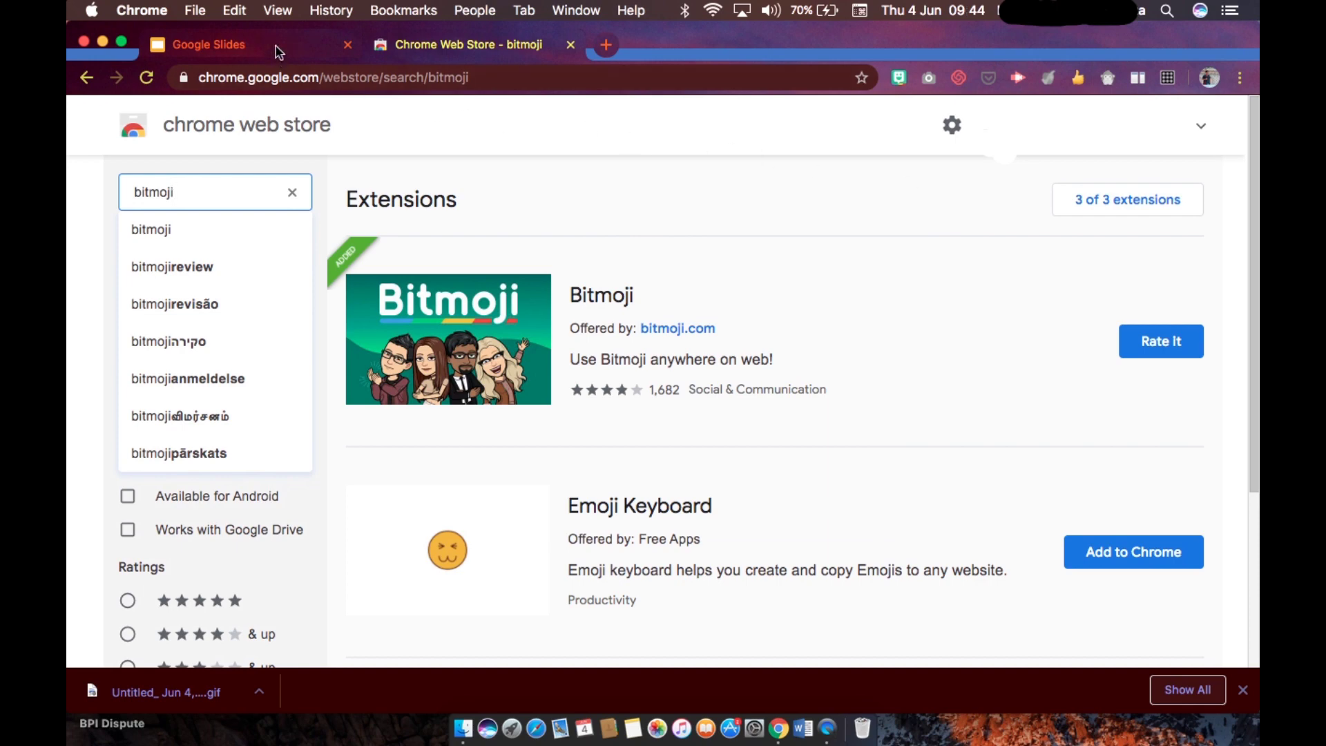
Create a blank presentation from the Slides home page and dismiss the Themes sidebar
{"action": "left_click", "coordinate": [207, 44]}
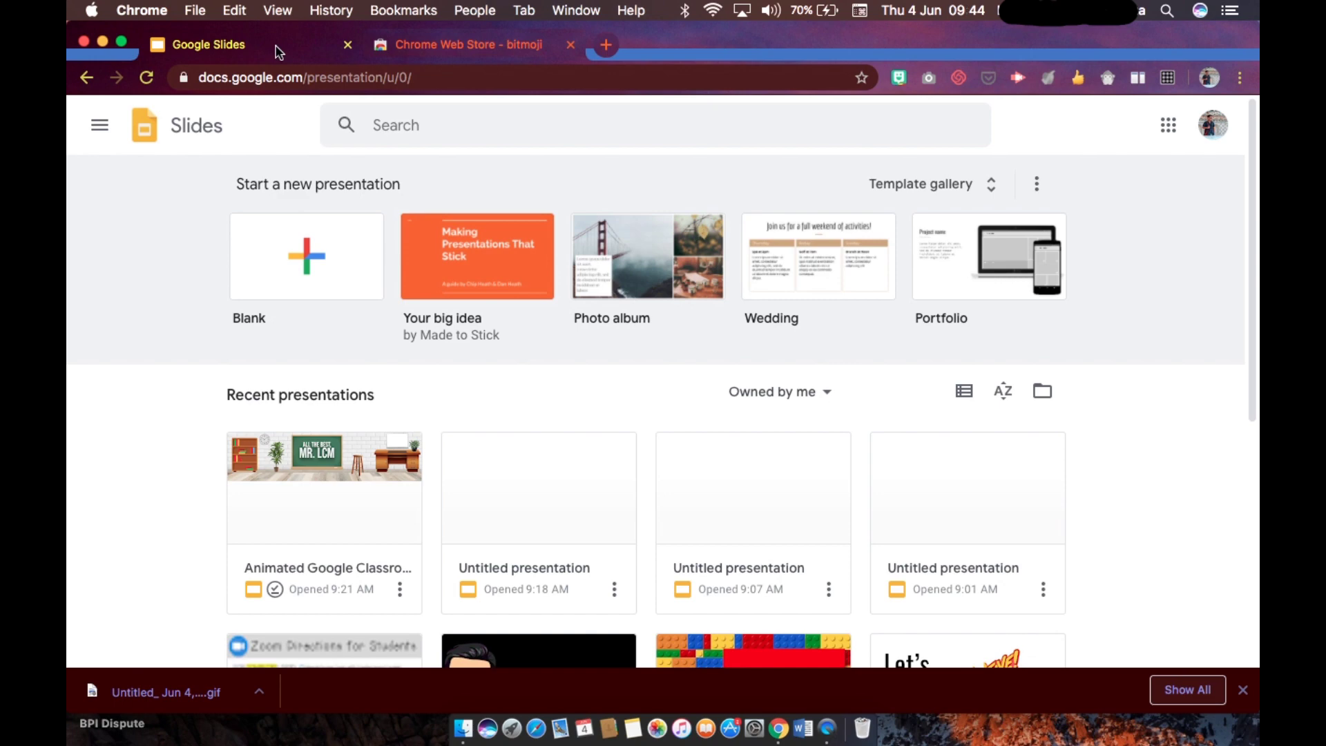
{"action": "left_click", "coordinate": [306, 266]}
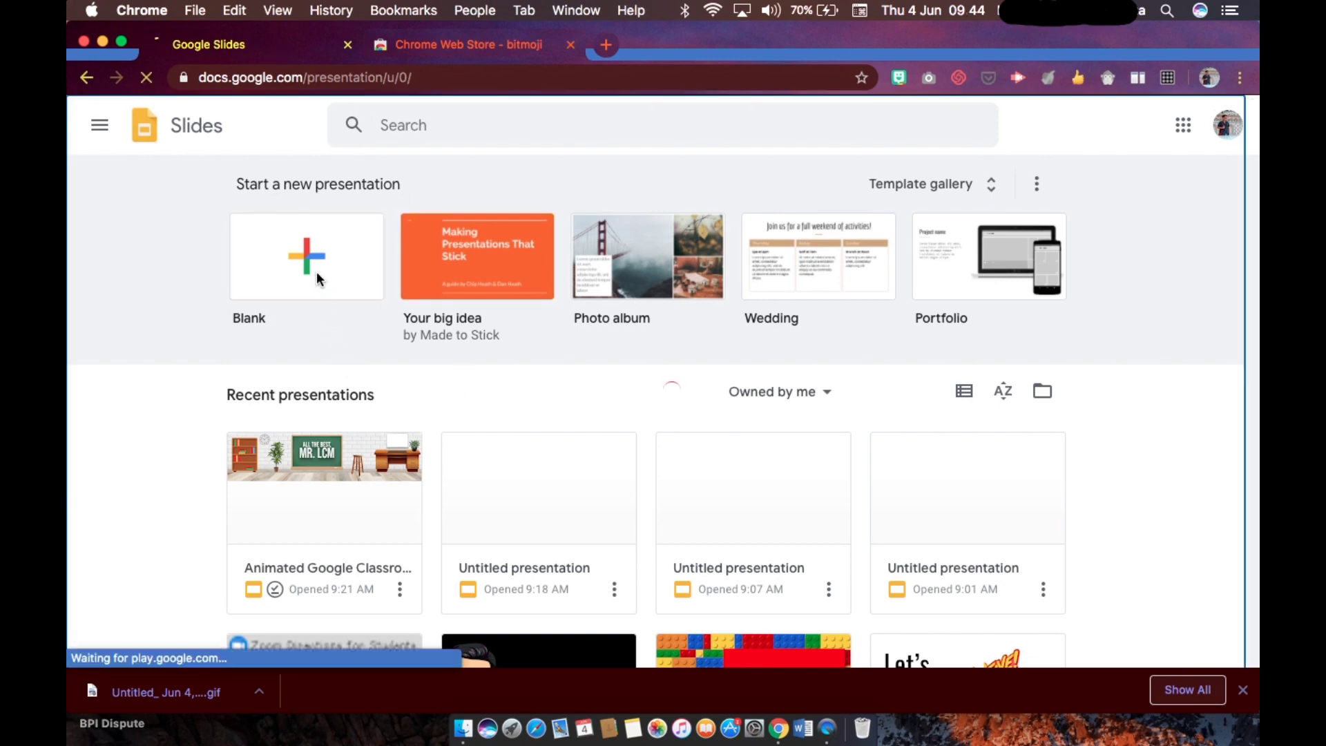
{"action": "left_click", "coordinate": [306, 256]}
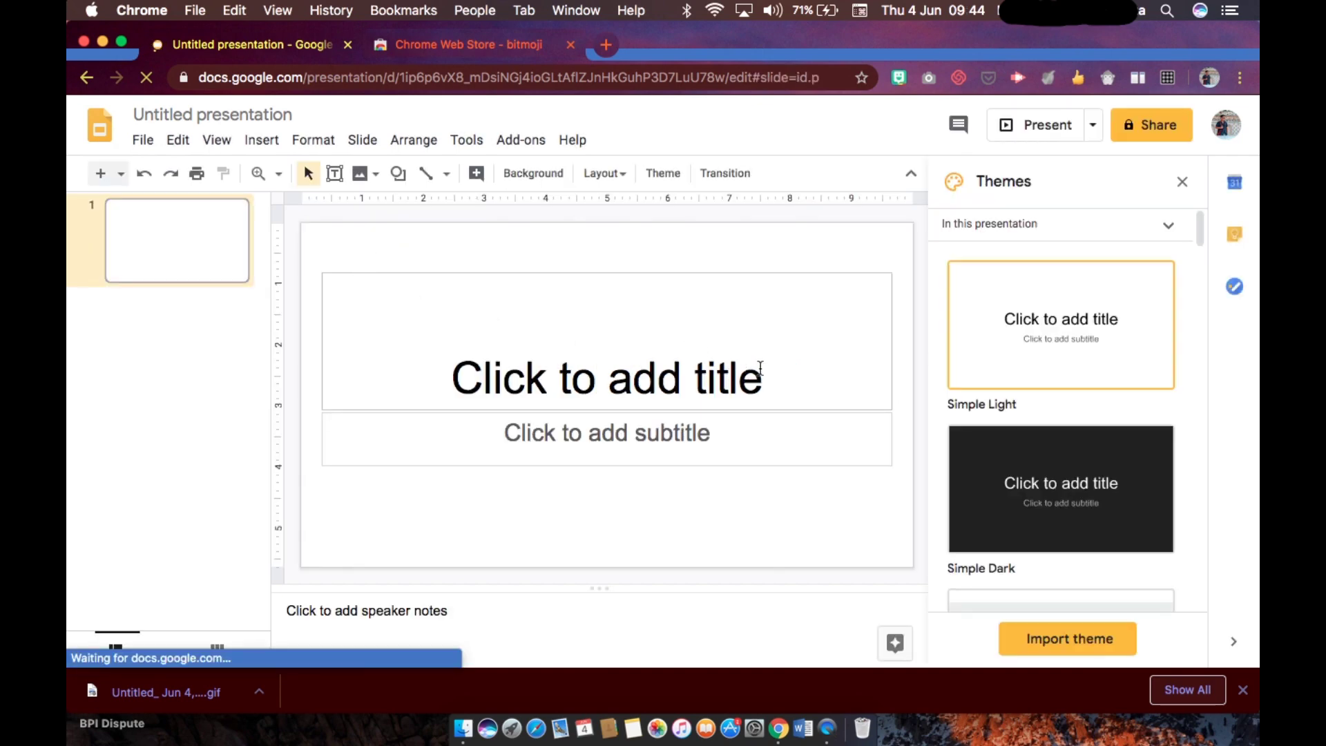
{"action": "left_click", "coordinate": [1183, 182]}
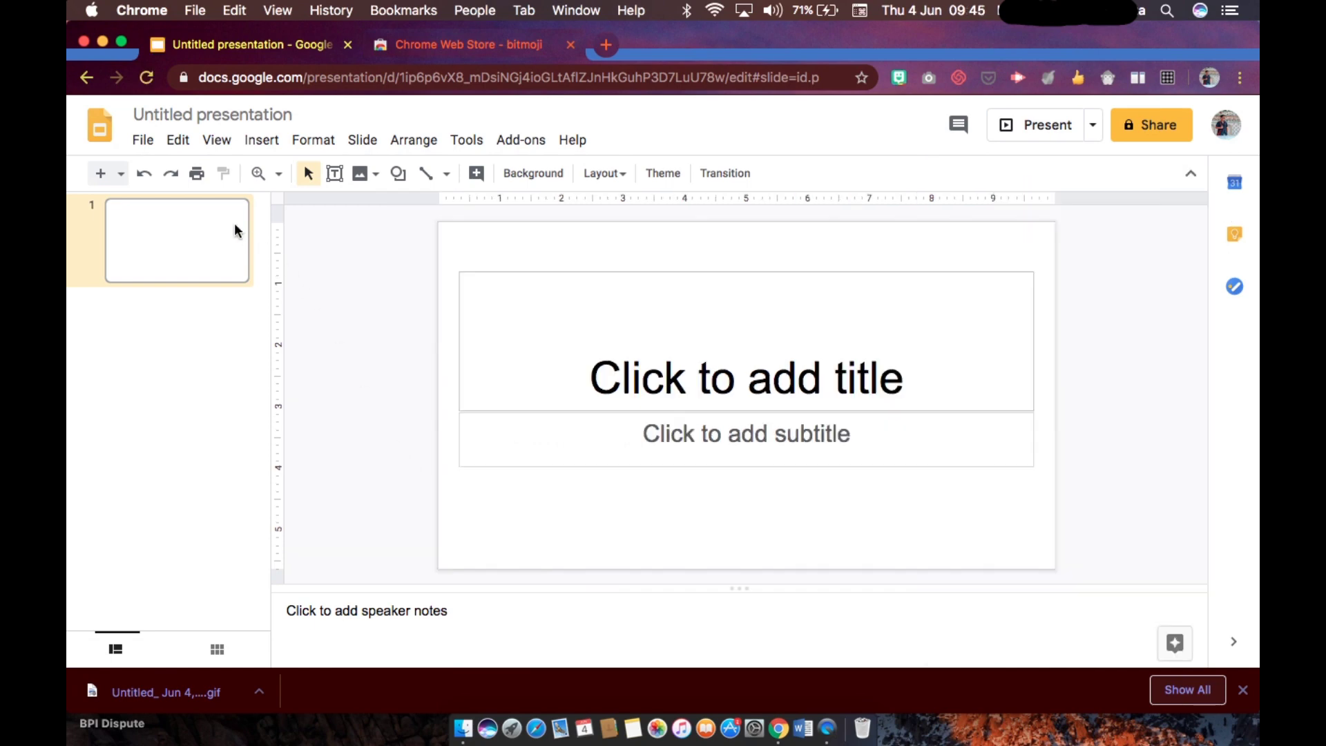
Set a custom page size of 800 × 200 pixels in Page setup
{"action": "left_click", "coordinate": [143, 140]}
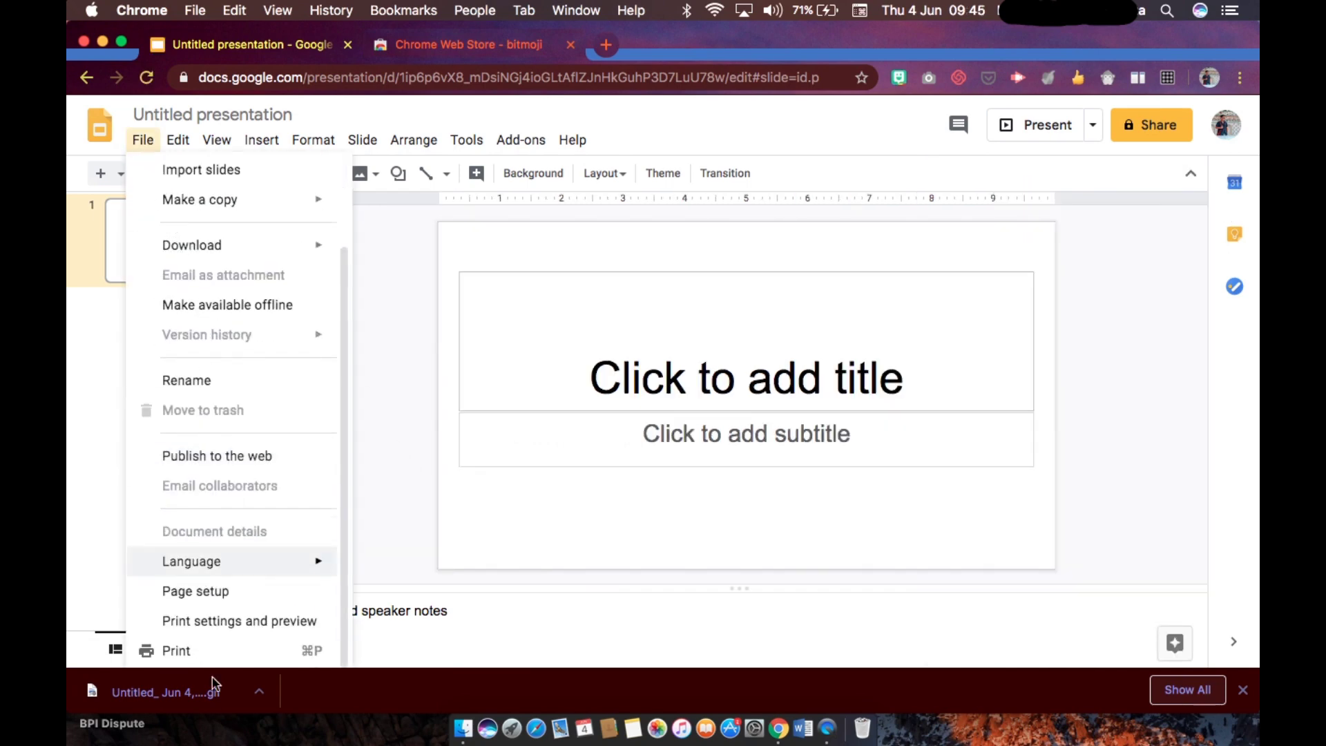
{"action": "mouse_move", "coordinate": [198, 605]}
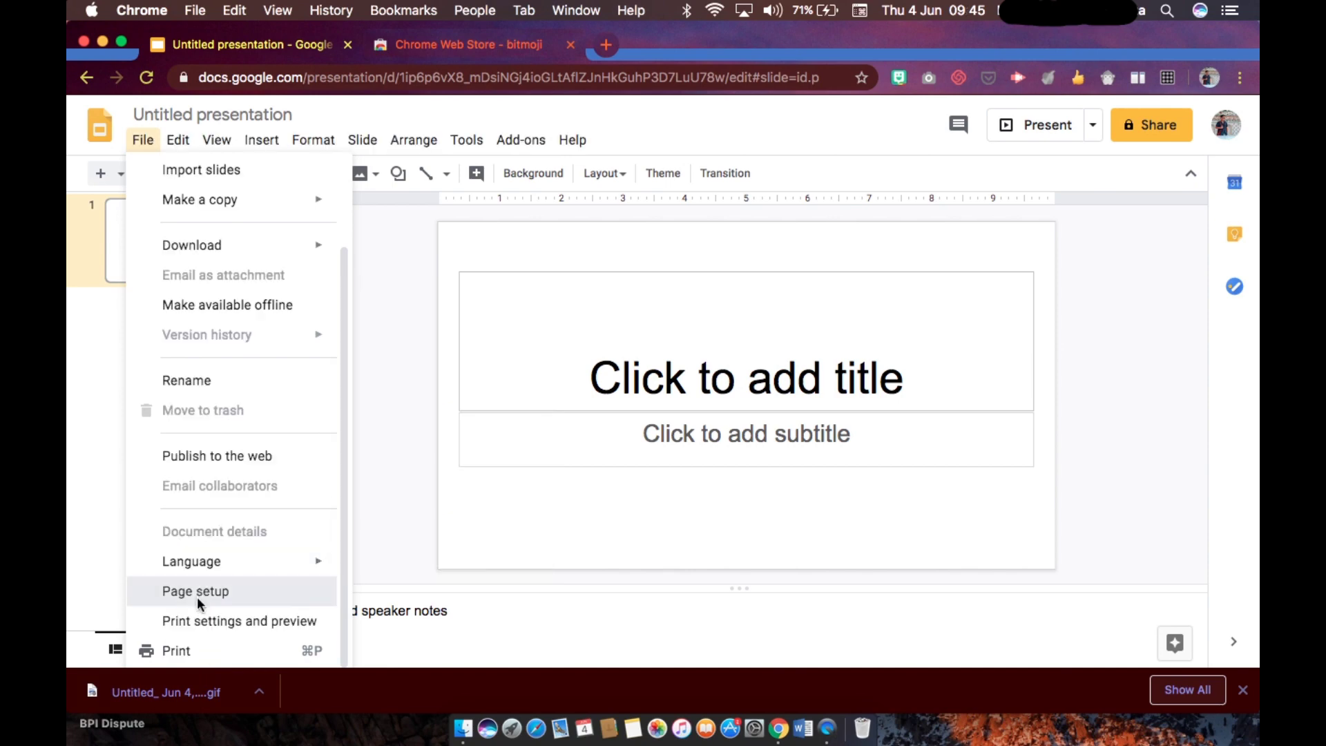
{"action": "left_click", "coordinate": [196, 592]}
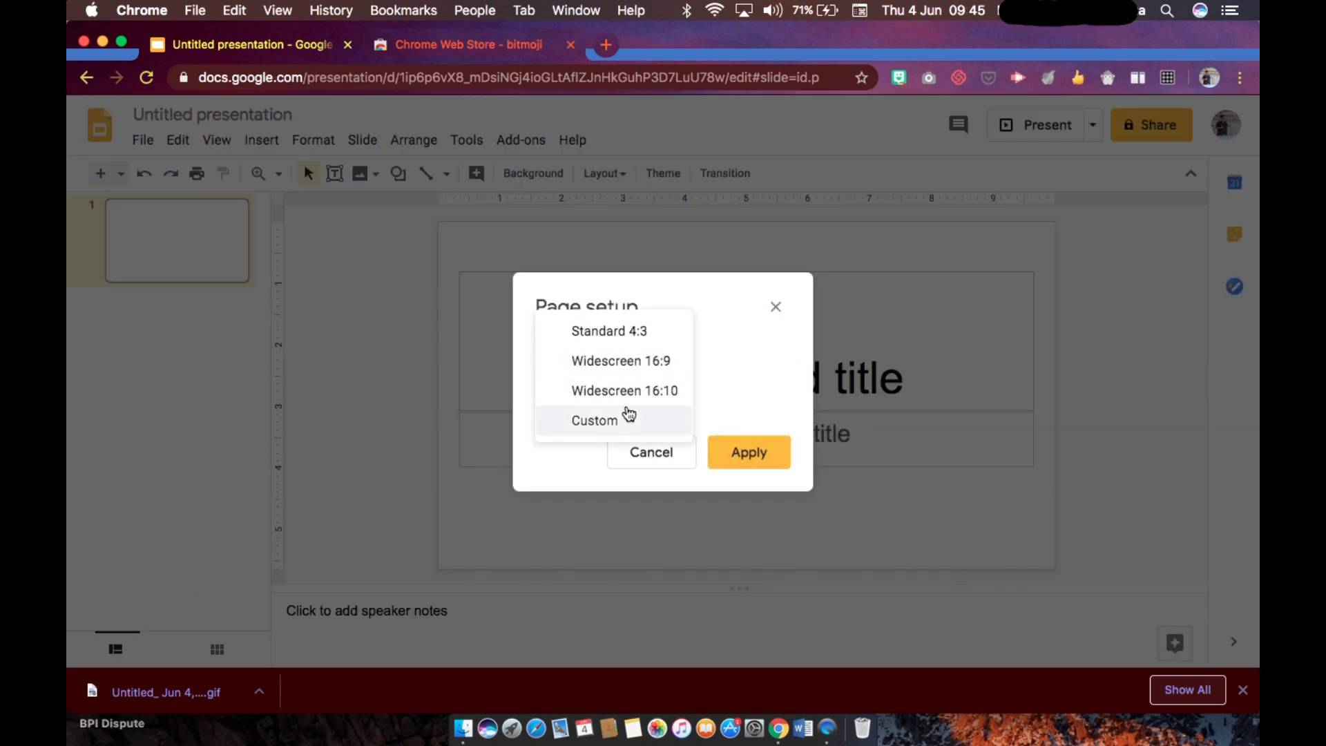
{"action": "left_click", "coordinate": [594, 421]}
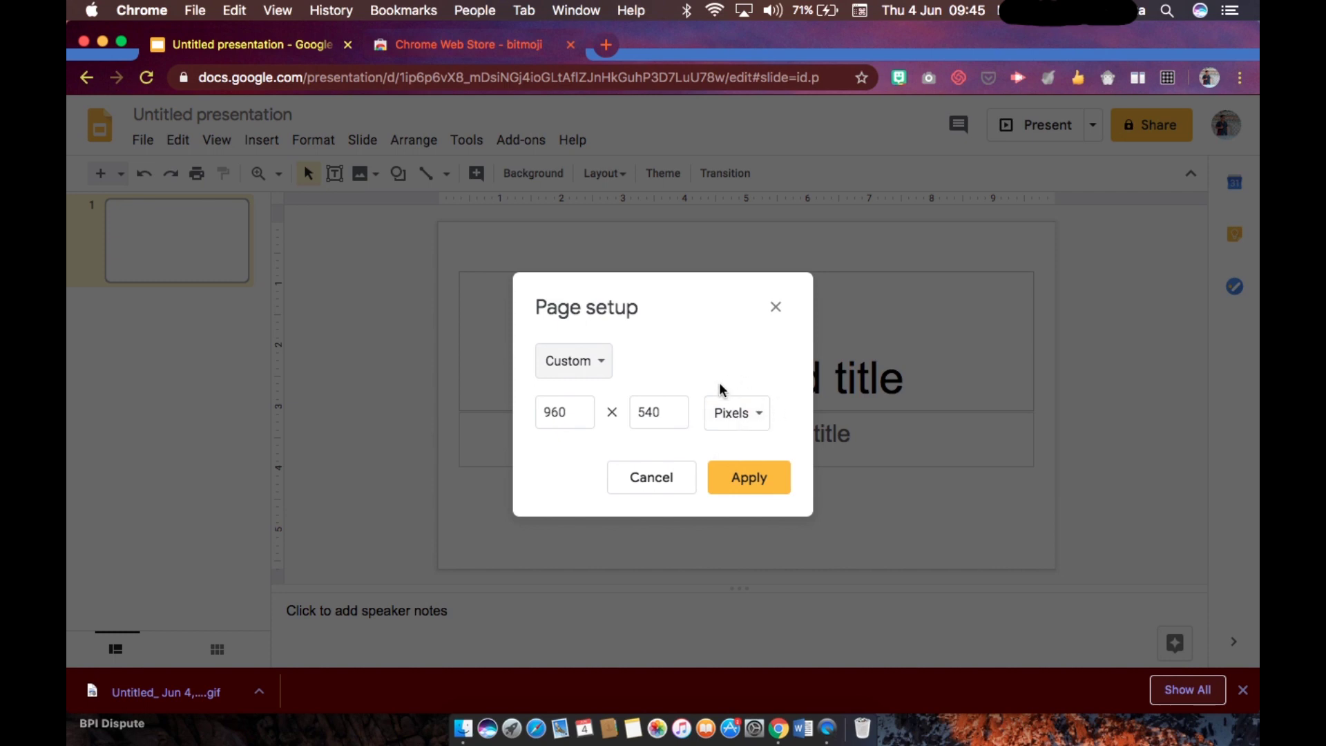
{"action": "mouse_move", "coordinate": [774, 391]}
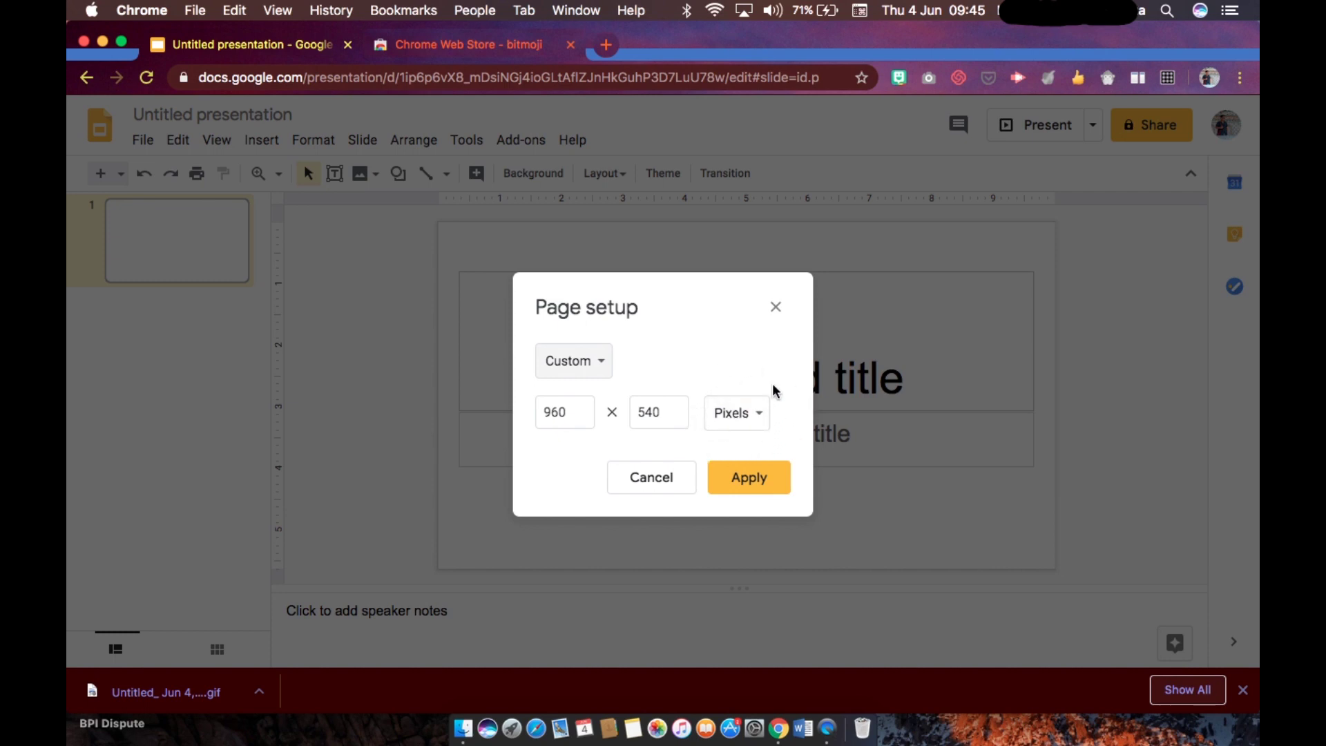
{"action": "mouse_move", "coordinate": [789, 439]}
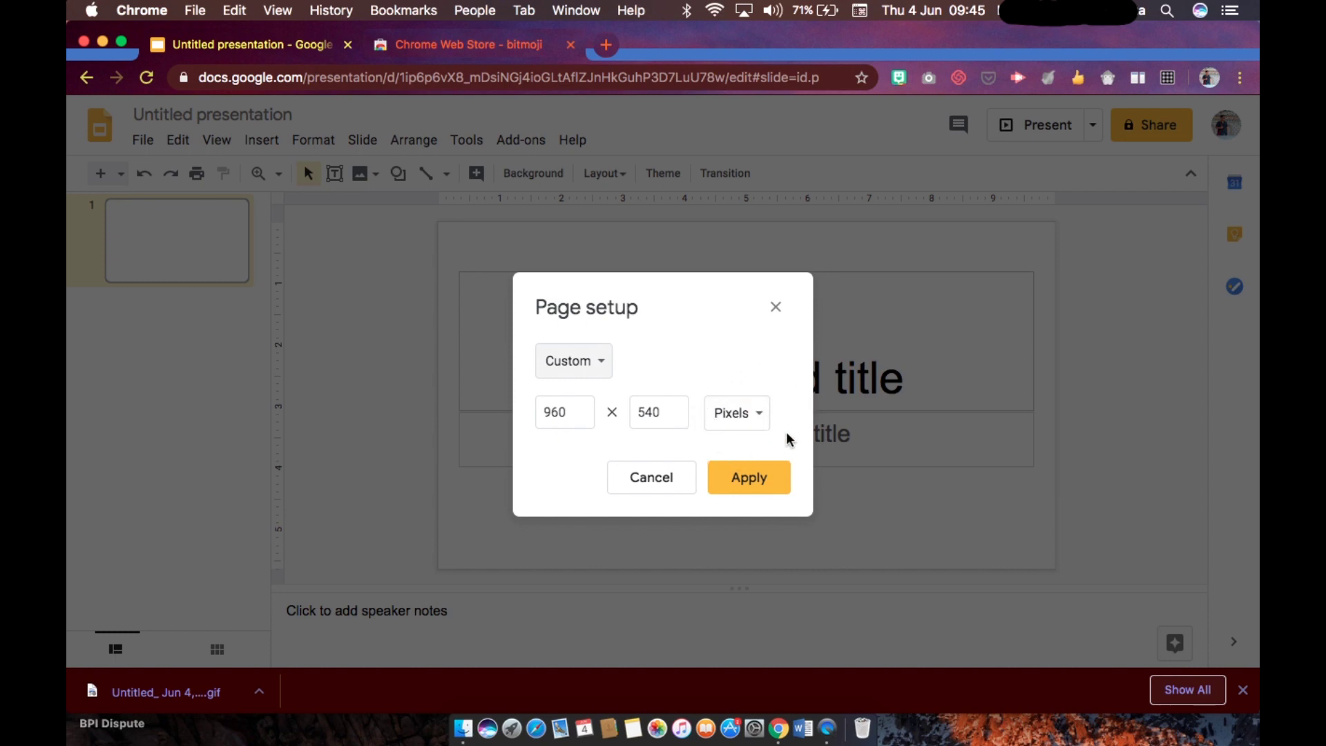
{"action": "left_click", "coordinate": [564, 412]}
{"action": "type", "text": "800"}
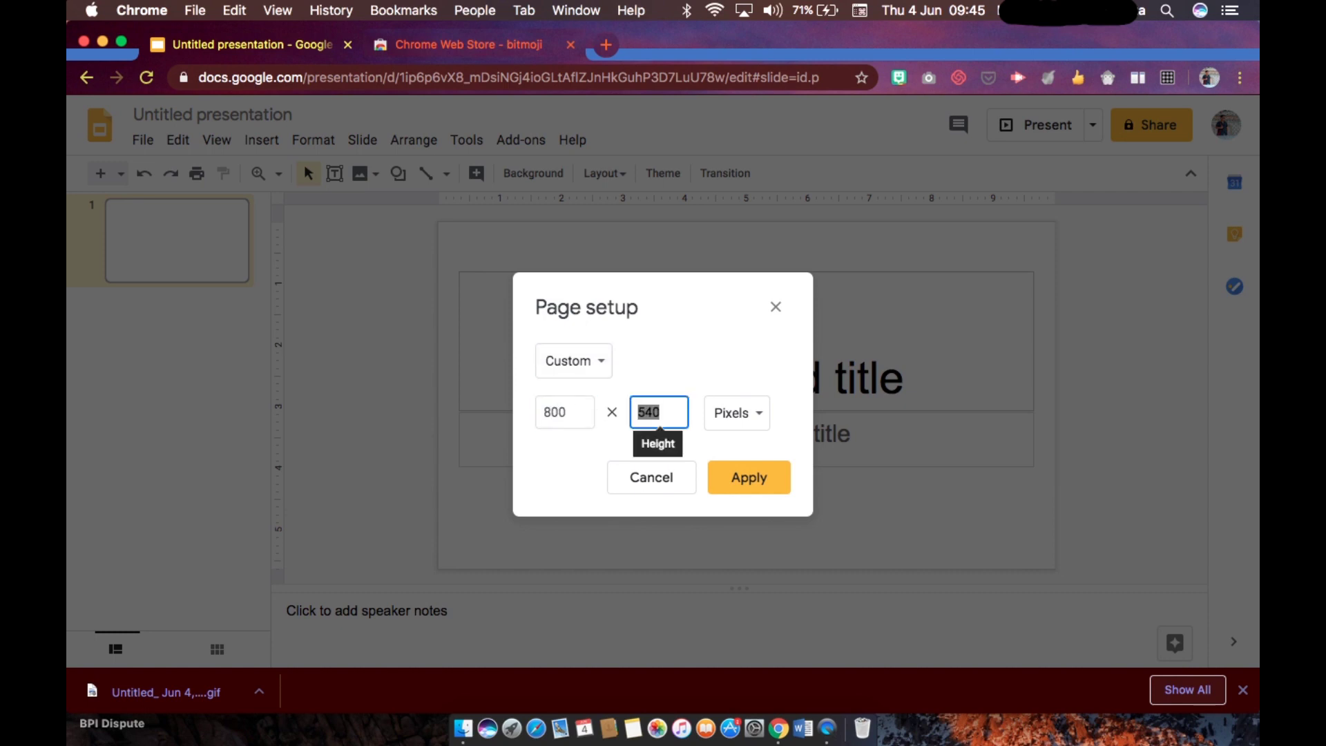
{"action": "type", "text": "2"}
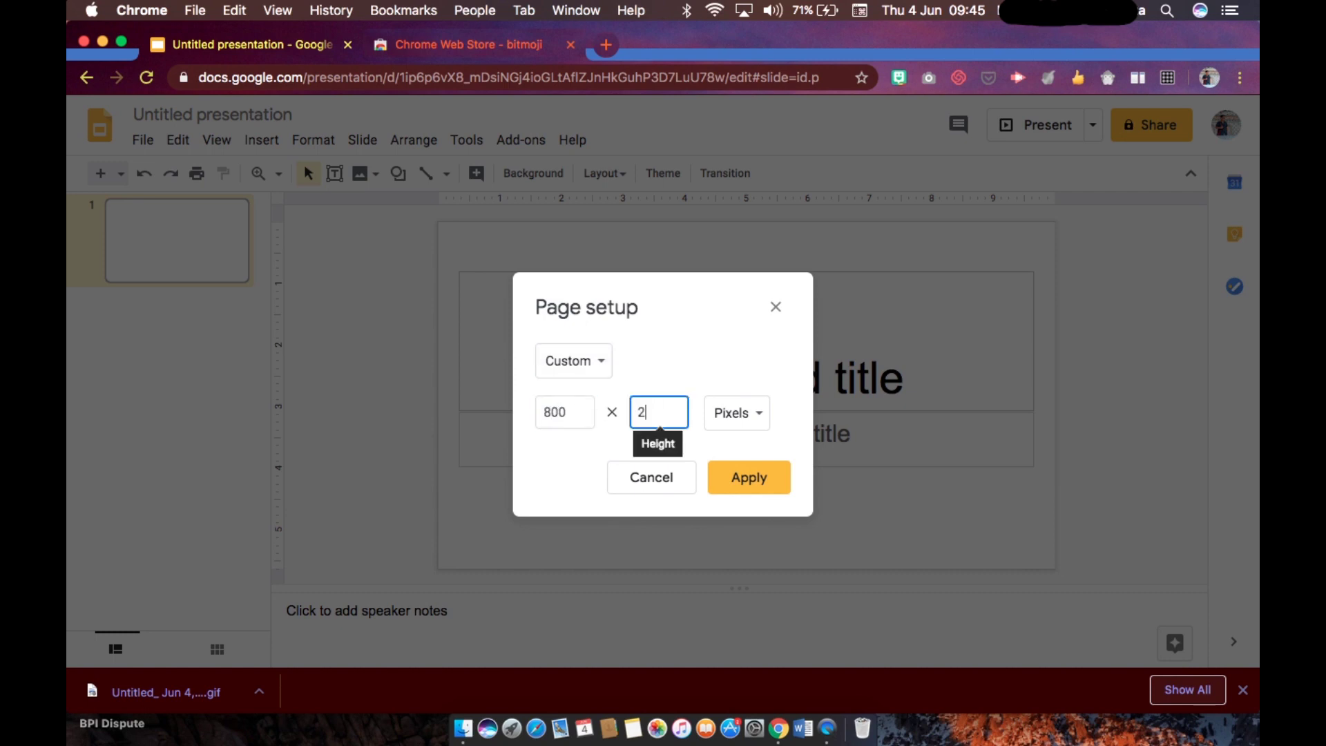
{"action": "type", "text": "00"}
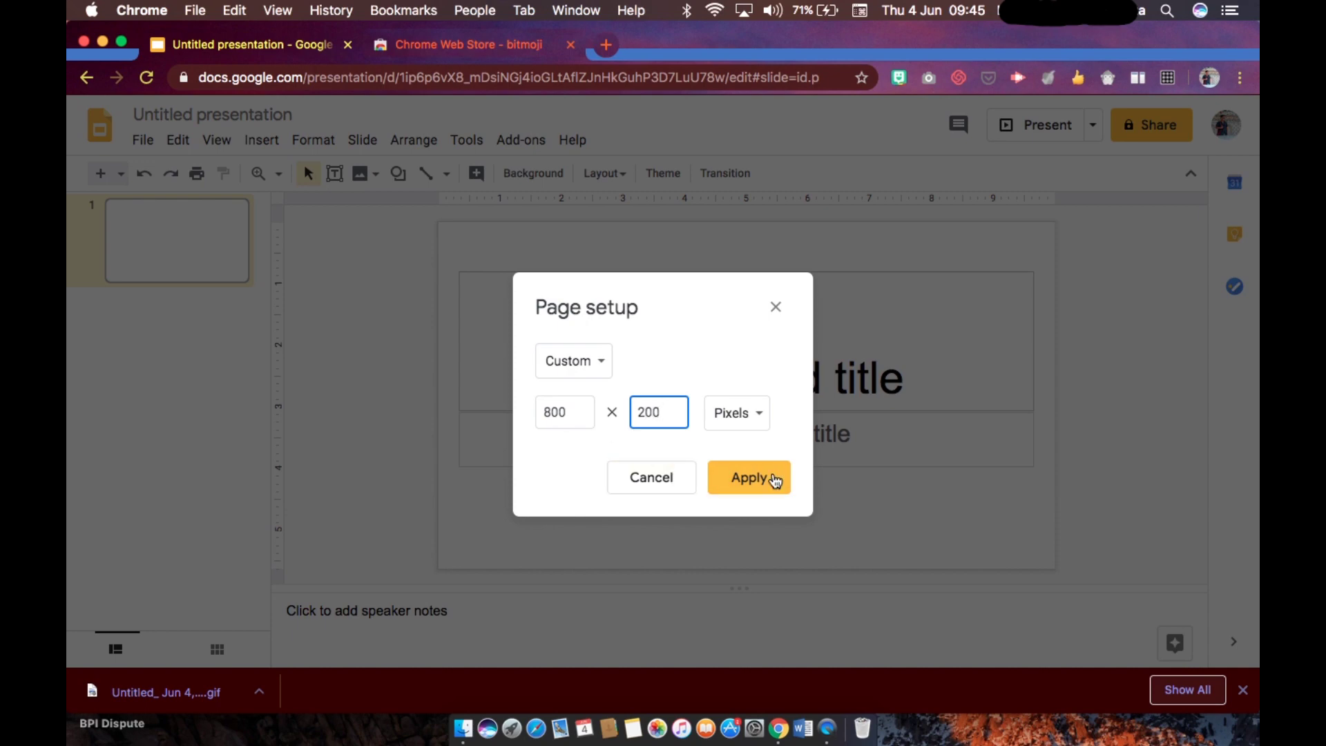
{"action": "left_click", "coordinate": [749, 478]}
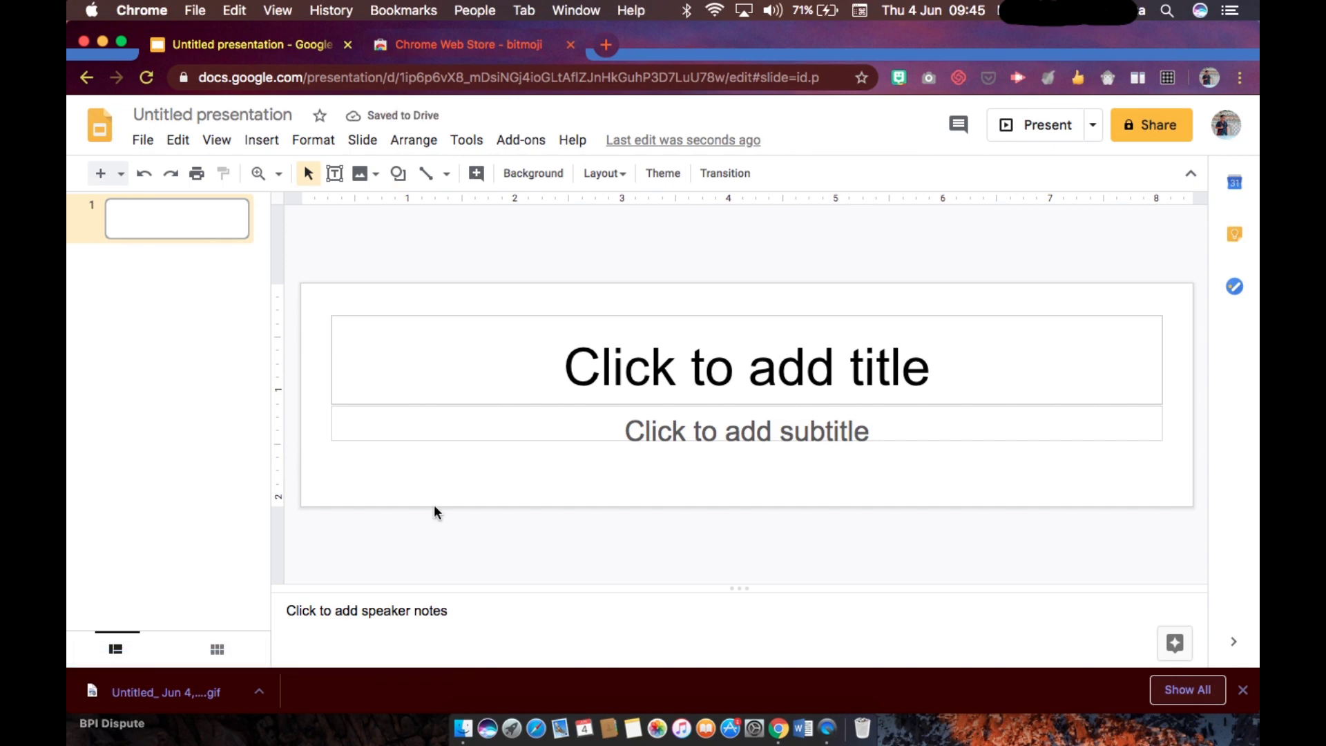
{"action": "mouse_move", "coordinate": [374, 552]}
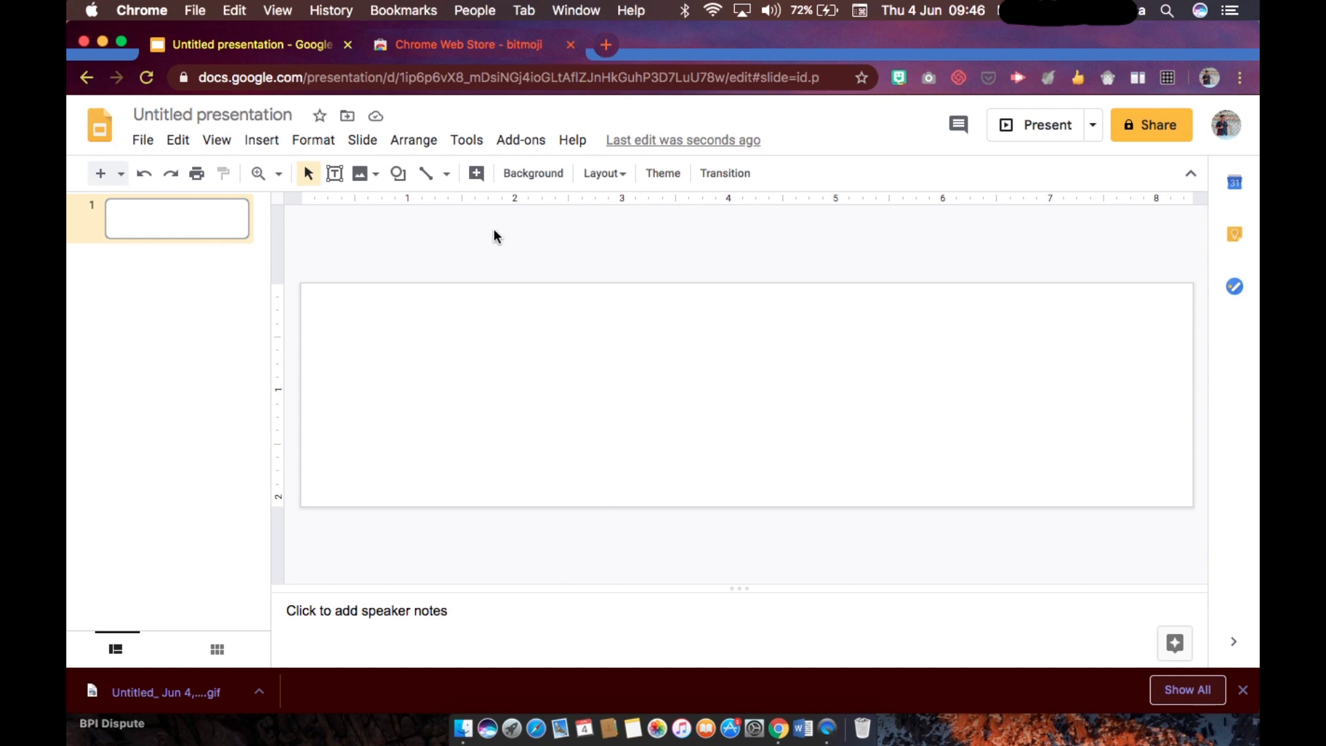
Upload a classroom image from the computer onto the banner slide
{"action": "left_click", "coordinate": [359, 173]}
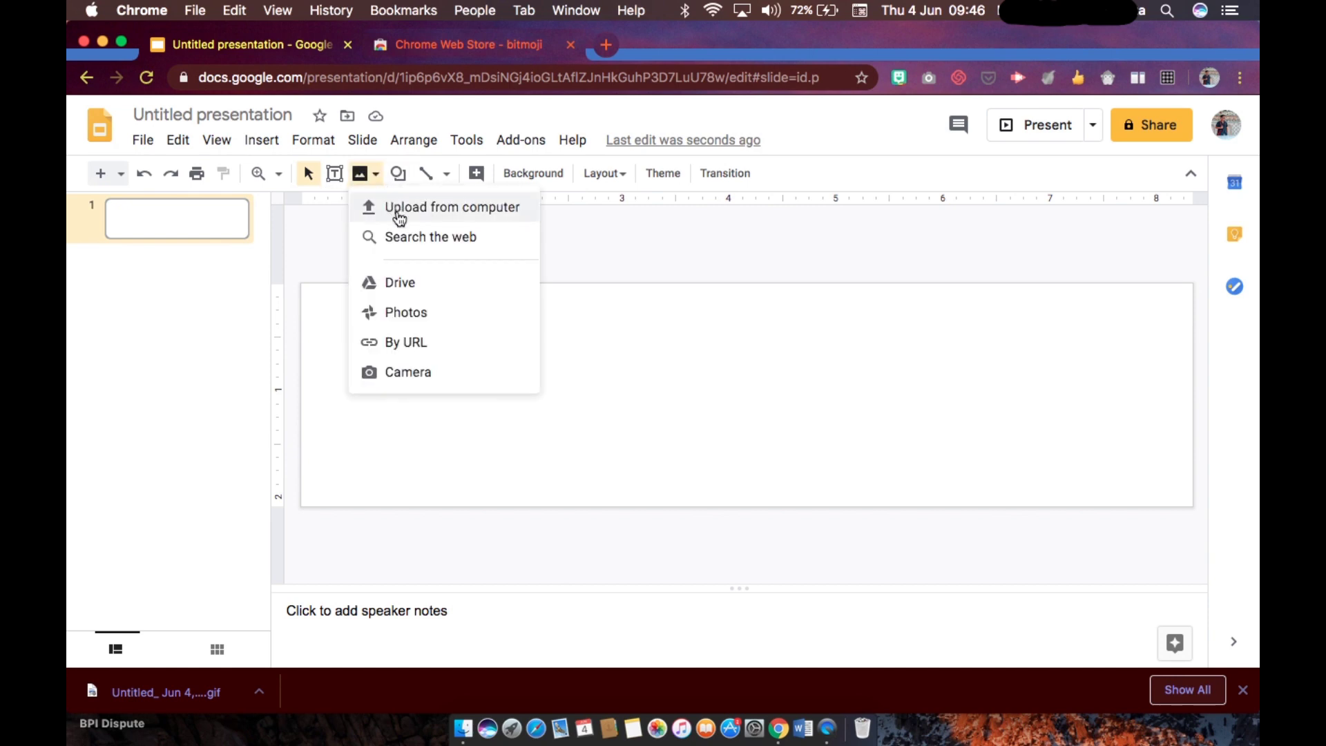
{"action": "left_click", "coordinate": [413, 208]}
{"action": "type", "text": "teacher table png"}
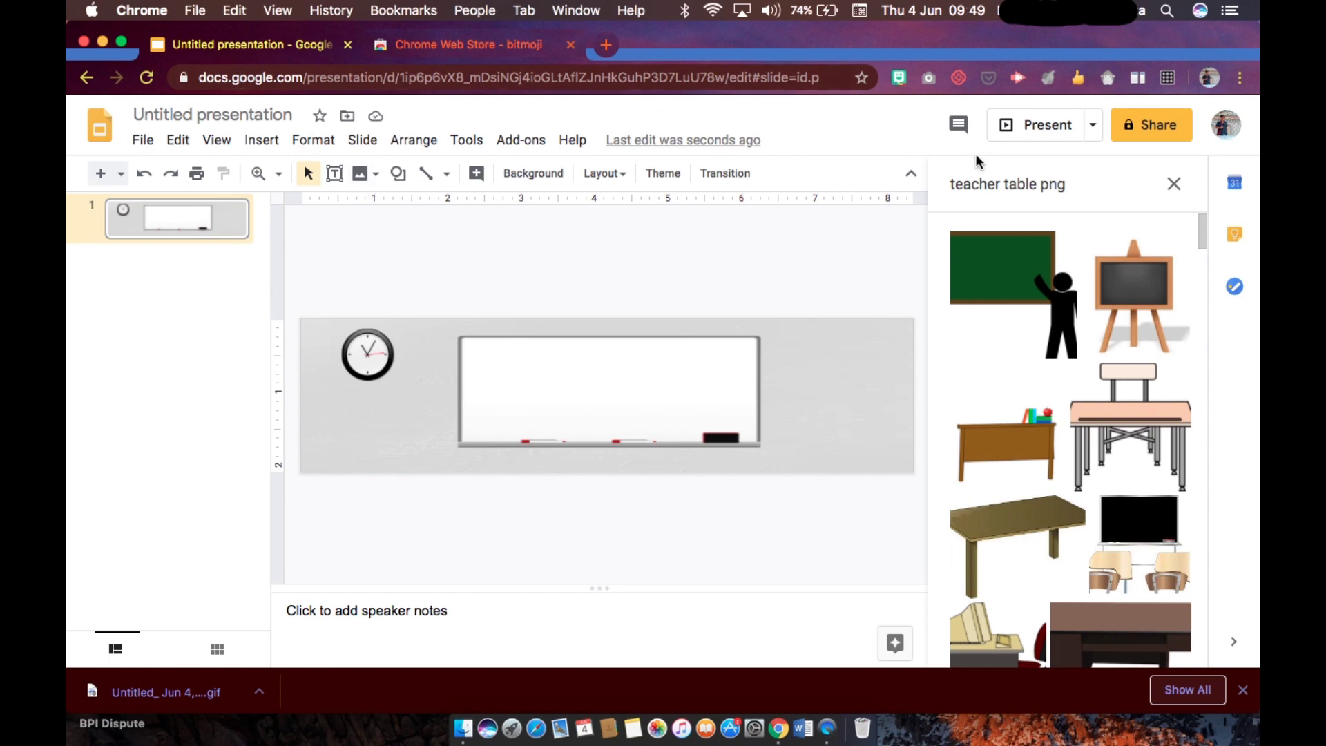
Import the 'All the best, Mr. LCM' banner slide and delete the old whiteboard slide
{"action": "left_click", "coordinate": [143, 140]}
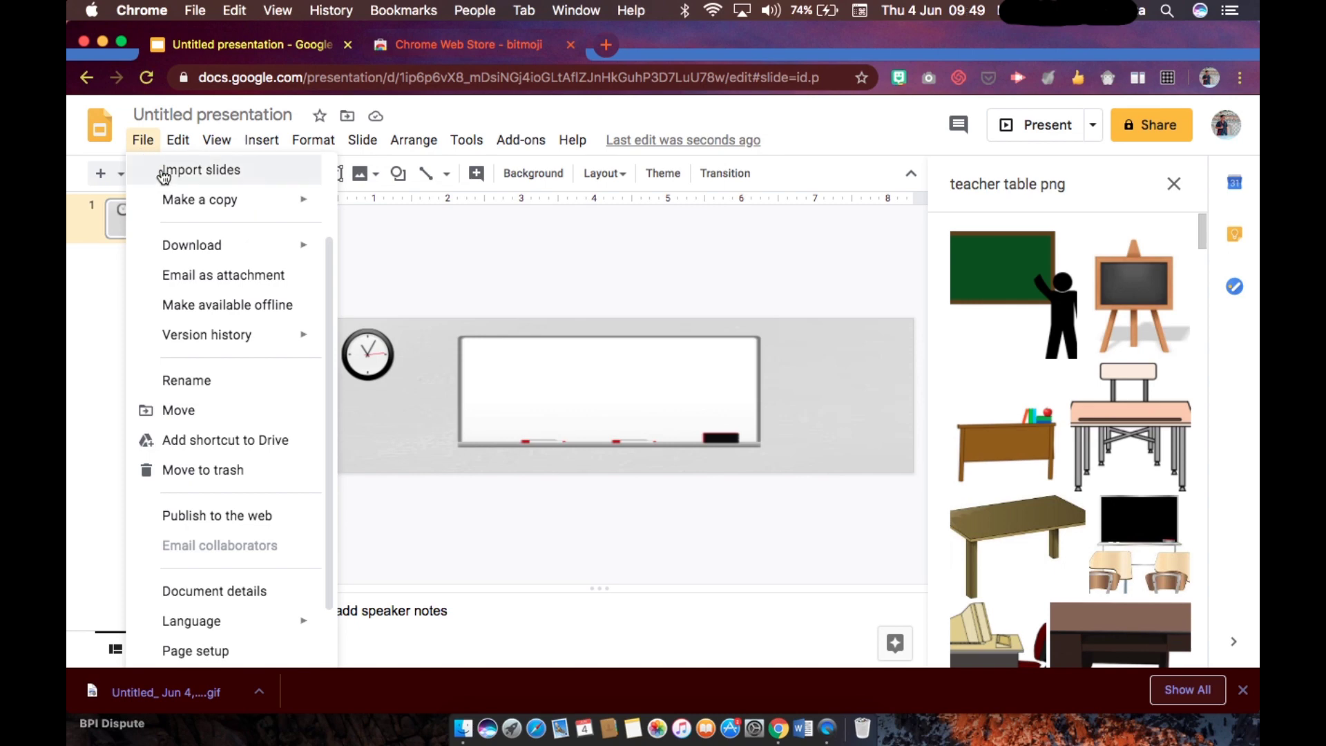
{"action": "left_click", "coordinate": [201, 170]}
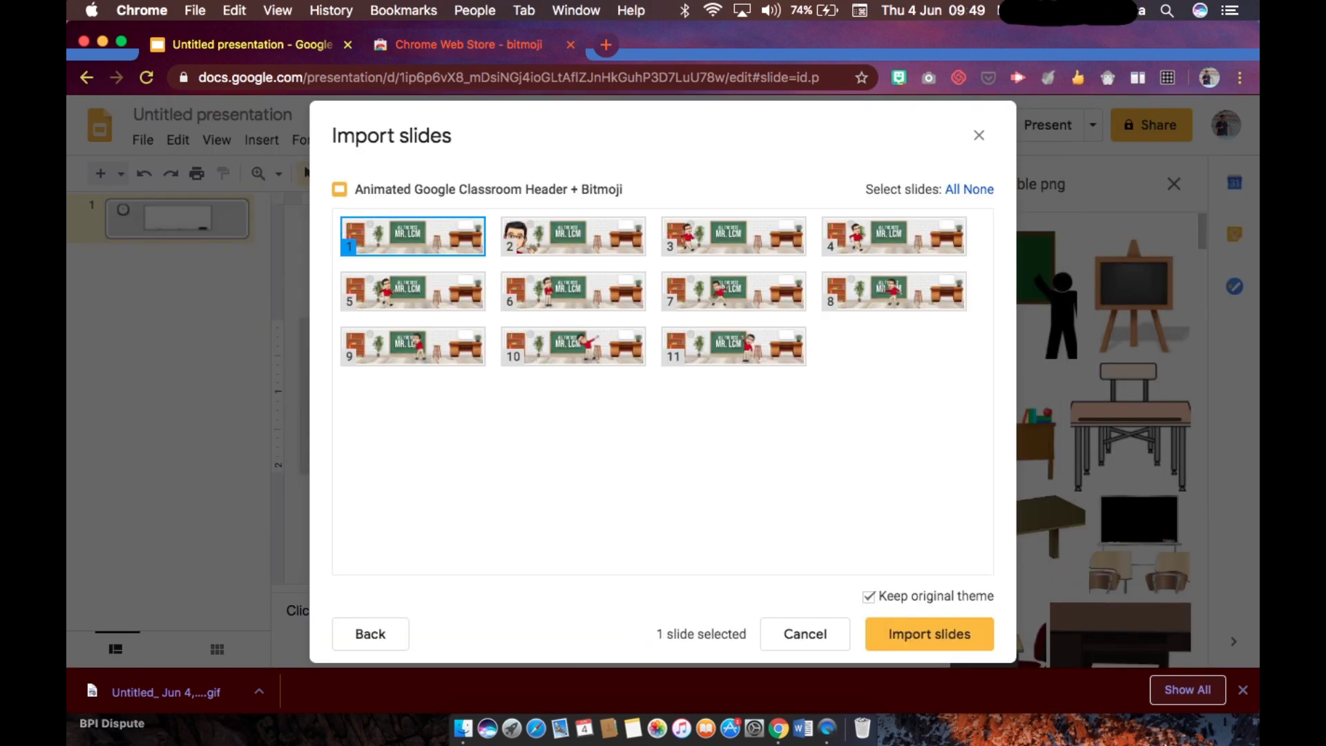
{"action": "left_click", "coordinate": [928, 634]}
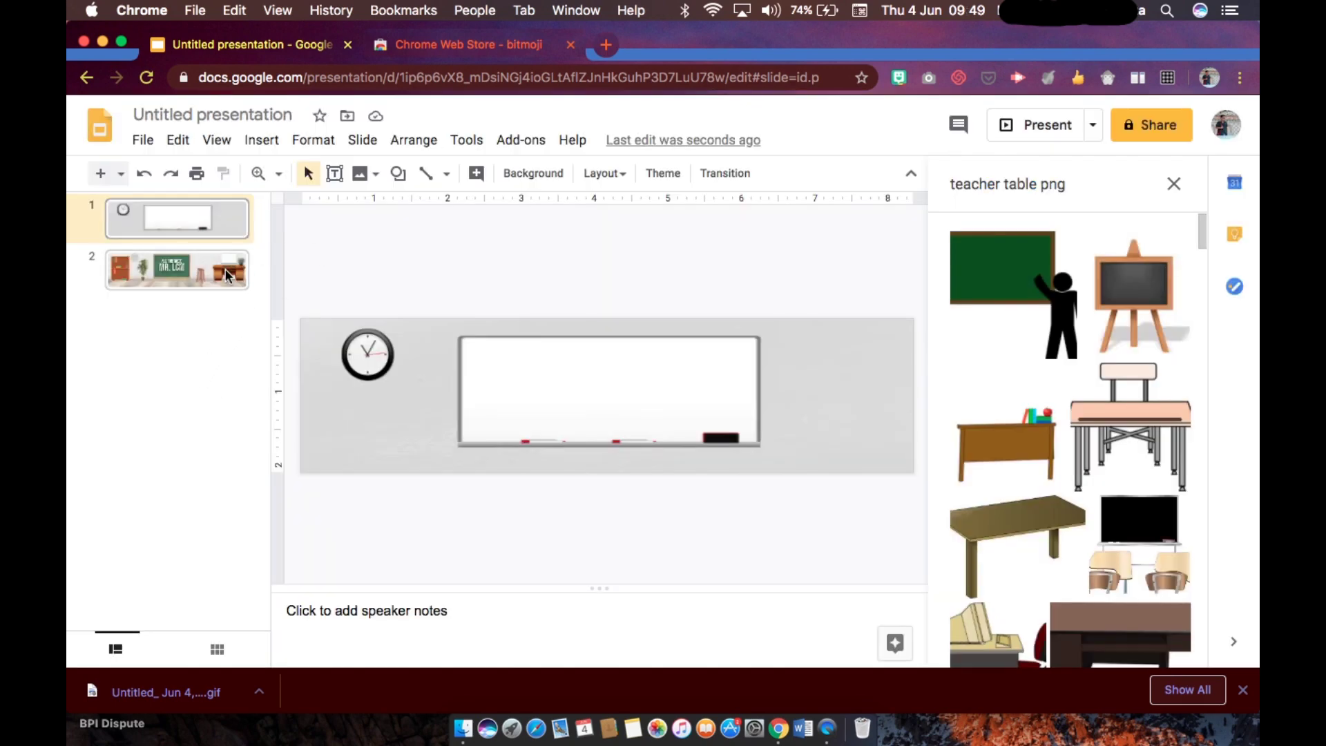
{"action": "left_click", "coordinate": [176, 271]}
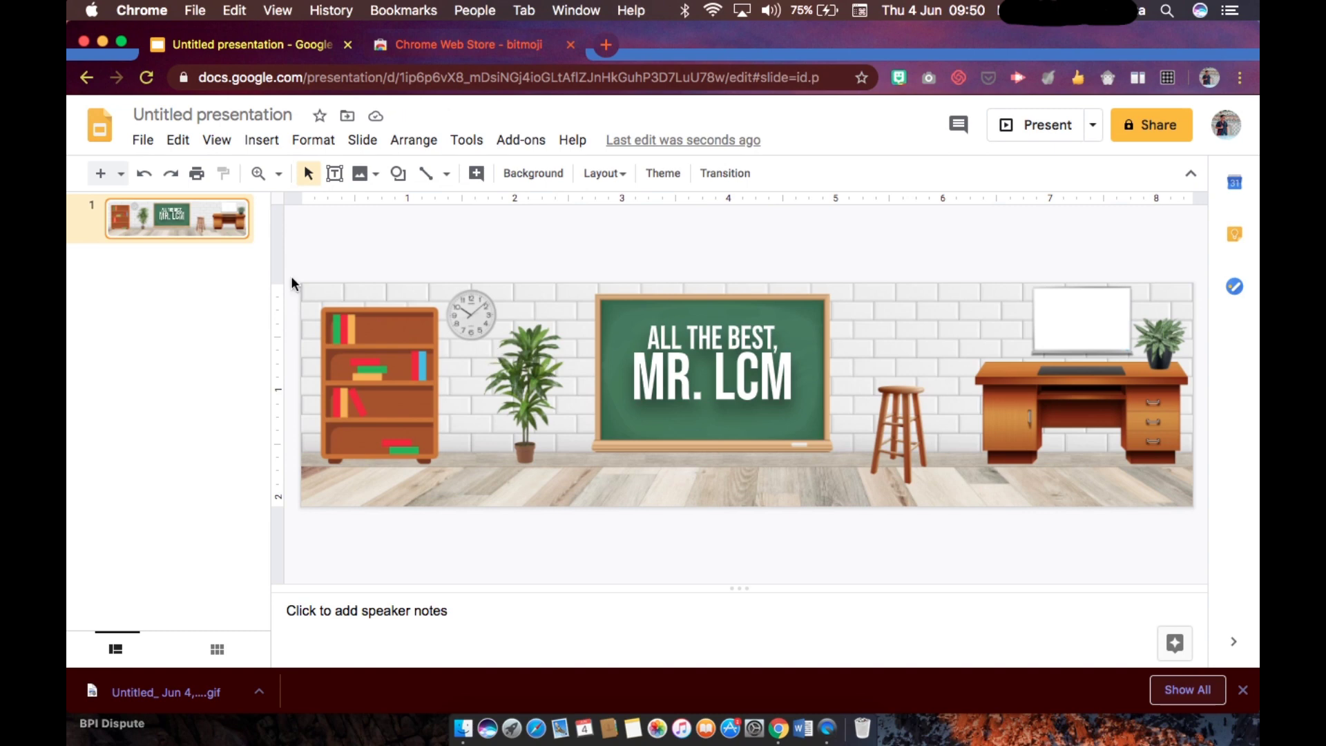
{"action": "mouse_move", "coordinate": [232, 238]}
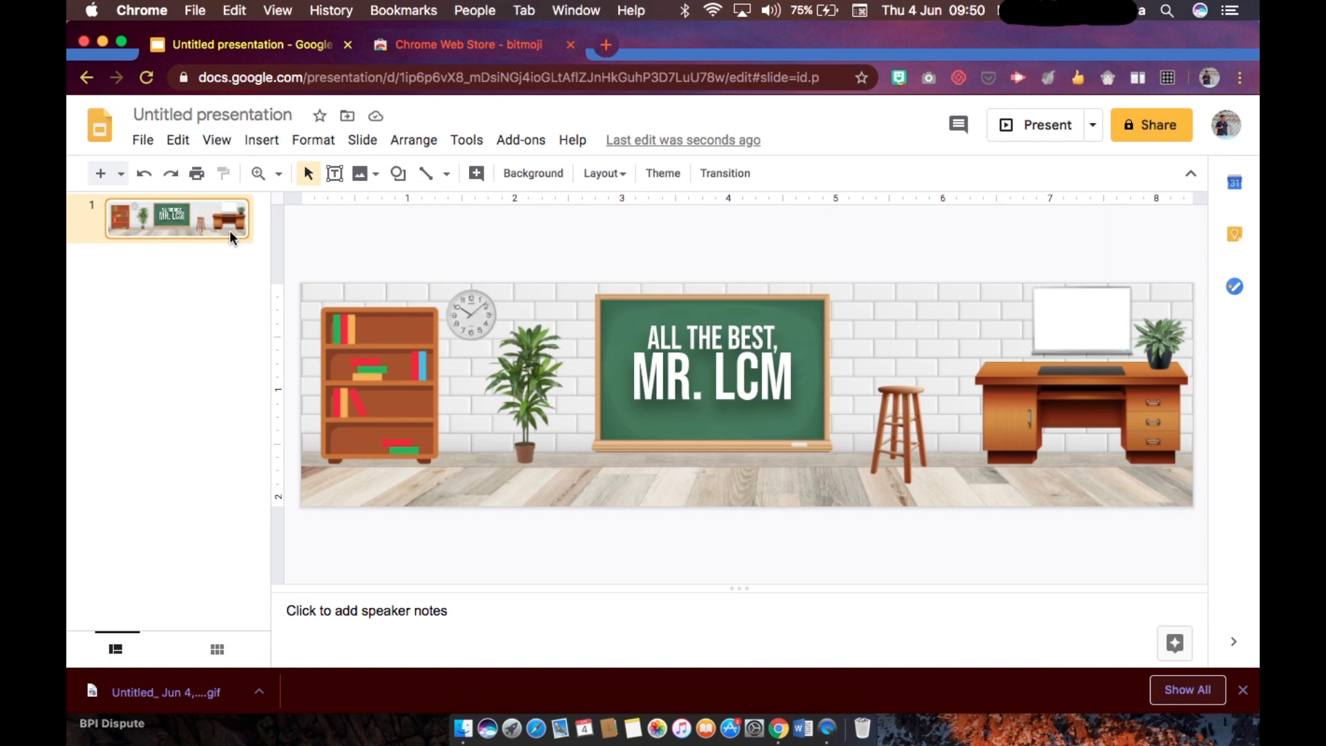
{"action": "mouse_move", "coordinate": [210, 227]}
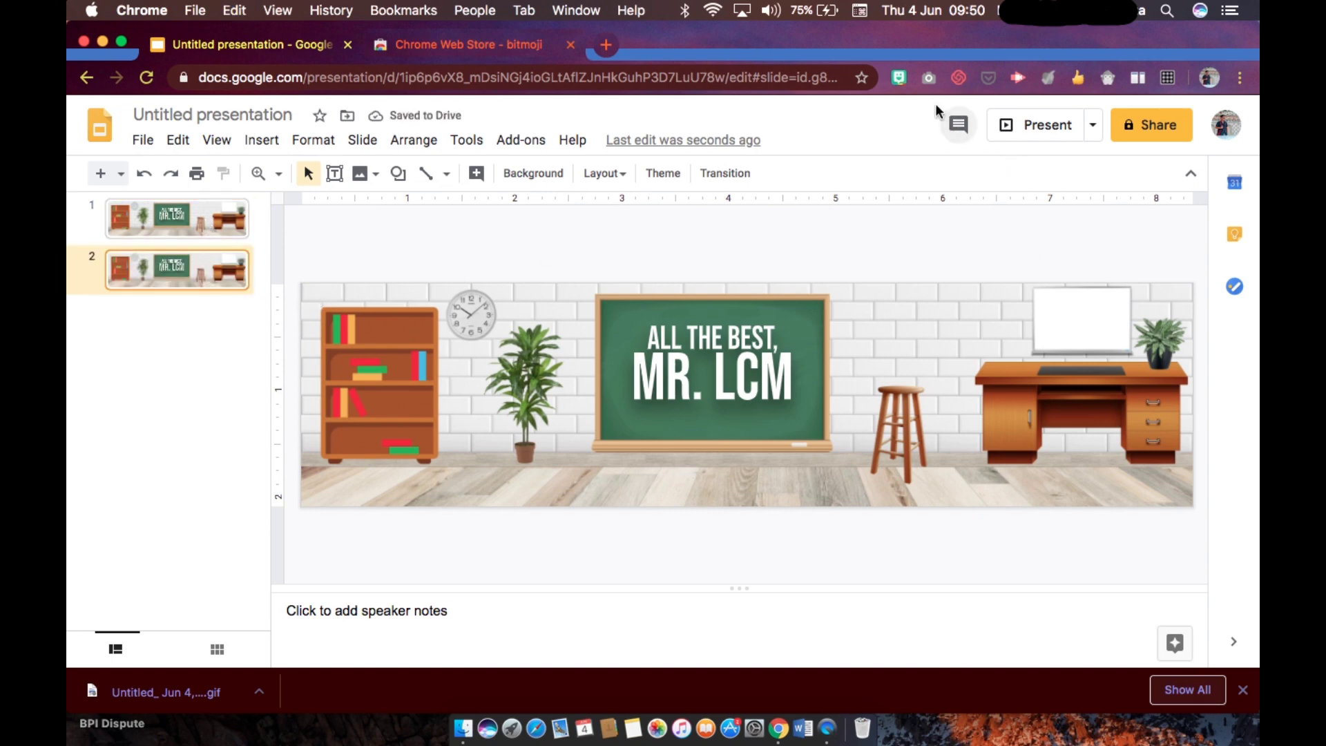
Search Bitmoji for 'hello' and place the waving sticker at the banner's left edge
{"action": "left_click", "coordinate": [899, 77]}
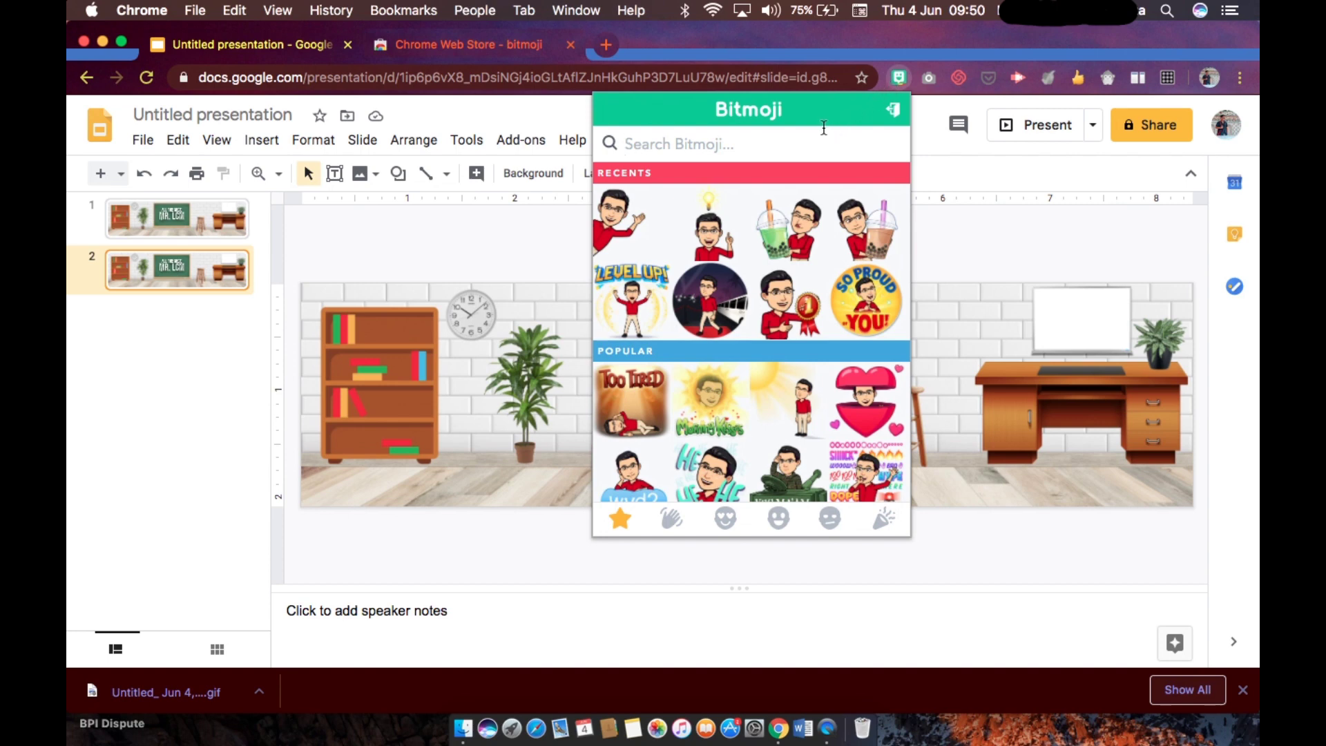
{"action": "mouse_move", "coordinate": [657, 170]}
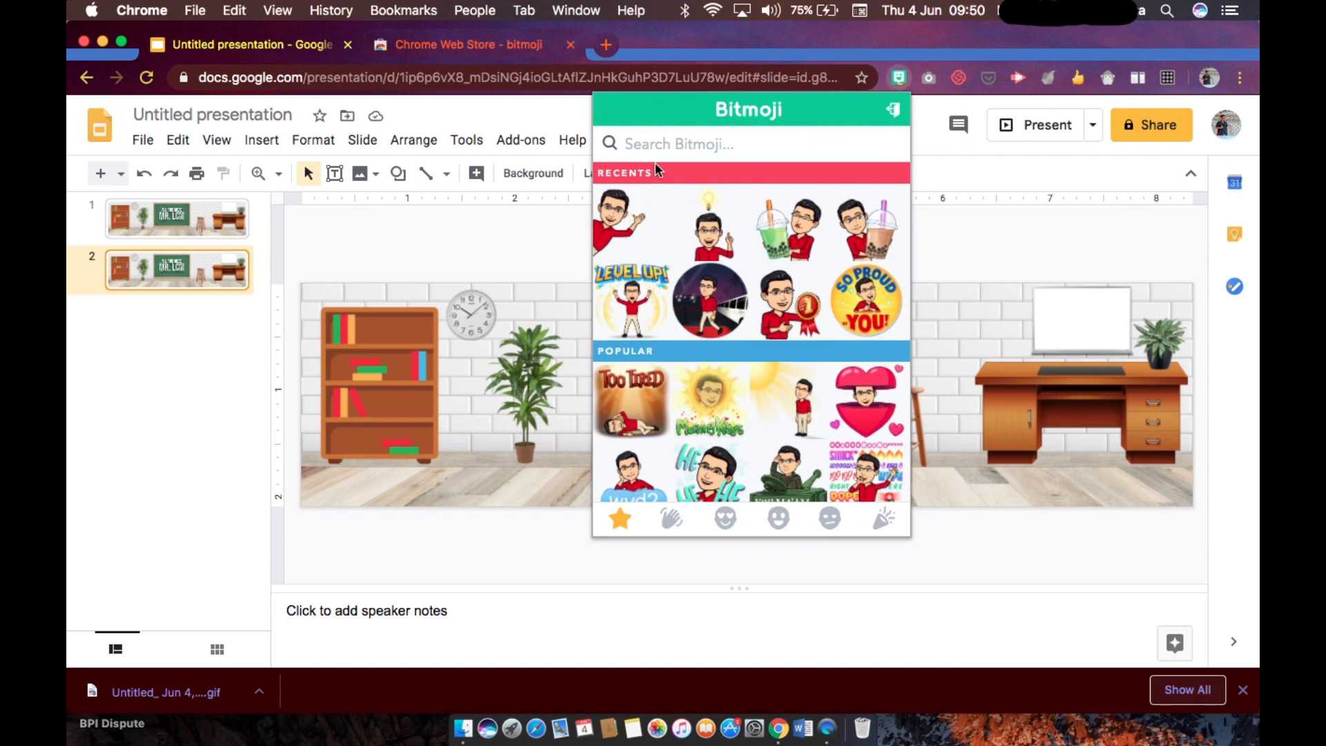
{"action": "type", "text": "hello"}
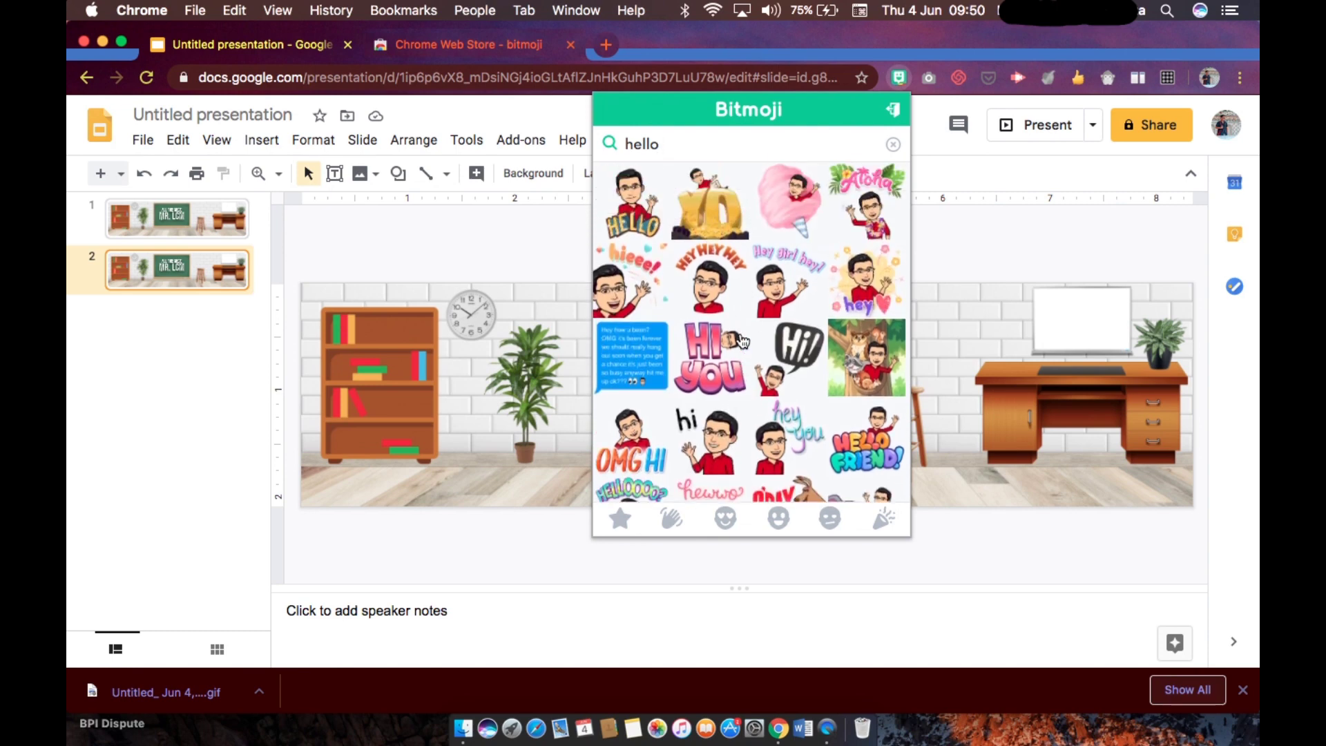
{"action": "scroll", "scroll_direction": "down", "scroll_amount": 3}
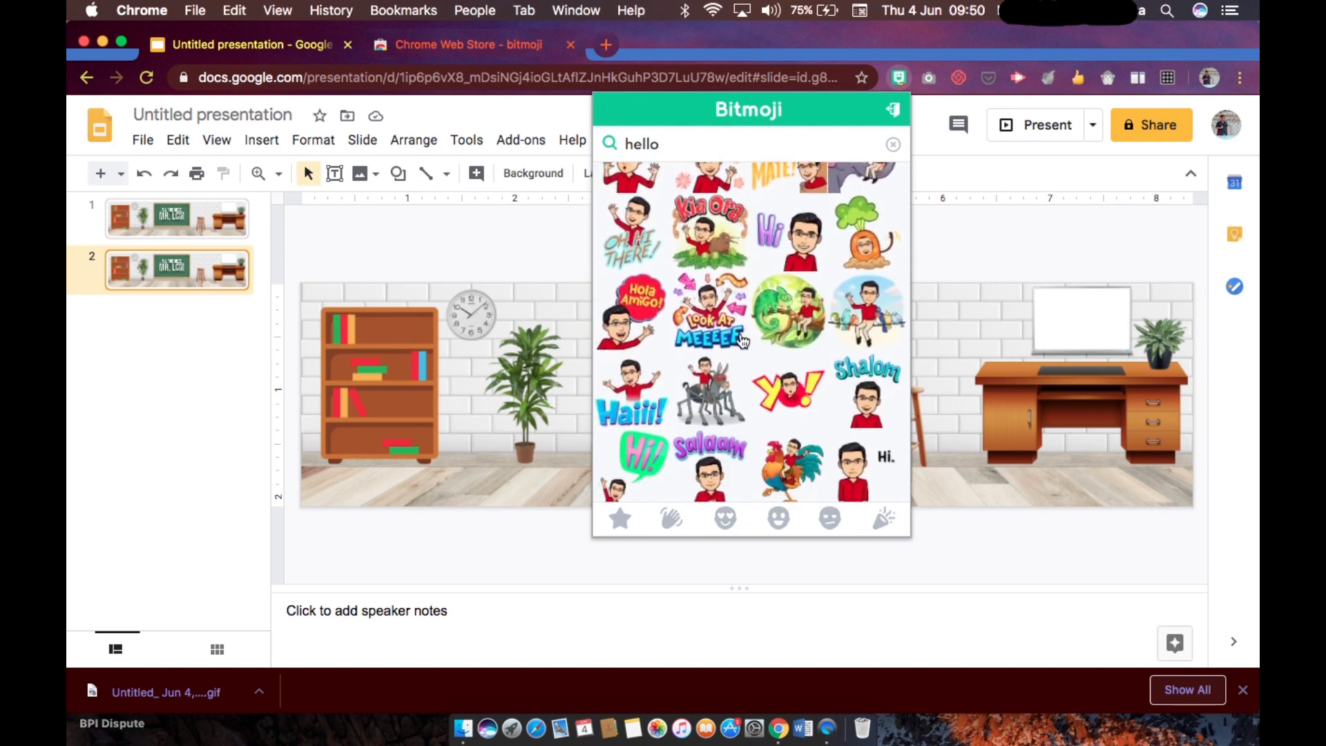
{"action": "scroll", "scroll_direction": "down", "scroll_amount": 3}
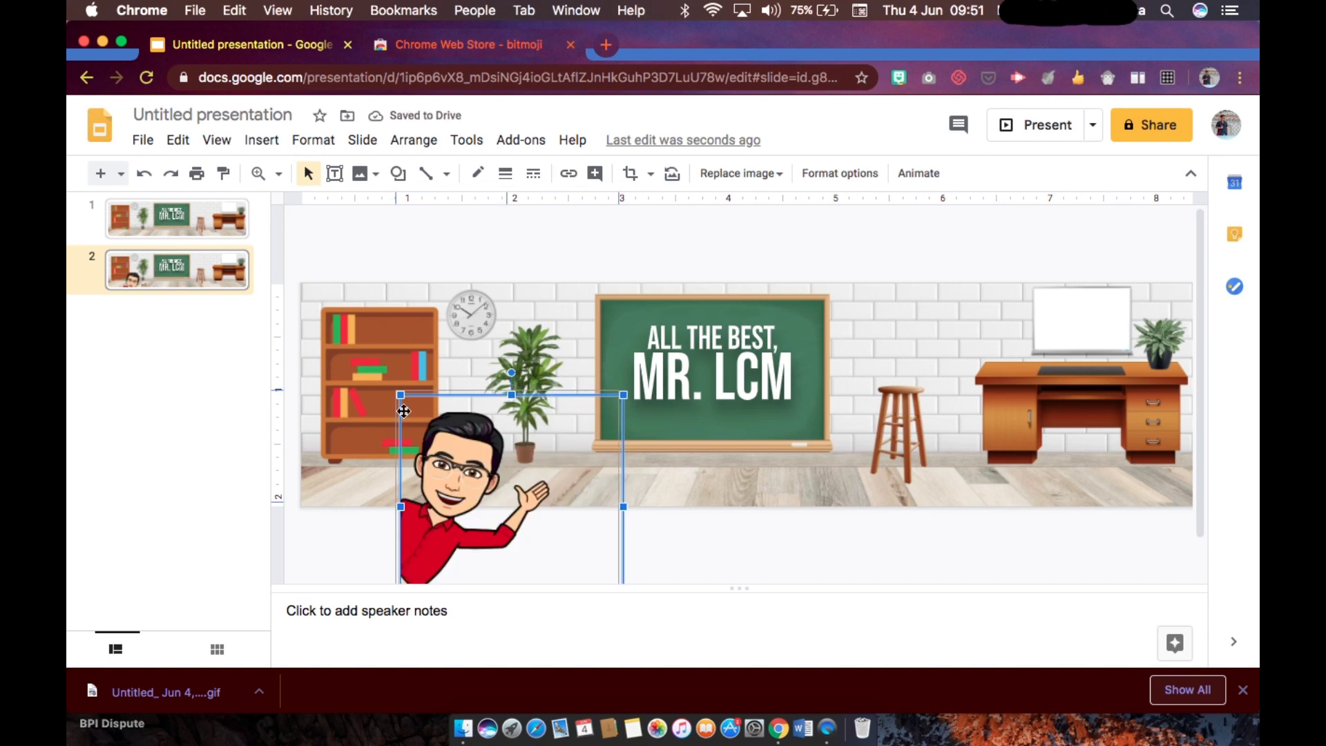
{"action": "left_click_drag", "start_coordinate": [474, 474], "coordinate": [398, 398]}
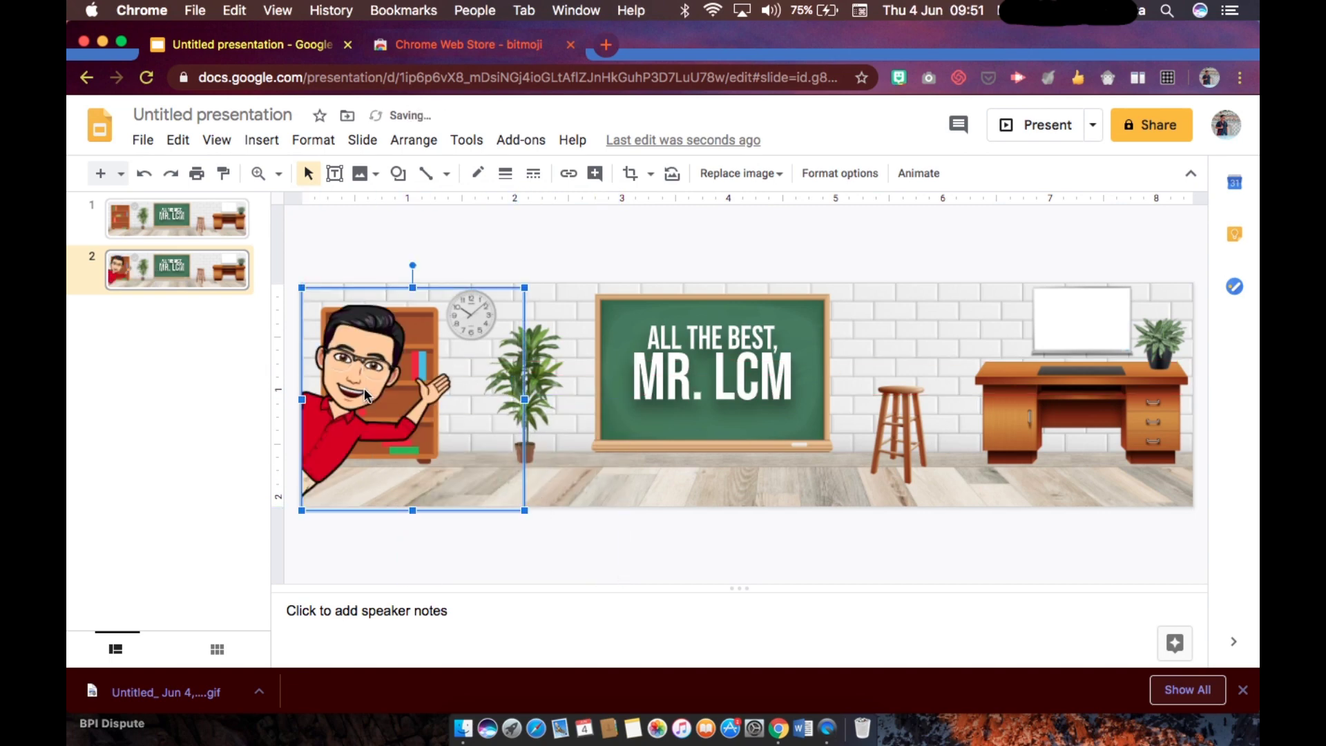
{"action": "mouse_move", "coordinate": [524, 505]}
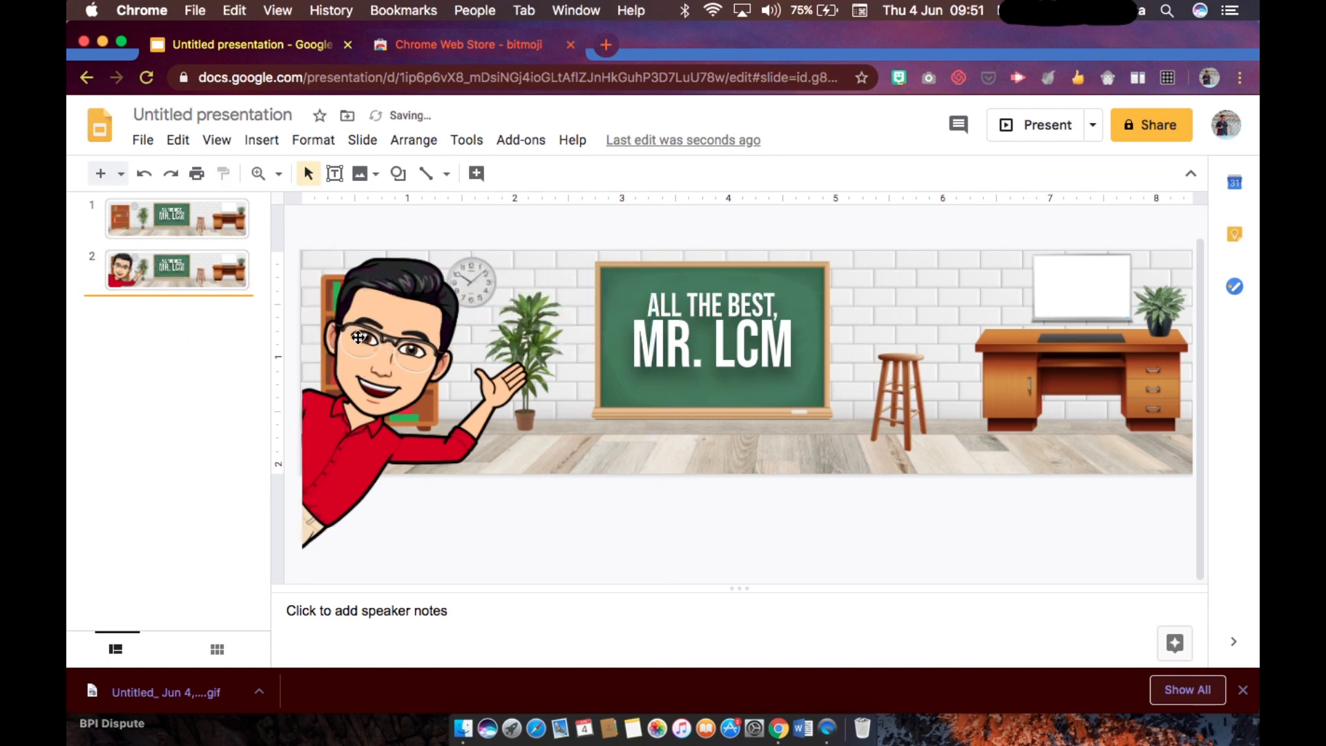
Duplicate the plain banner slide until the deck has ten slides, then select slide 3
{"action": "left_click", "coordinate": [177, 218]}
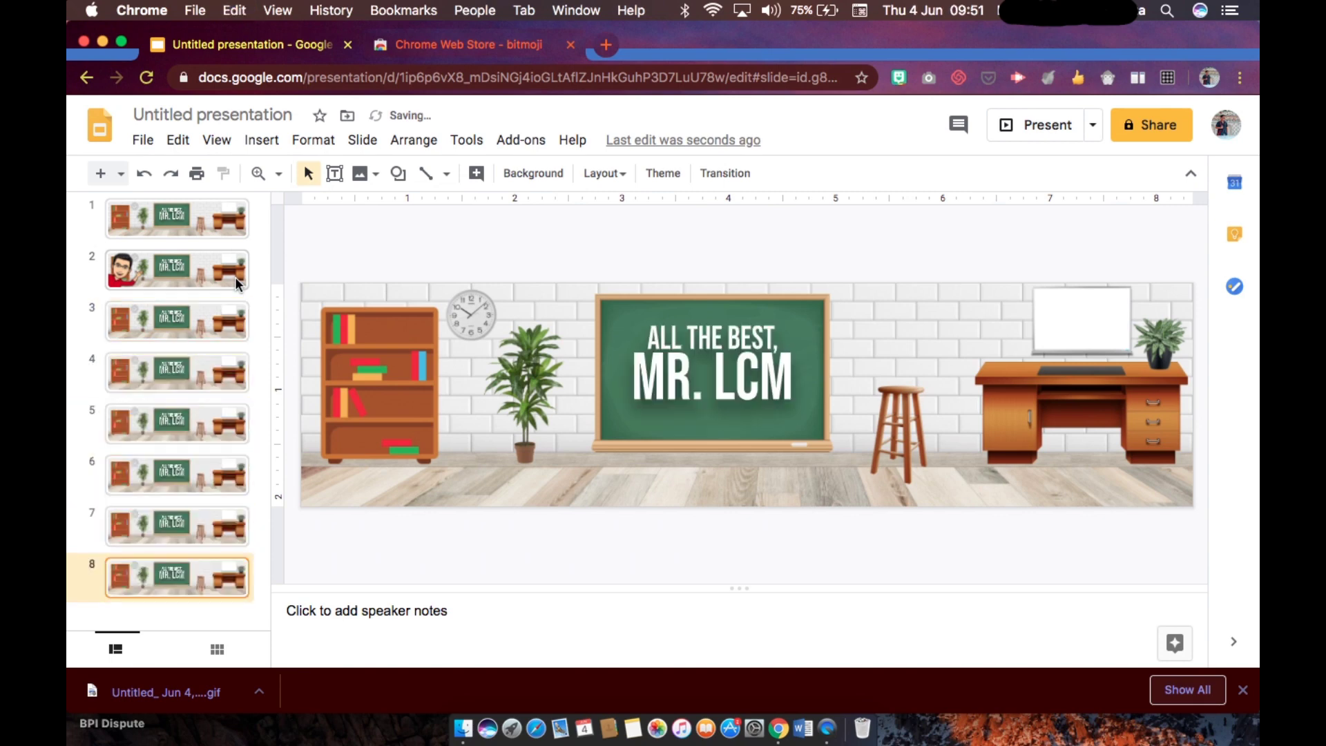
{"action": "scroll", "scroll_direction": "down", "scroll_amount": 3}
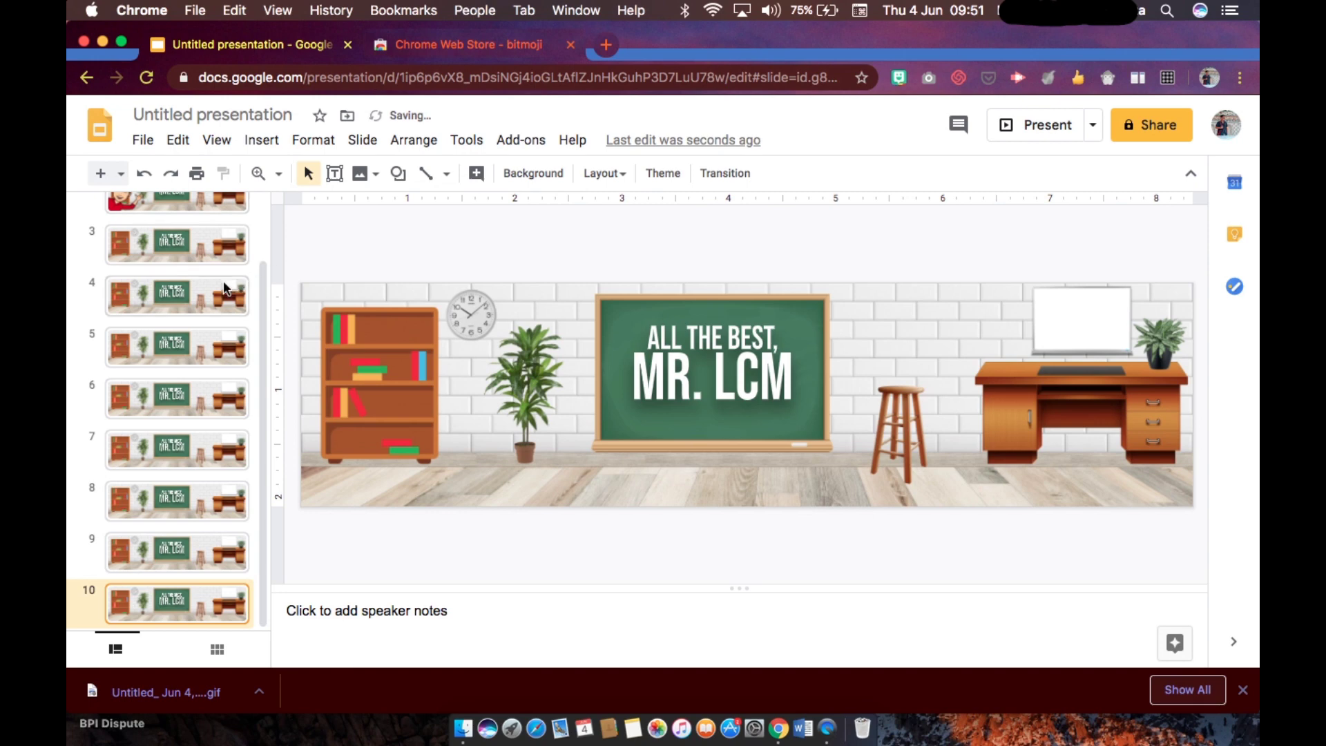
{"action": "left_click", "coordinate": [176, 269]}
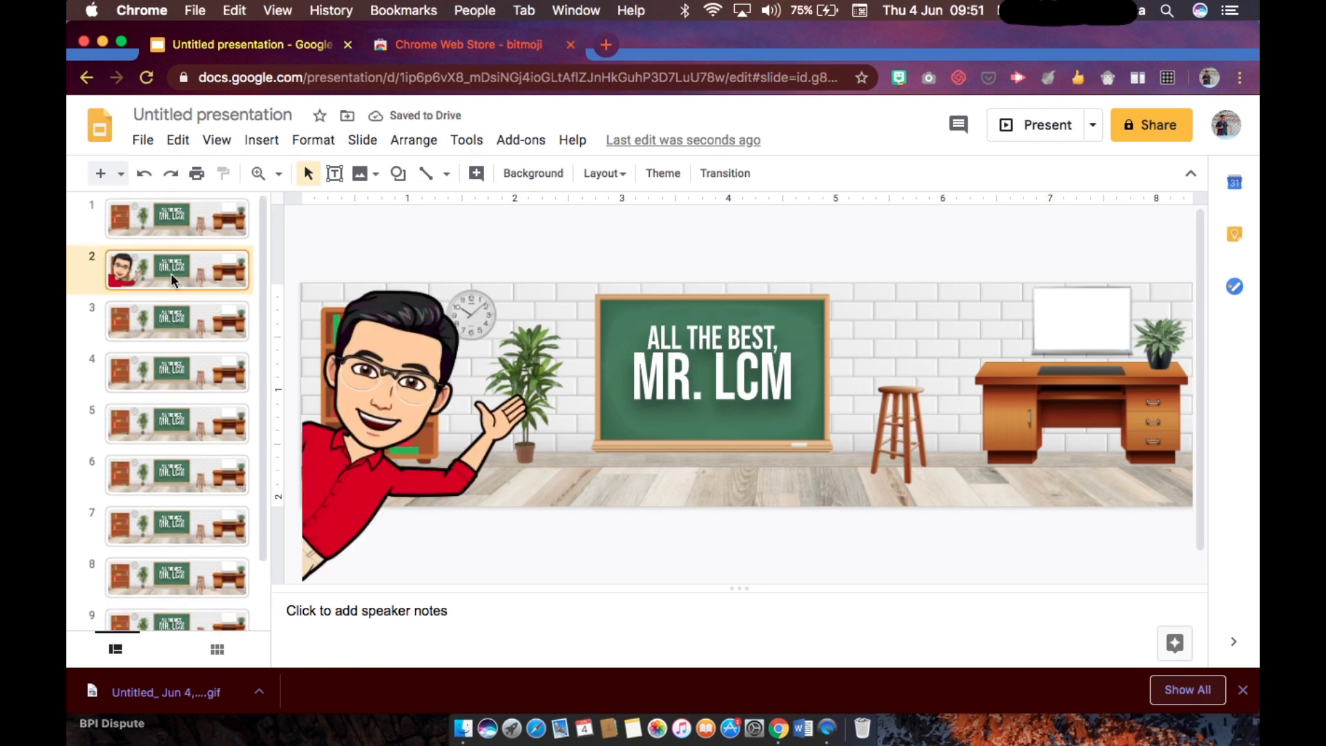
{"action": "left_click", "coordinate": [176, 321]}
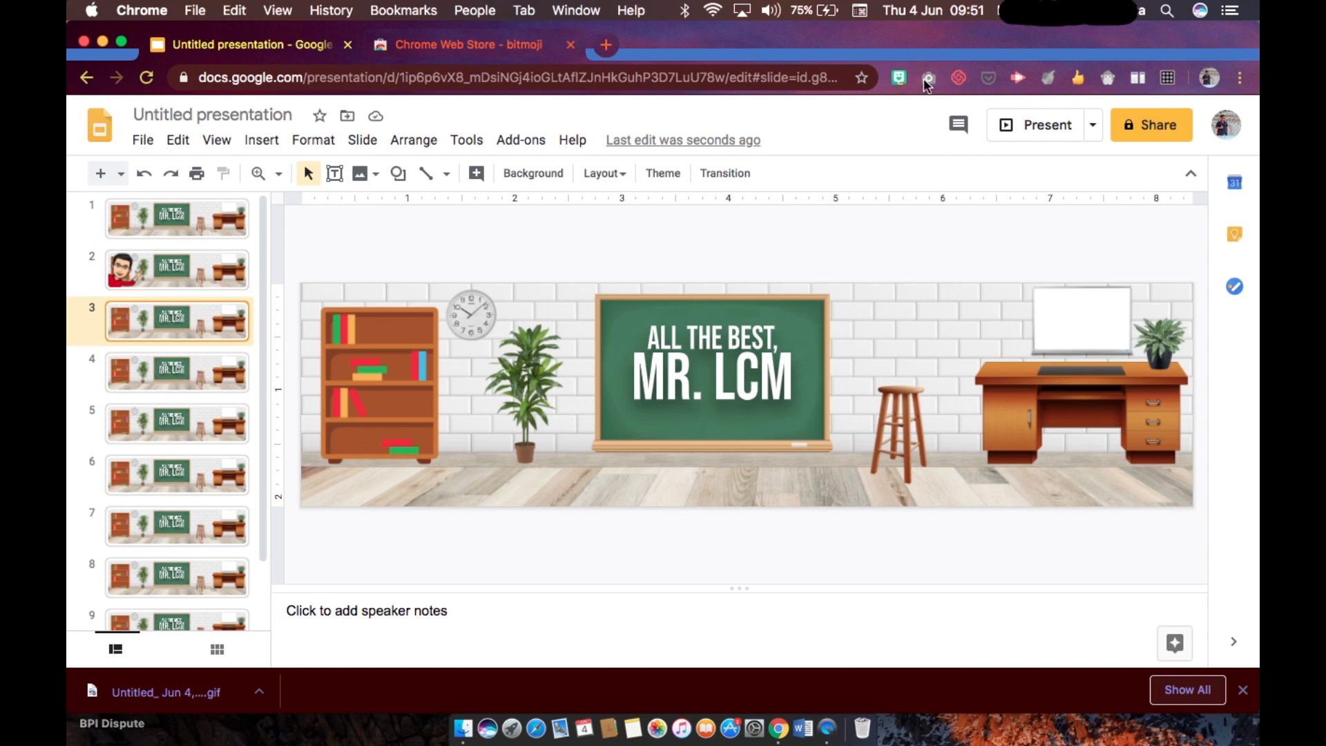
Search Bitmoji for 'walk' and place the walking sticker over the bookshelf on slide 3
{"action": "left_click", "coordinate": [899, 76]}
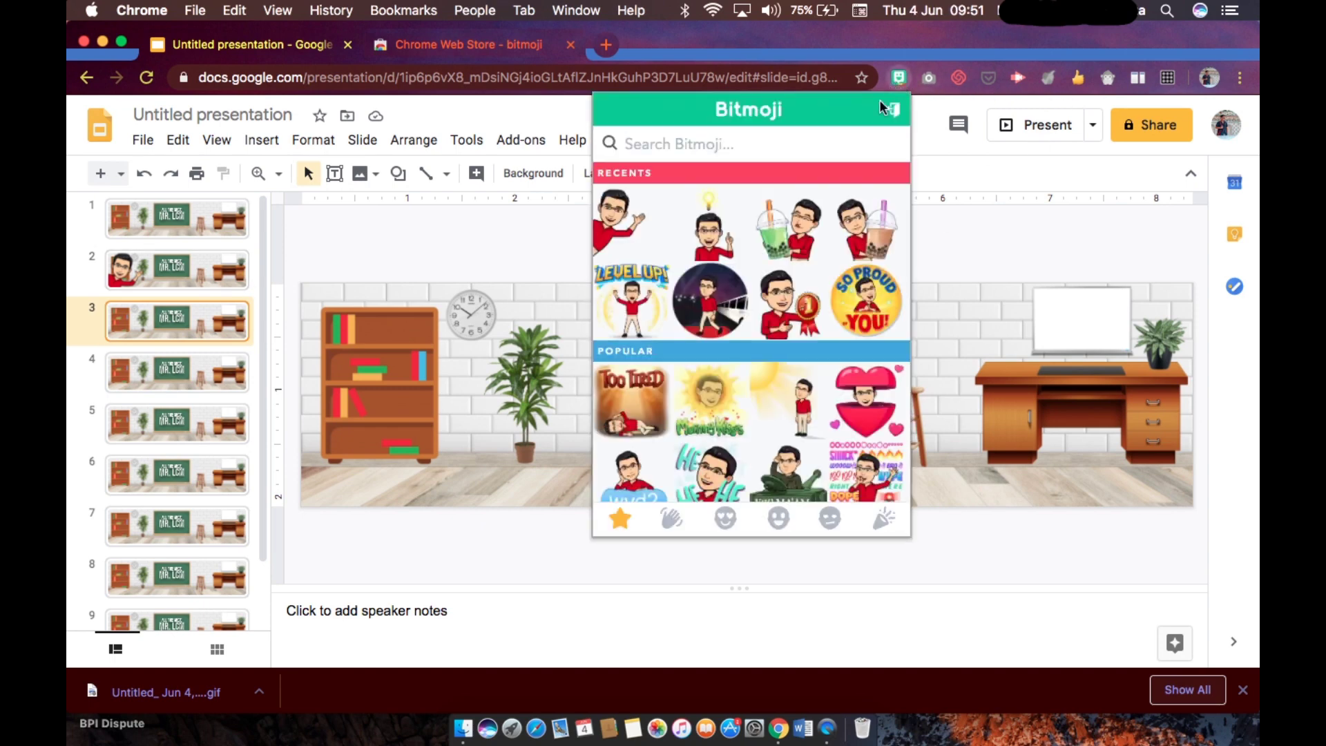
{"action": "type", "text": "walk"}
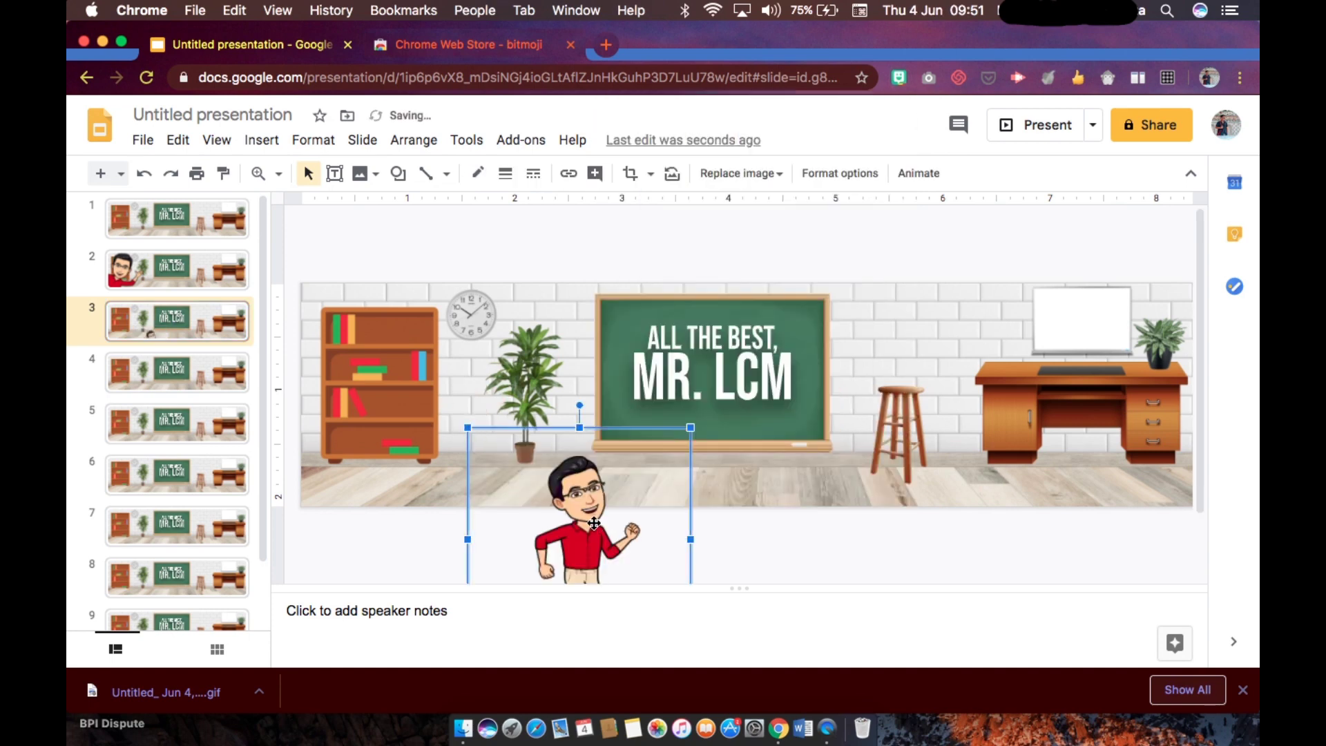
{"action": "left_click_drag", "start_coordinate": [578, 524], "coordinate": [517, 412]}
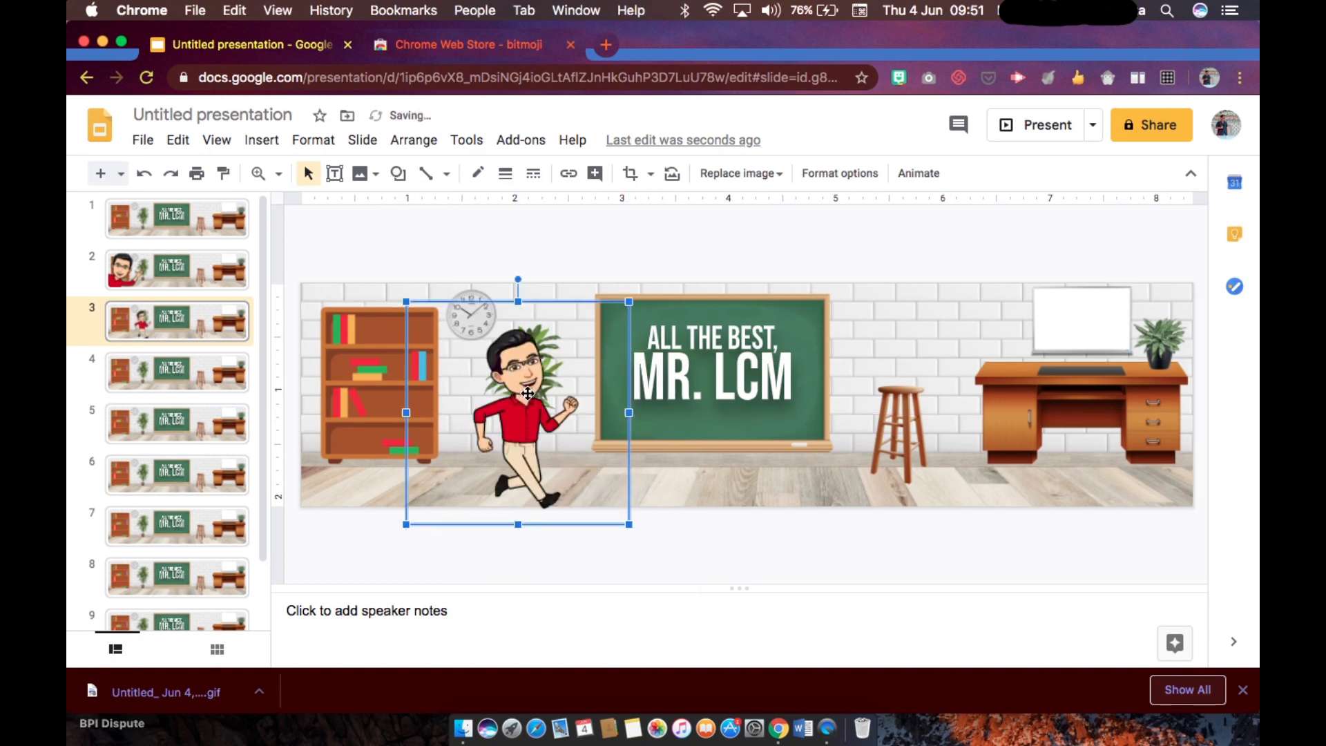
{"action": "left_click_drag", "start_coordinate": [517, 412], "coordinate": [421, 393]}
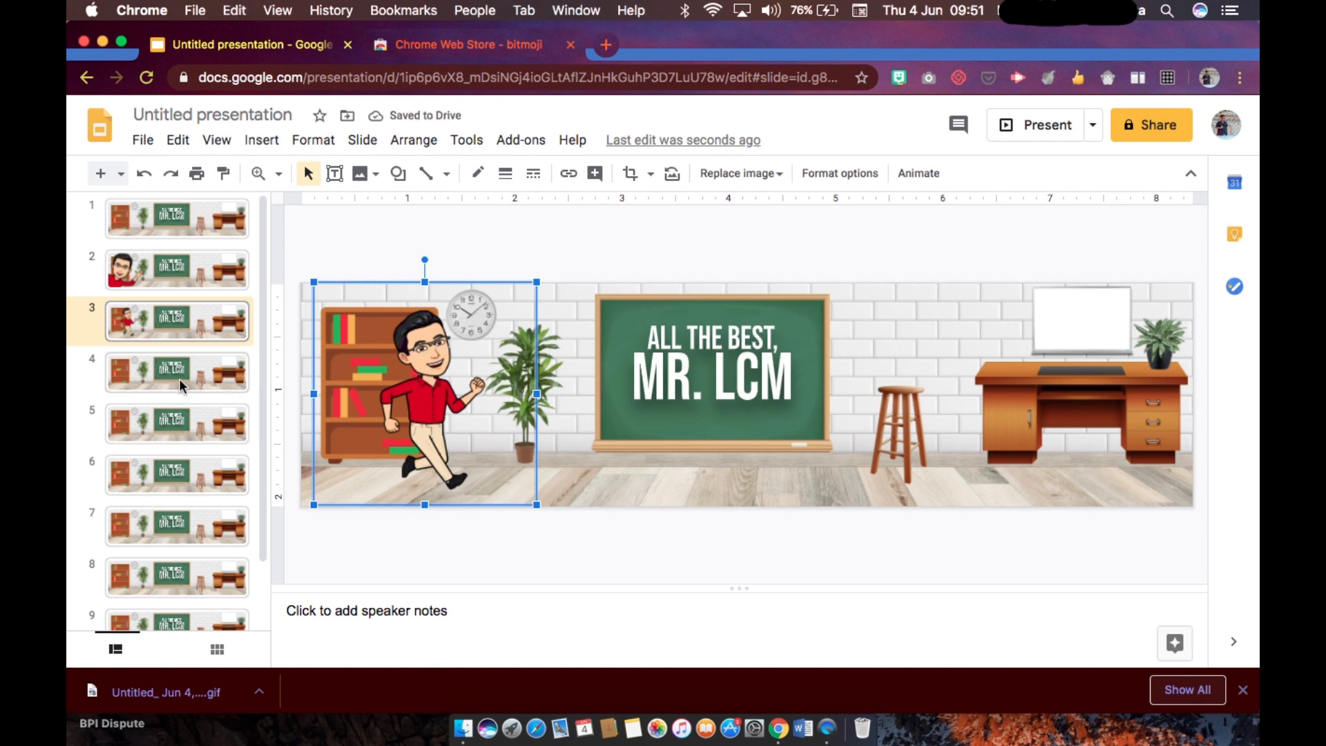
On the following slide, shift the walking Bitmoji right toward the chalkboard
{"action": "left_click", "coordinate": [177, 372]}
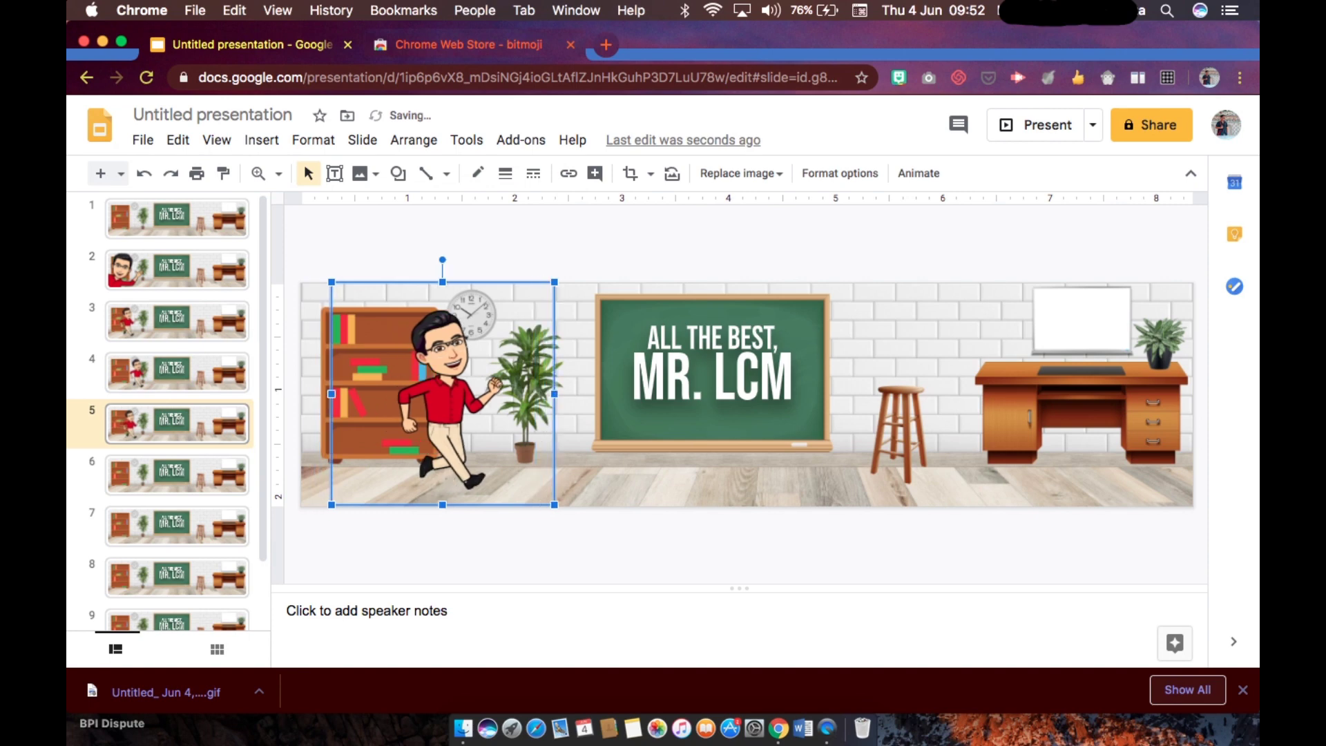
{"action": "left_click_drag", "start_coordinate": [442, 394], "coordinate": [550, 393]}
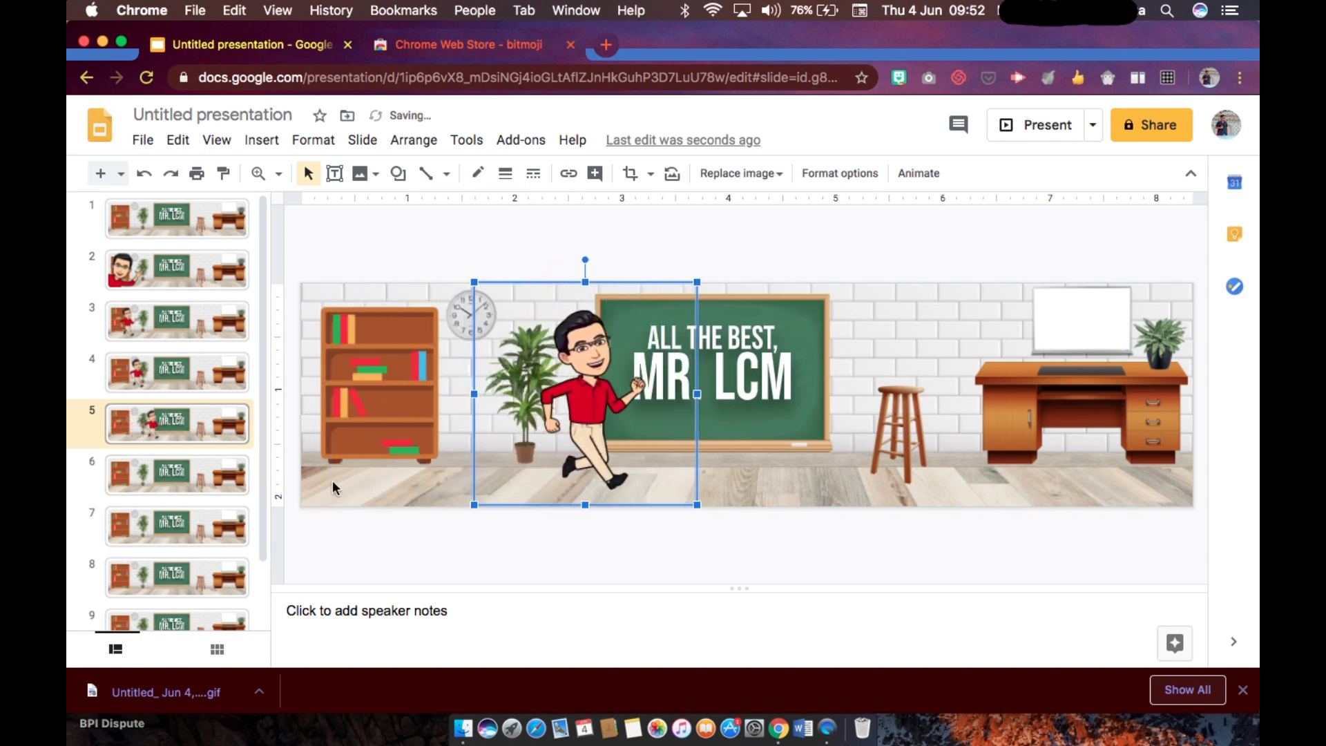
{"action": "left_click", "coordinate": [177, 476]}
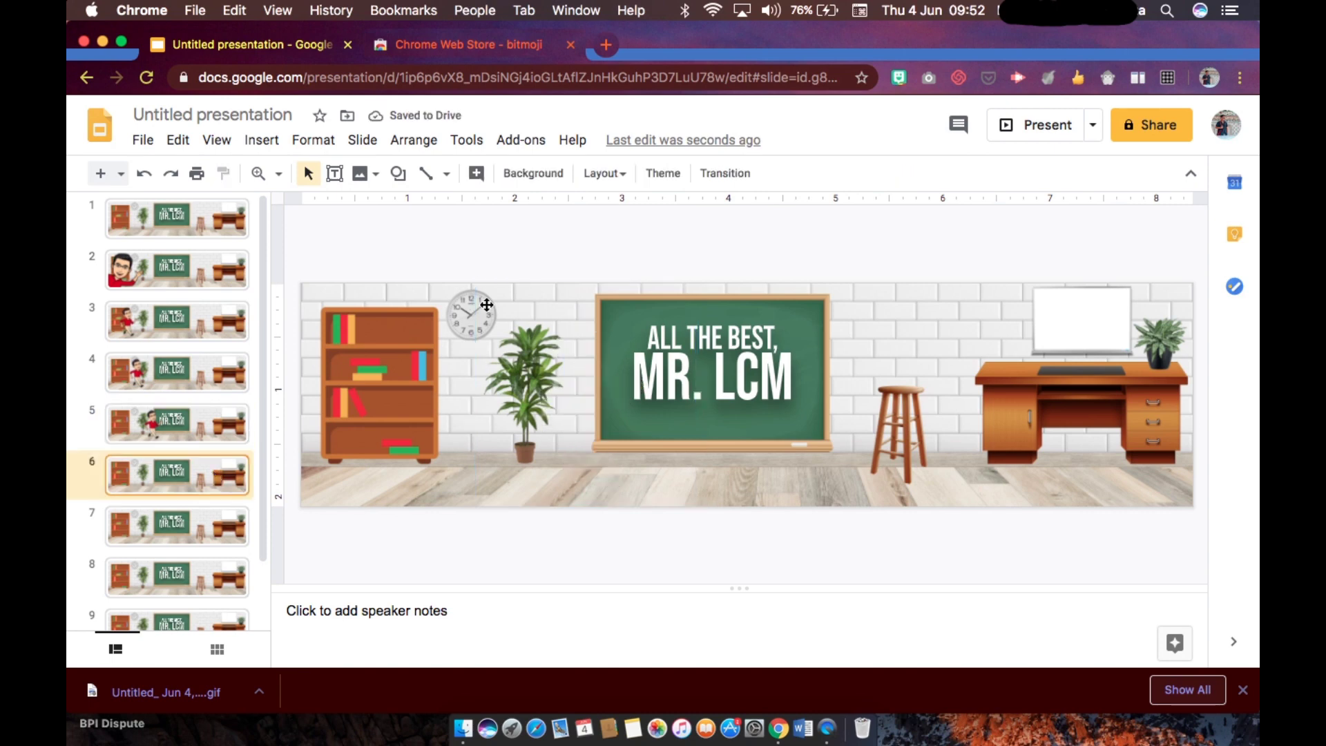
Search Bitmoji for 'pose' then 'photo' and place the sticker beside the chalkboard on slide 6
{"action": "left_click", "coordinate": [898, 77]}
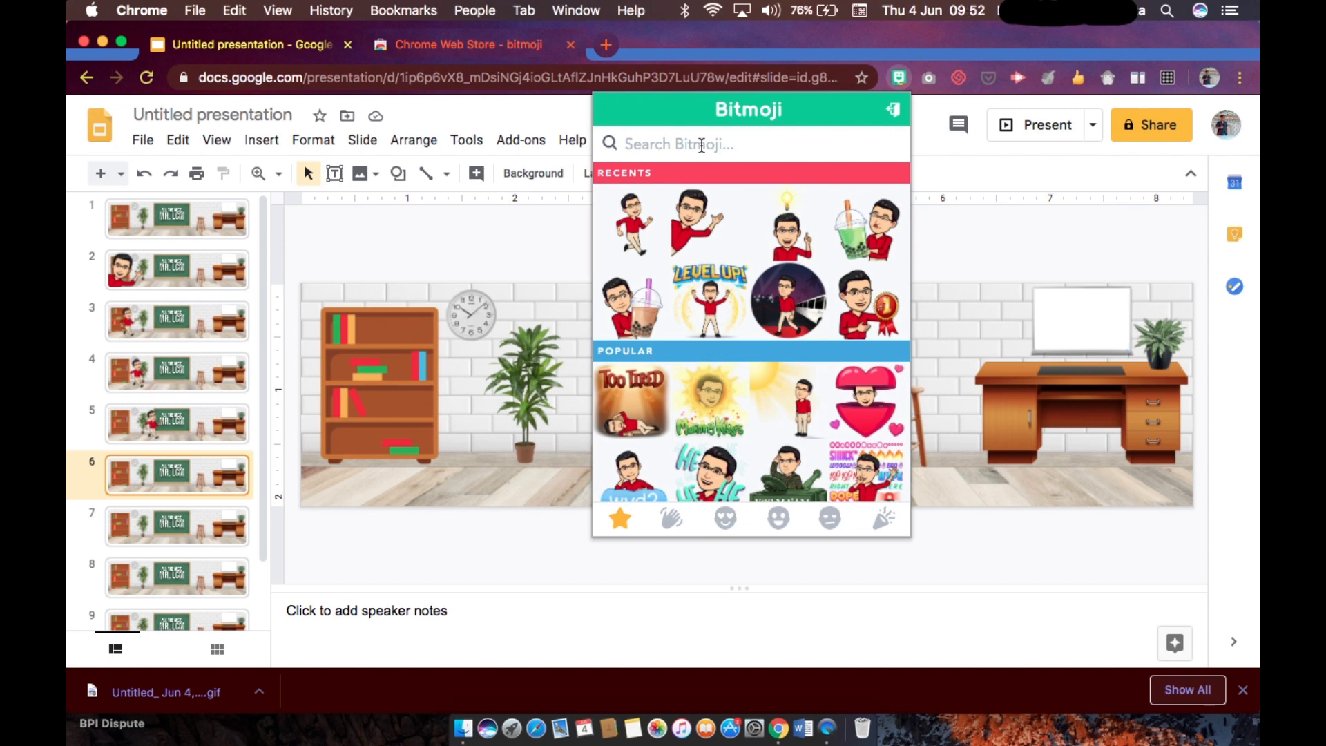
{"action": "type", "text": "p"}
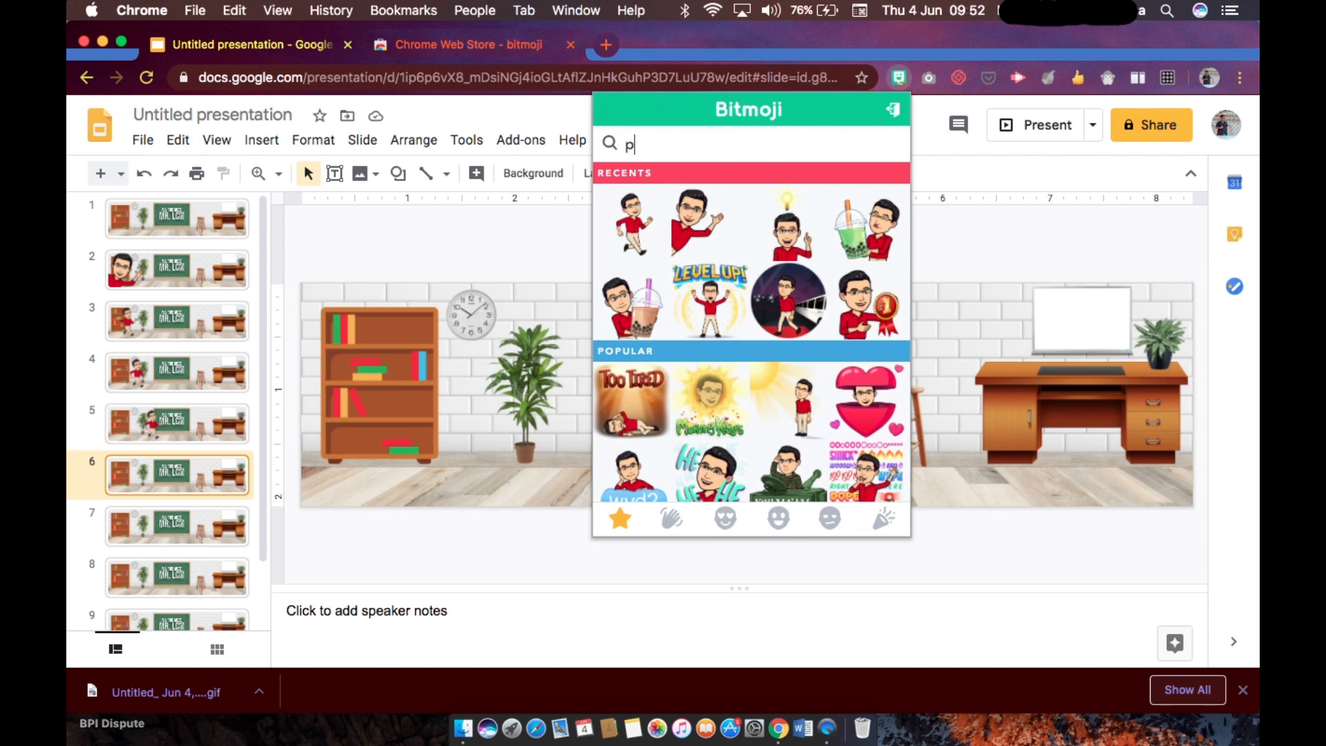
{"action": "type", "text": "ose"}
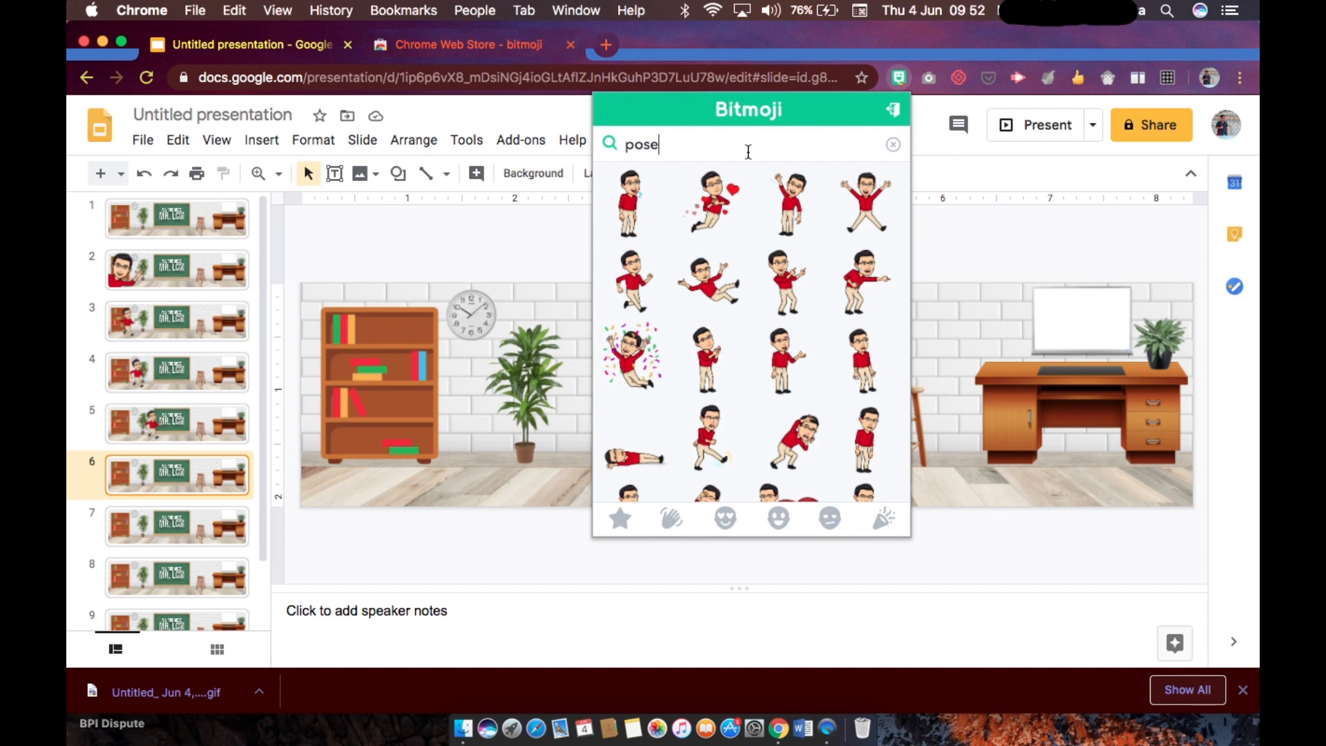
{"action": "left_click", "coordinate": [893, 144]}
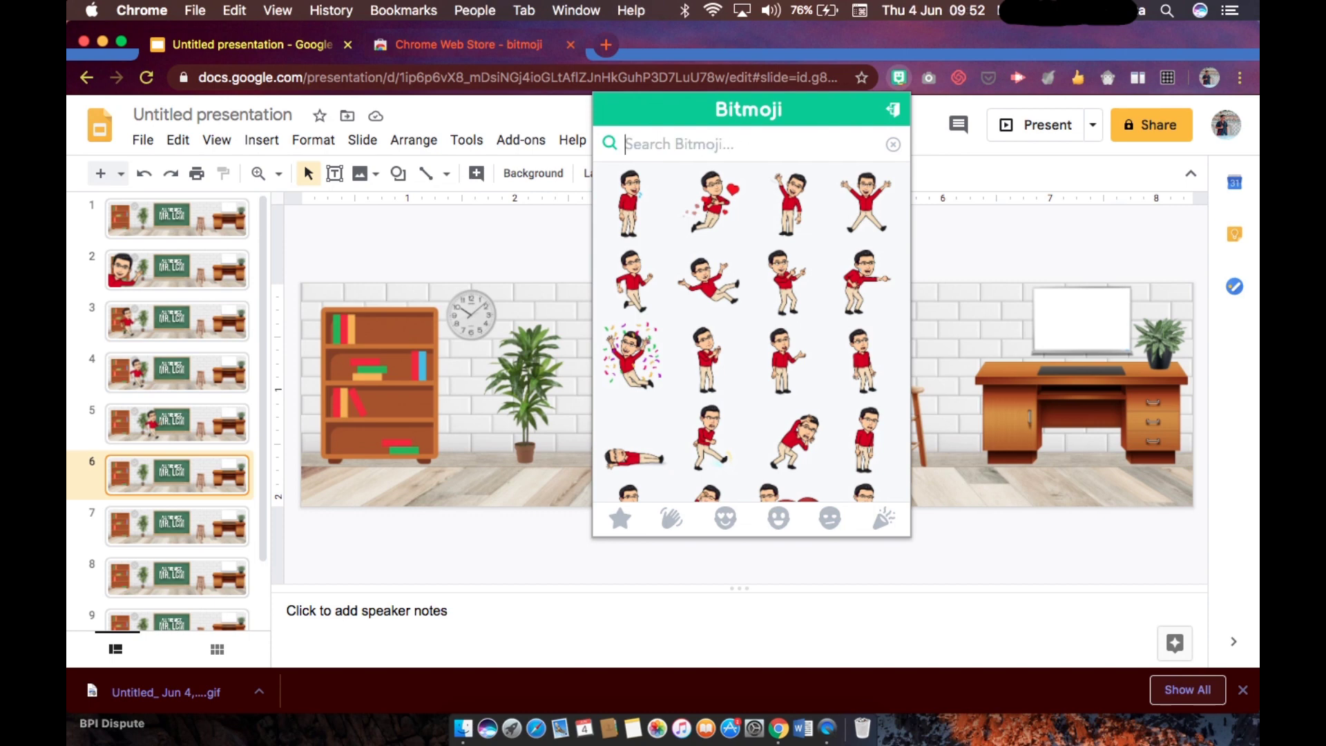
{"action": "type", "text": "photo"}
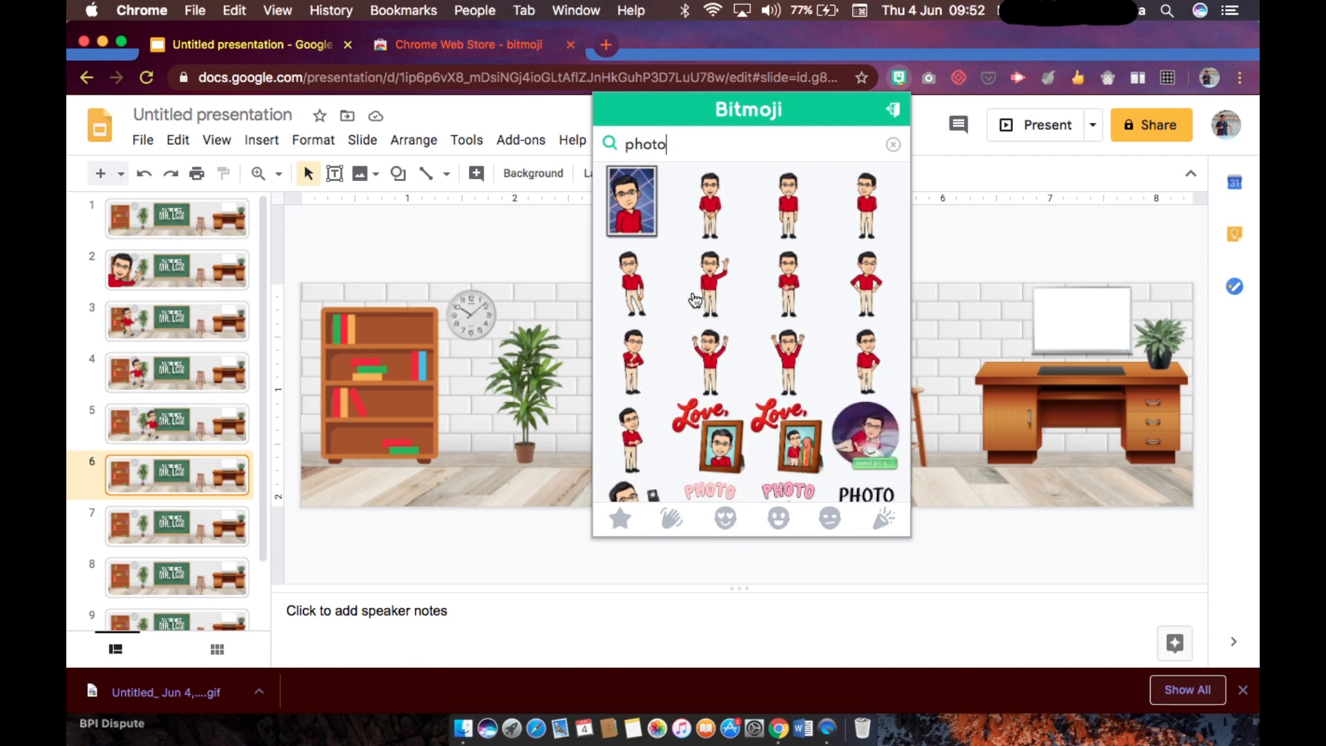
{"action": "mouse_move", "coordinate": [726, 285]}
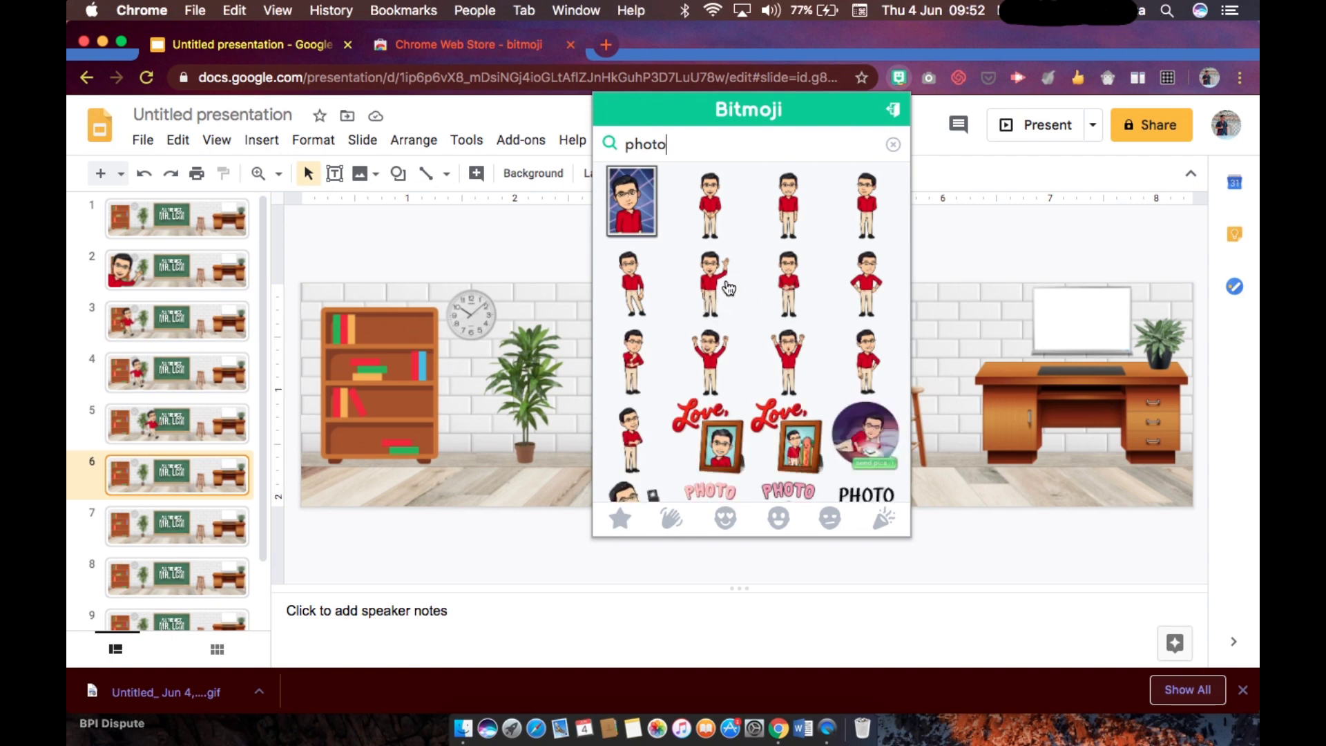
{"action": "mouse_move", "coordinate": [729, 330]}
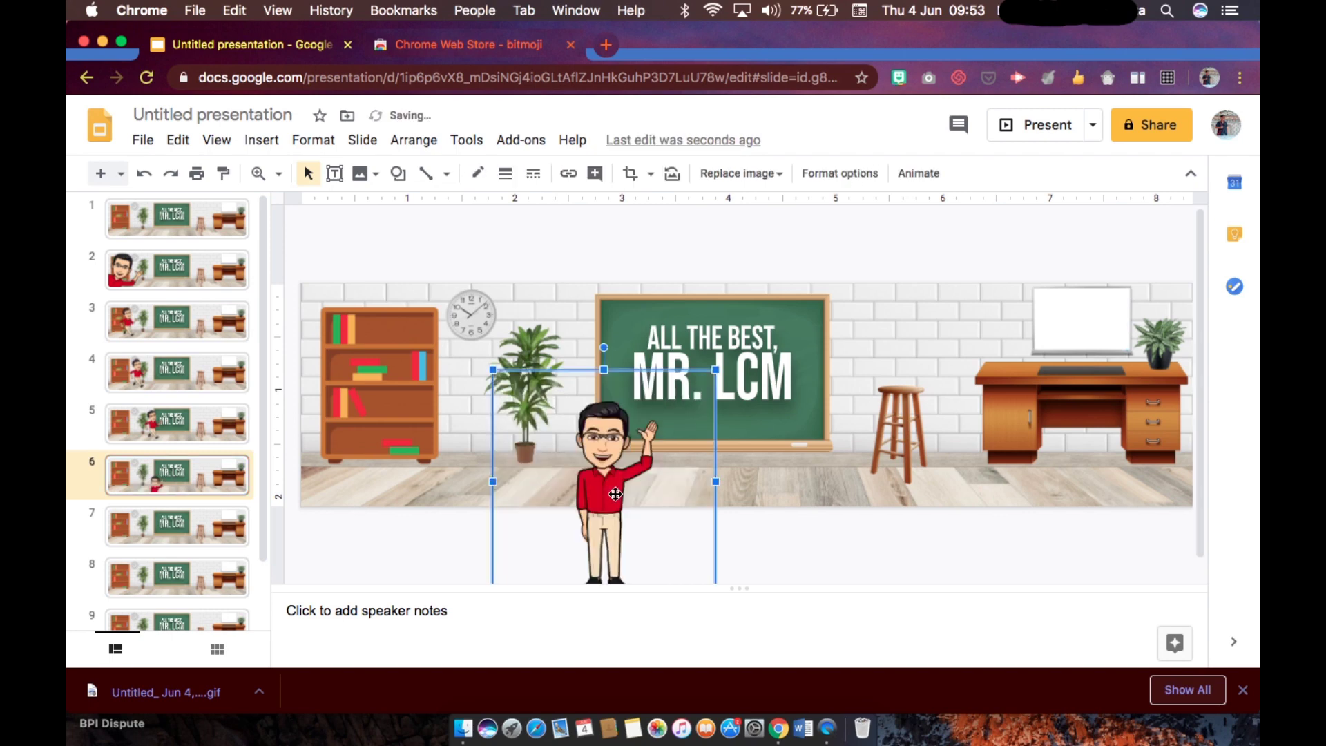
{"action": "left_click_drag", "start_coordinate": [615, 494], "coordinate": [577, 391]}
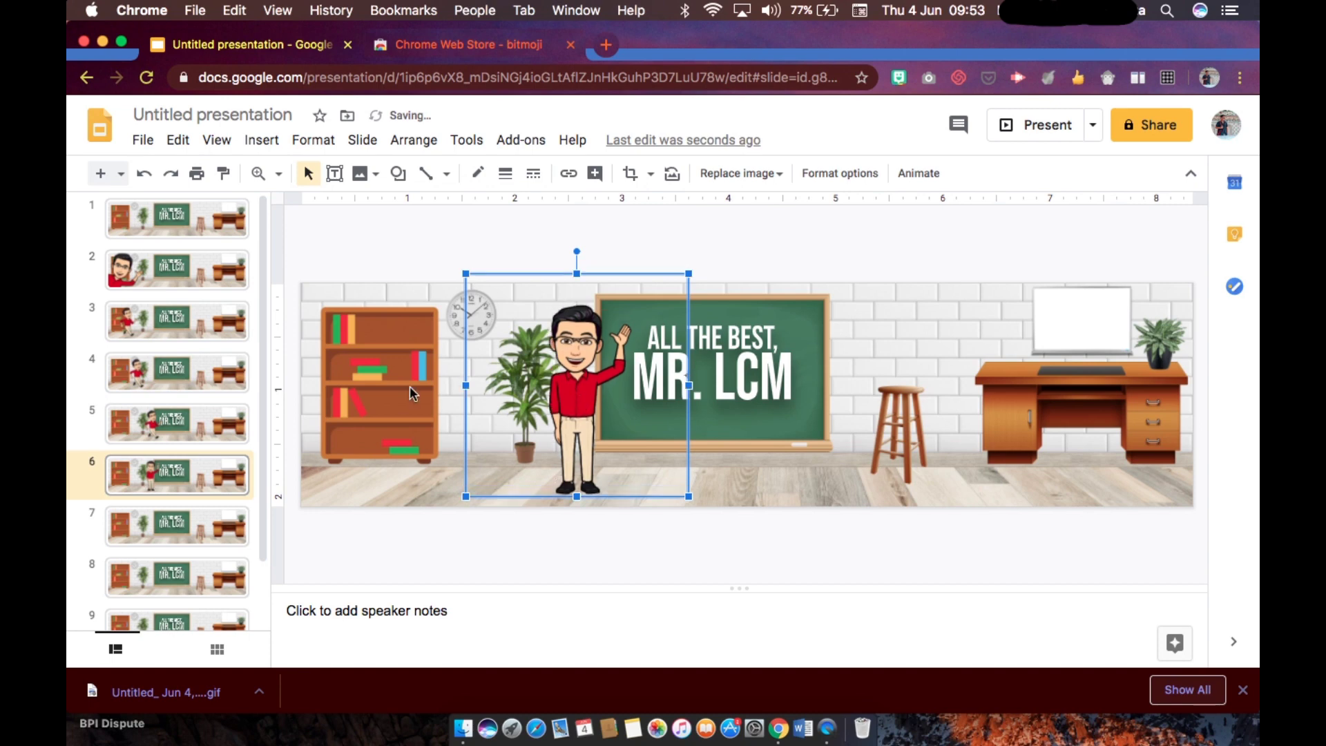
{"action": "left_click", "coordinate": [173, 536]}
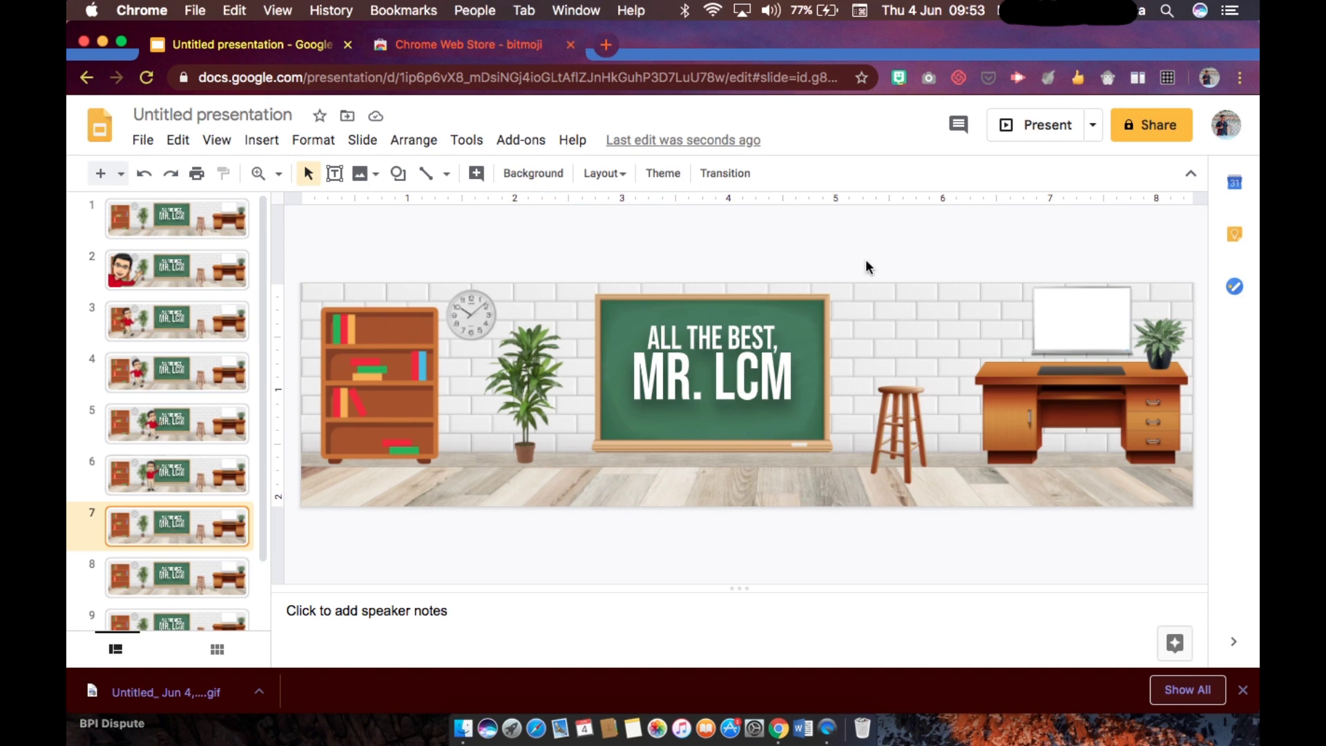
Place bitmoji poses on slides 7 and 8, then return to slide 1
{"action": "left_click", "coordinate": [899, 76]}
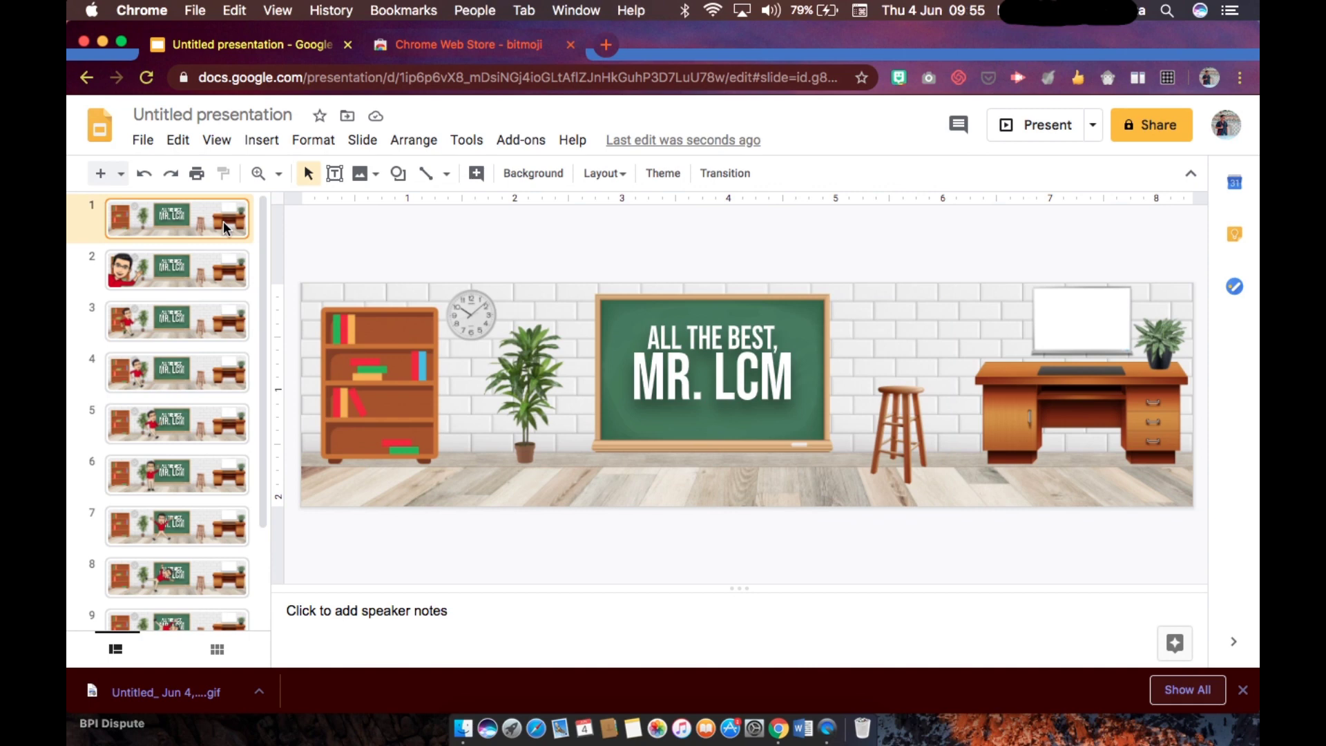
{"action": "mouse_move", "coordinate": [505, 176]}
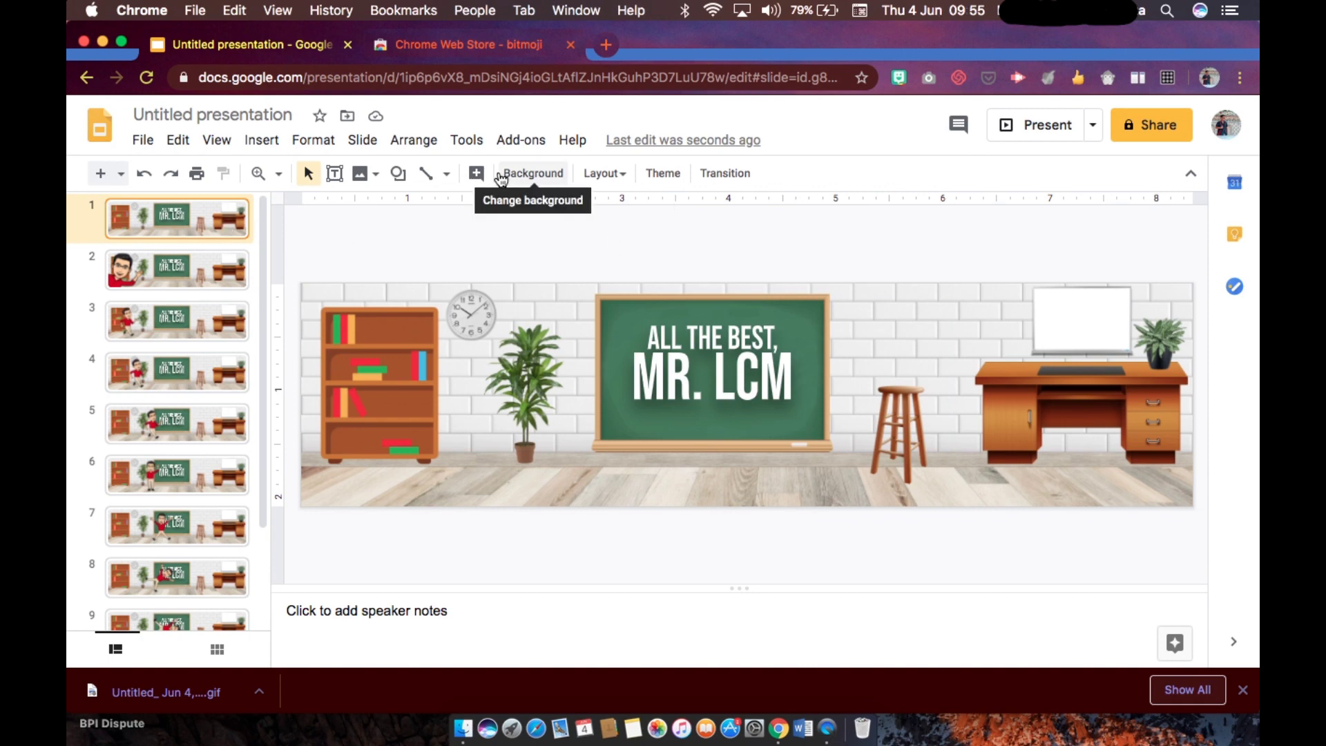
{"action": "mouse_move", "coordinate": [790, 89]}
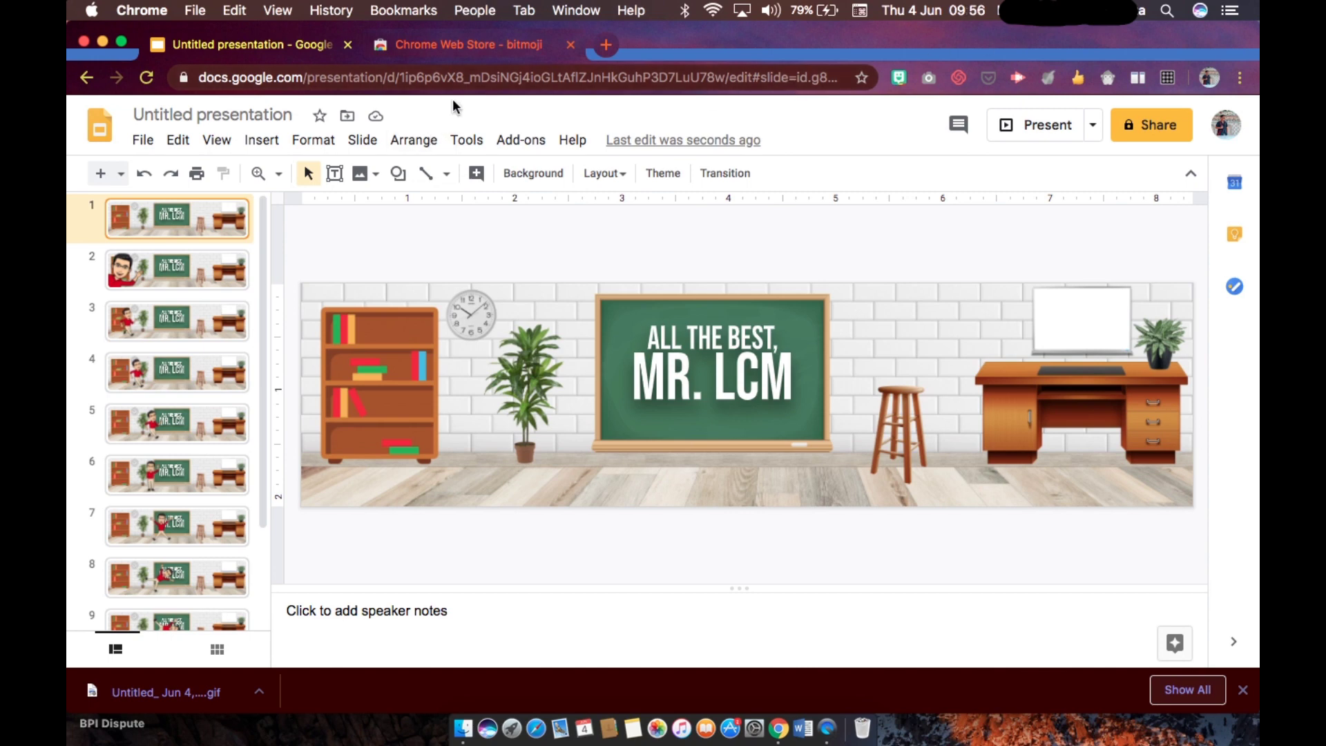
Search the Chrome Web Store for 'screen' to locate the added Screencastify recorder
{"action": "left_click", "coordinate": [474, 44]}
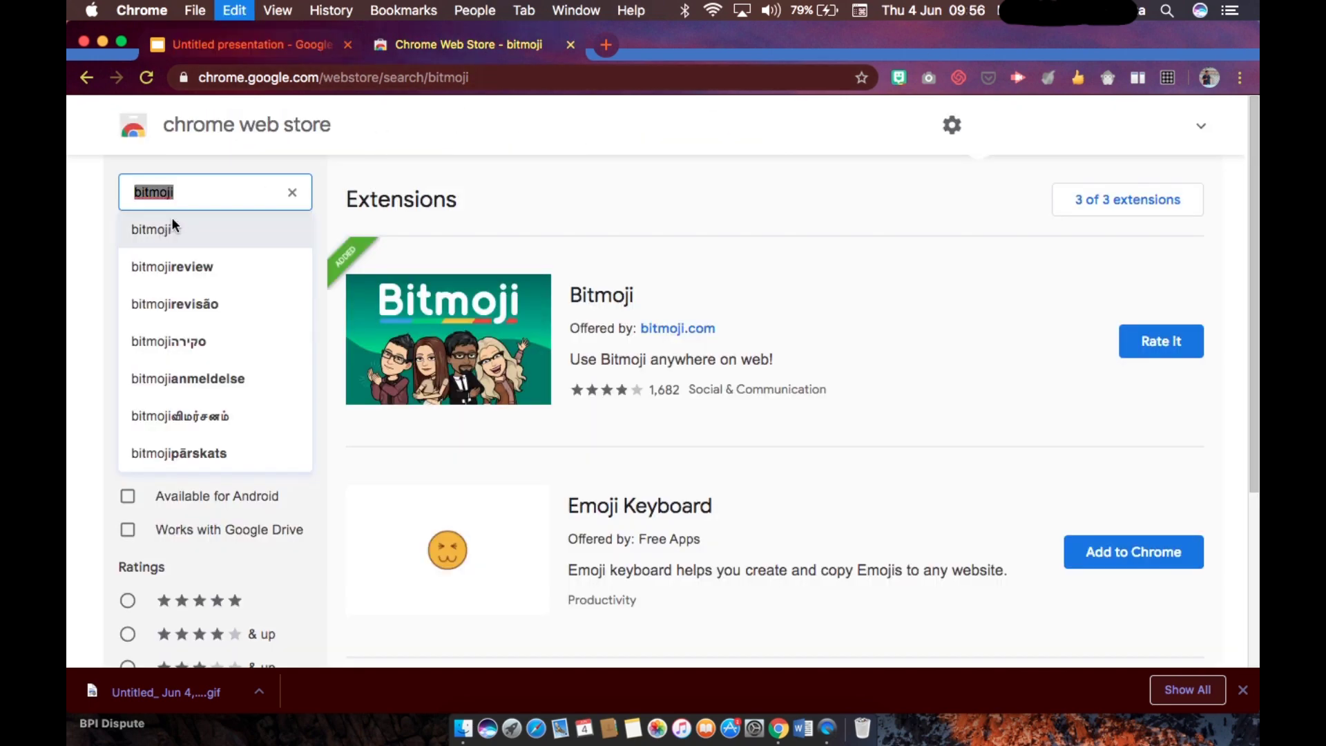
{"action": "type", "text": "screencastify"}
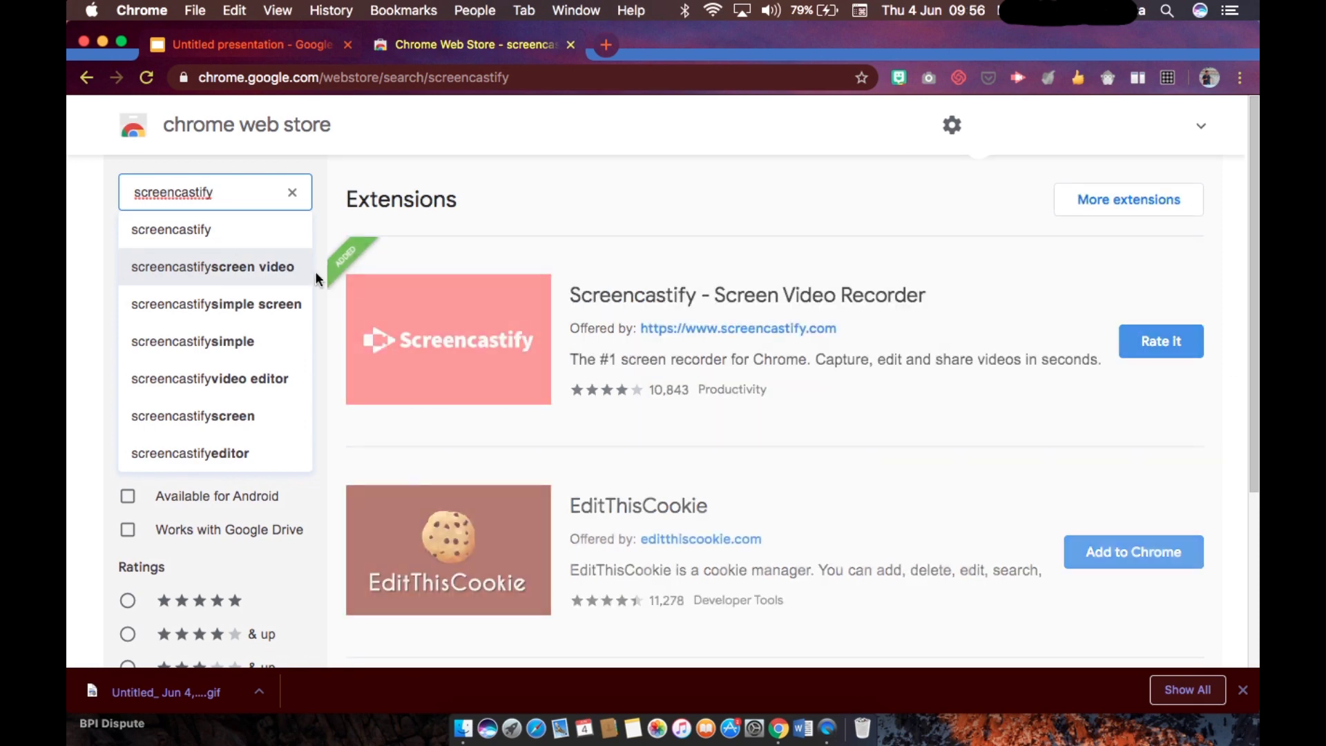
{"action": "mouse_move", "coordinate": [496, 397]}
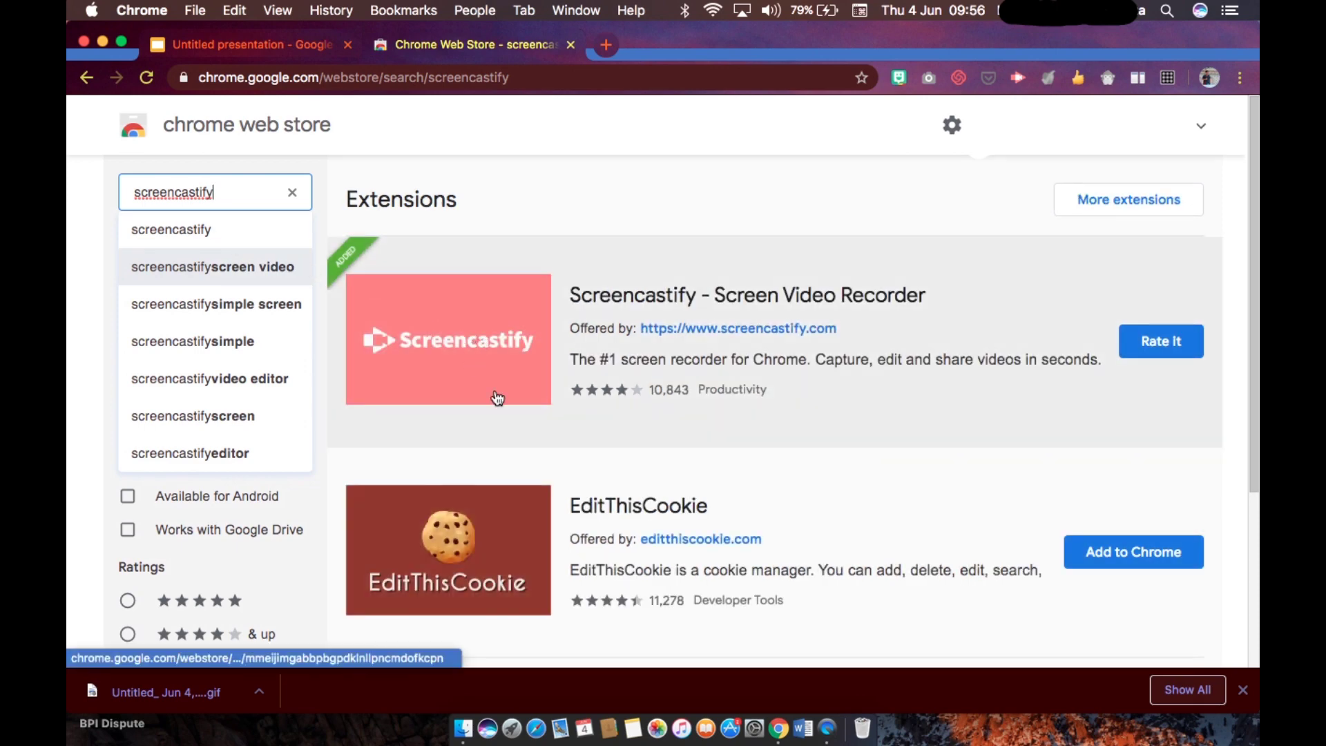
{"action": "mouse_move", "coordinate": [1018, 95]}
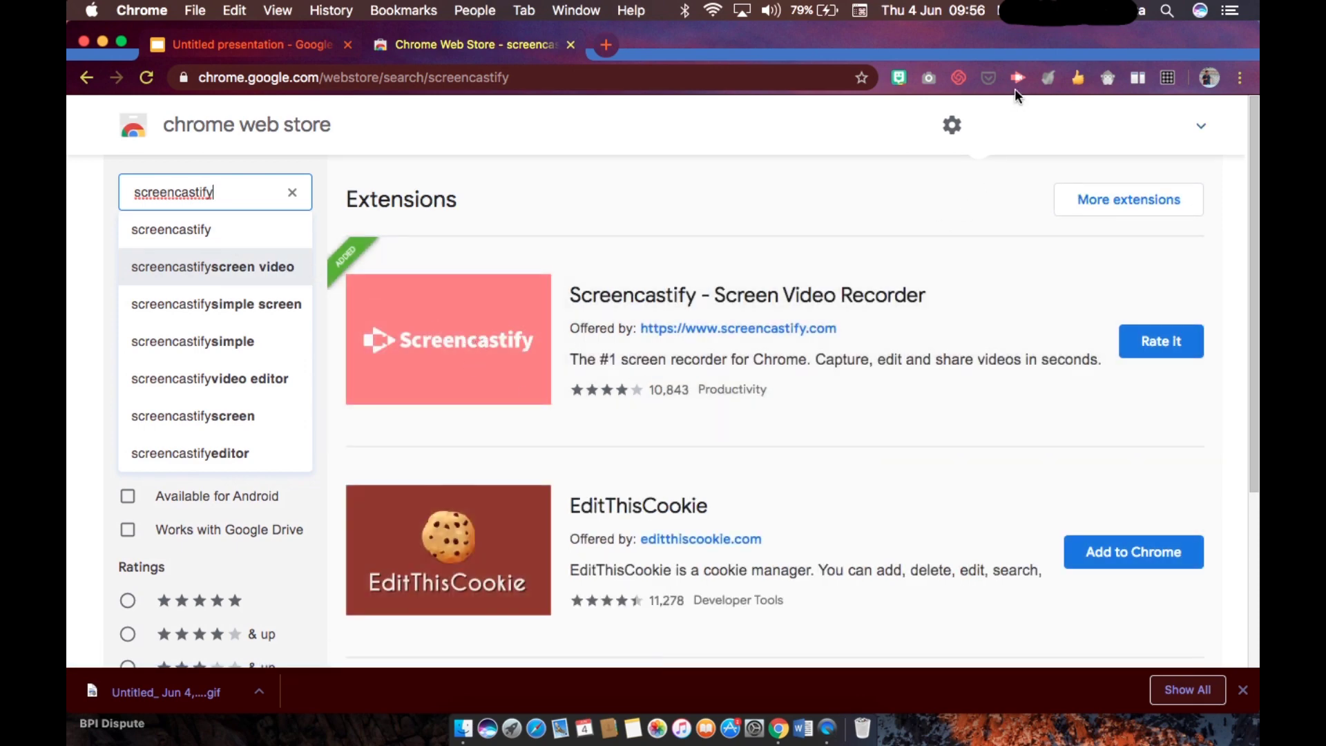
{"action": "mouse_move", "coordinate": [1024, 95]}
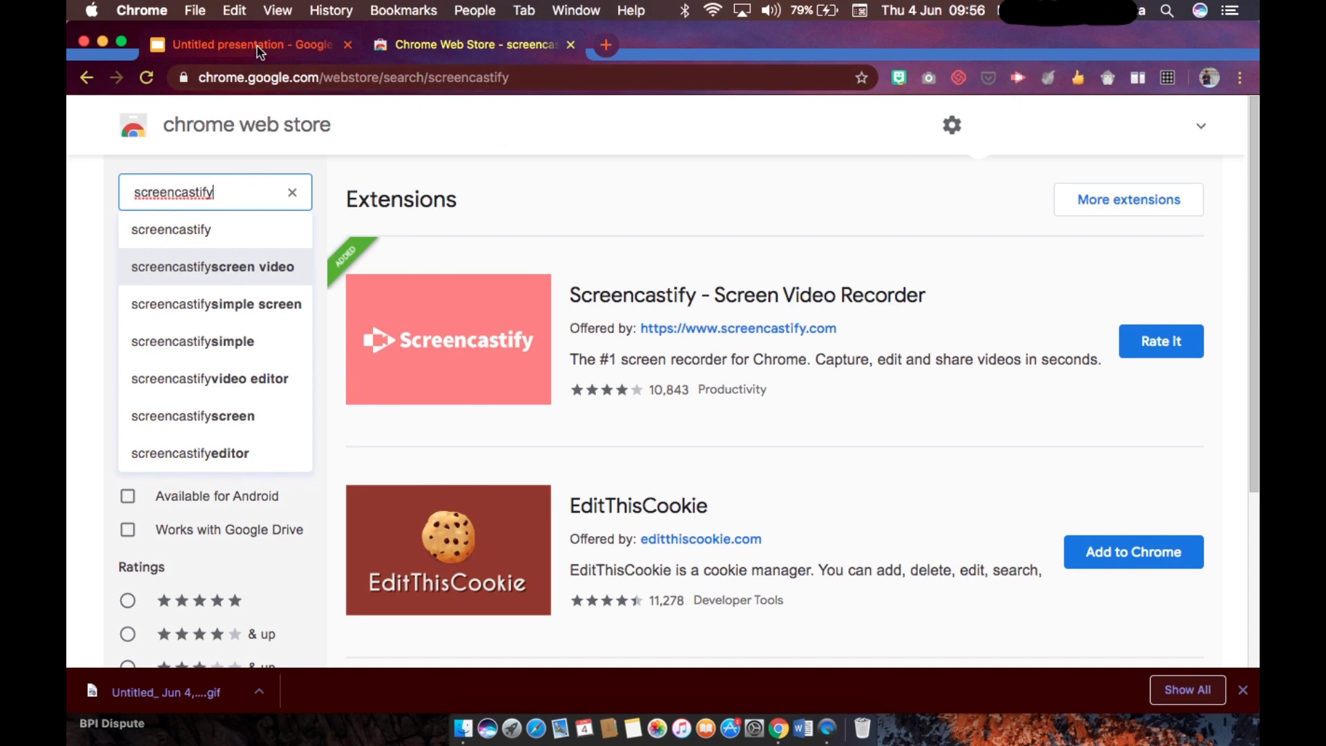
Return to the banner deck and open Screencastify's recorder with Desktop selected
{"action": "left_click", "coordinate": [241, 45]}
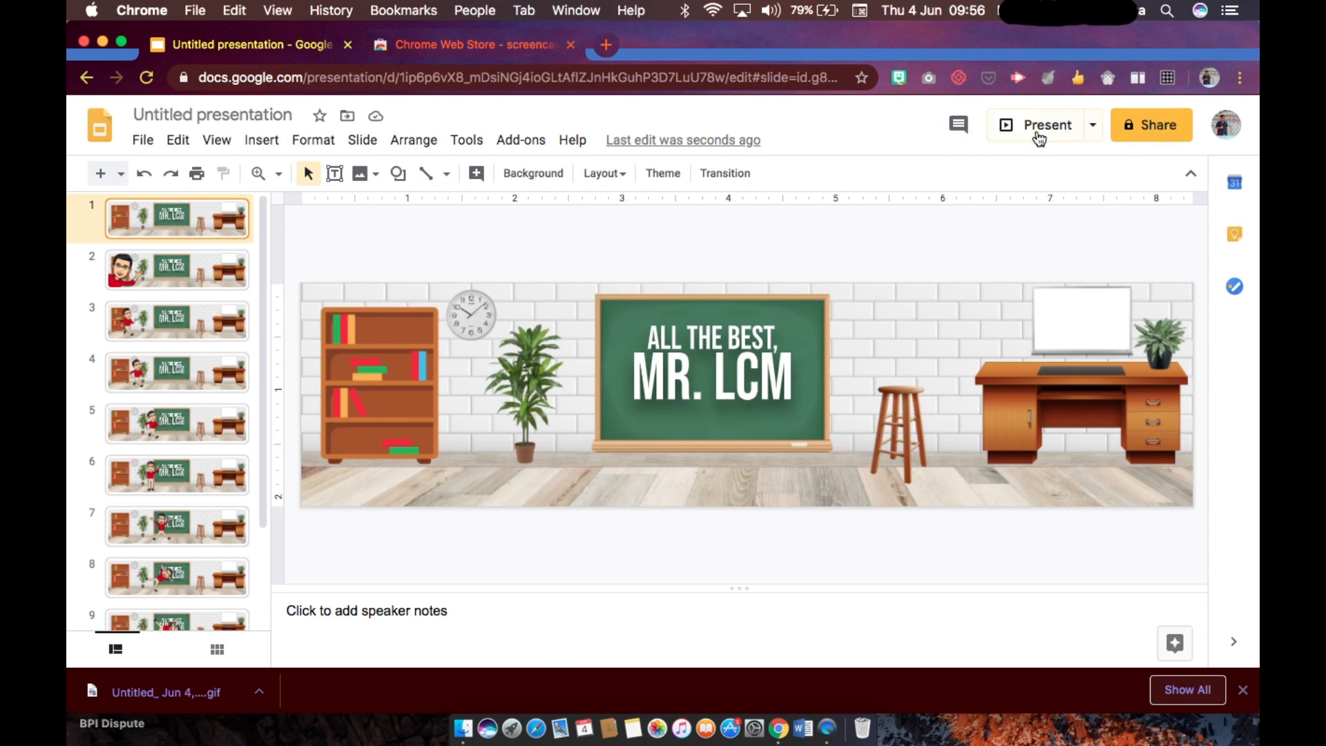
{"action": "mouse_move", "coordinate": [1017, 93]}
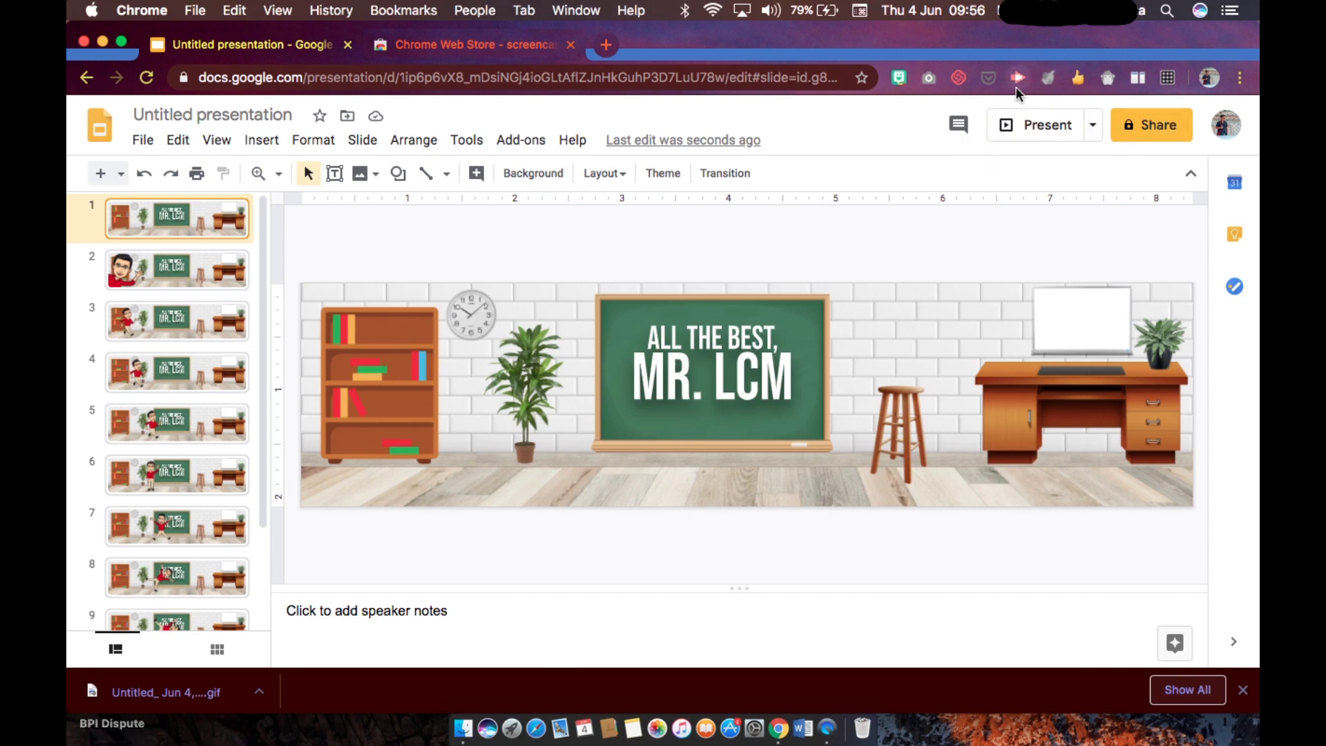
{"action": "mouse_move", "coordinate": [1015, 78]}
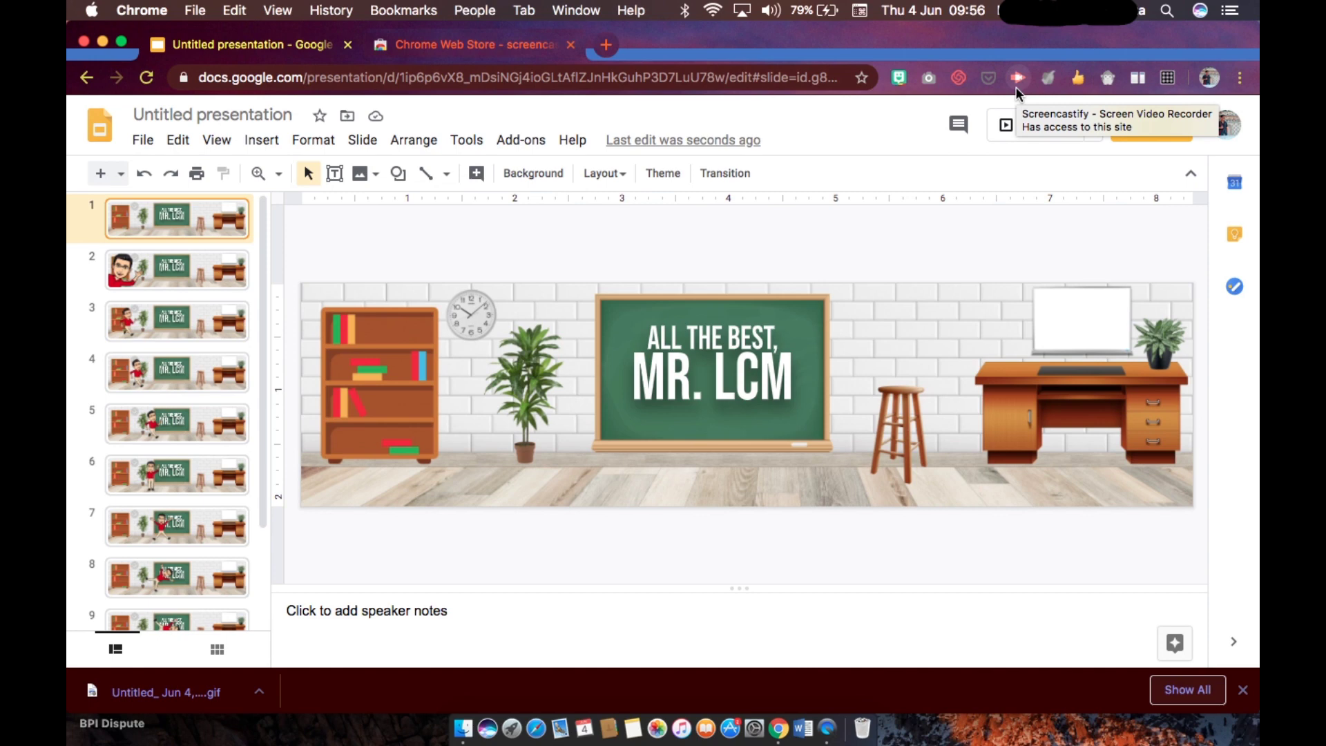
{"action": "left_click", "coordinate": [1029, 78]}
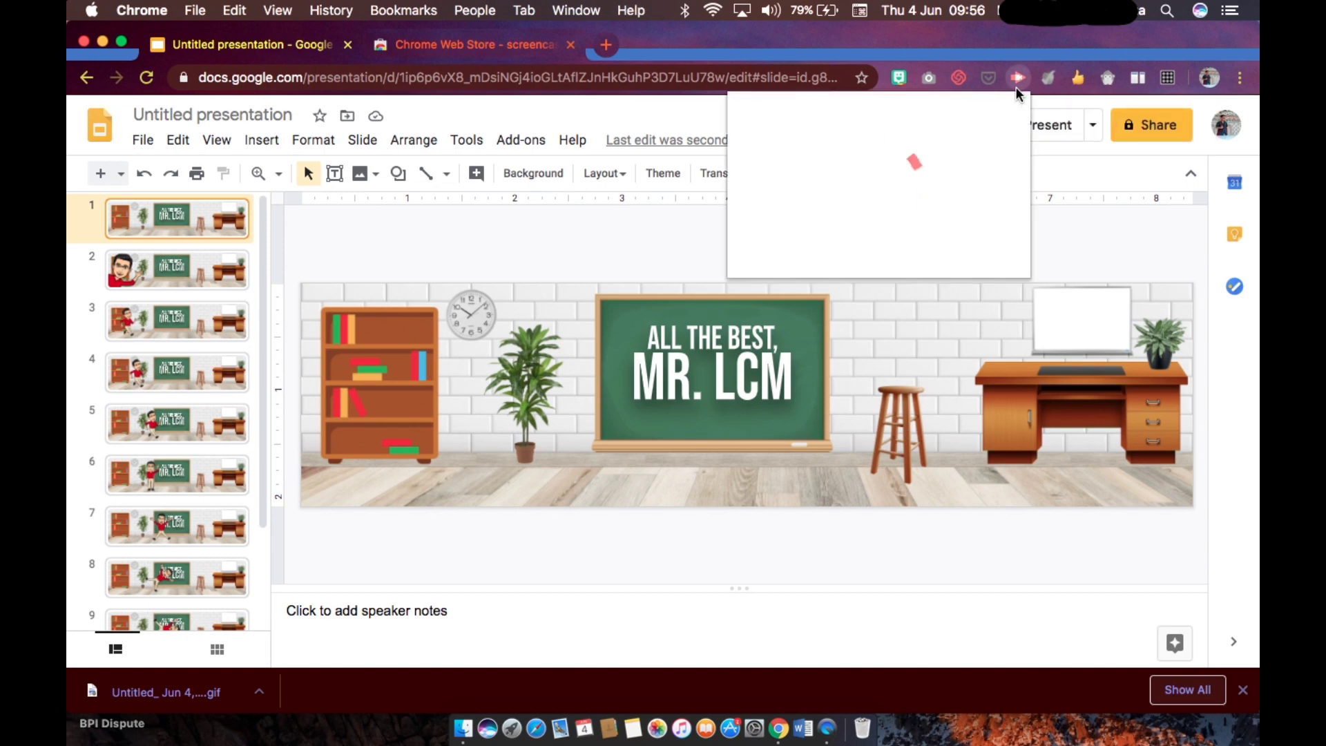
{"action": "left_click", "coordinate": [1016, 78]}
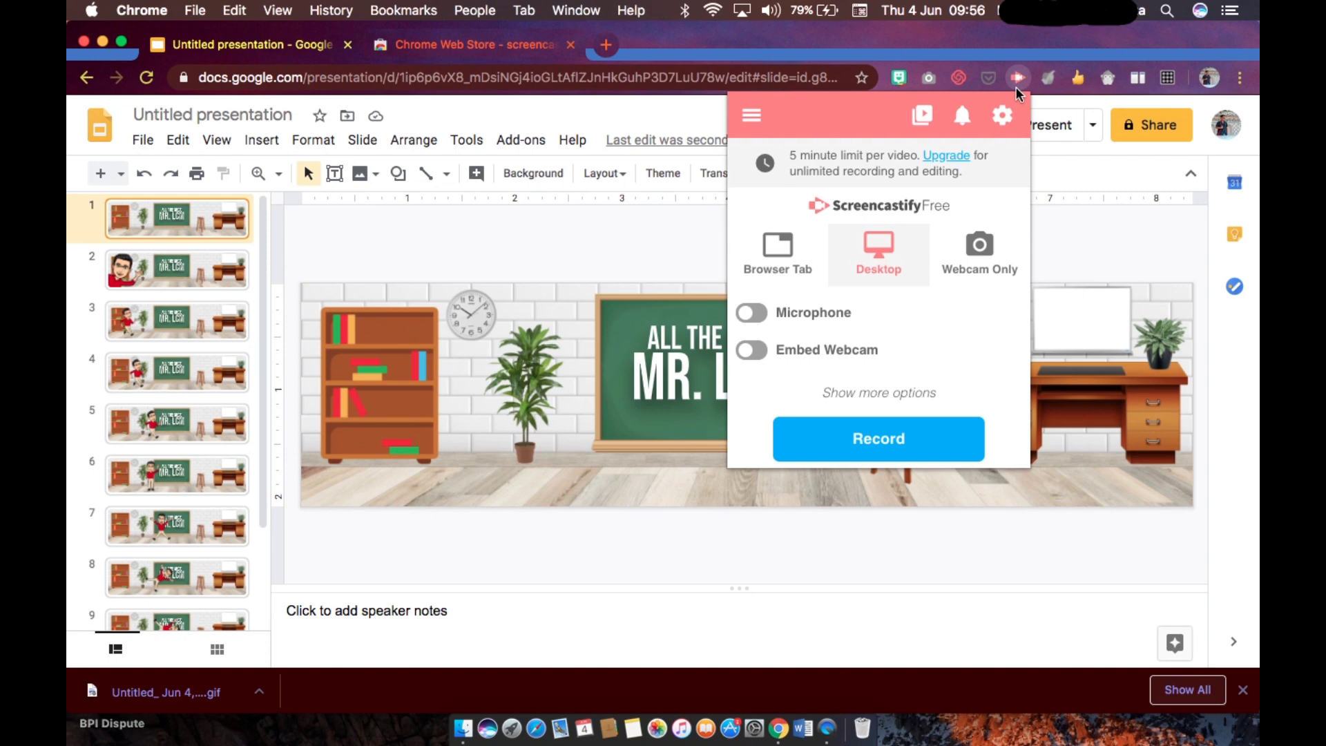
{"action": "mouse_move", "coordinate": [991, 177]}
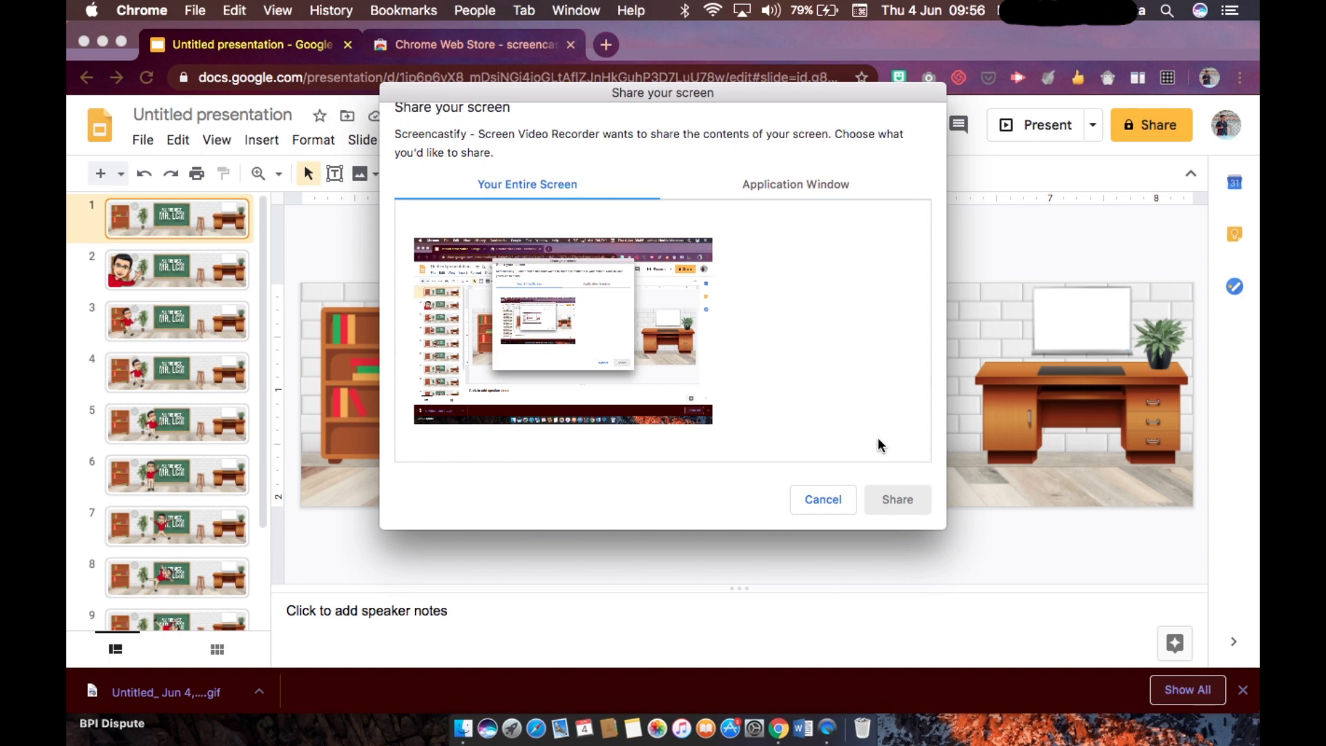
{"action": "mouse_move", "coordinate": [815, 196]}
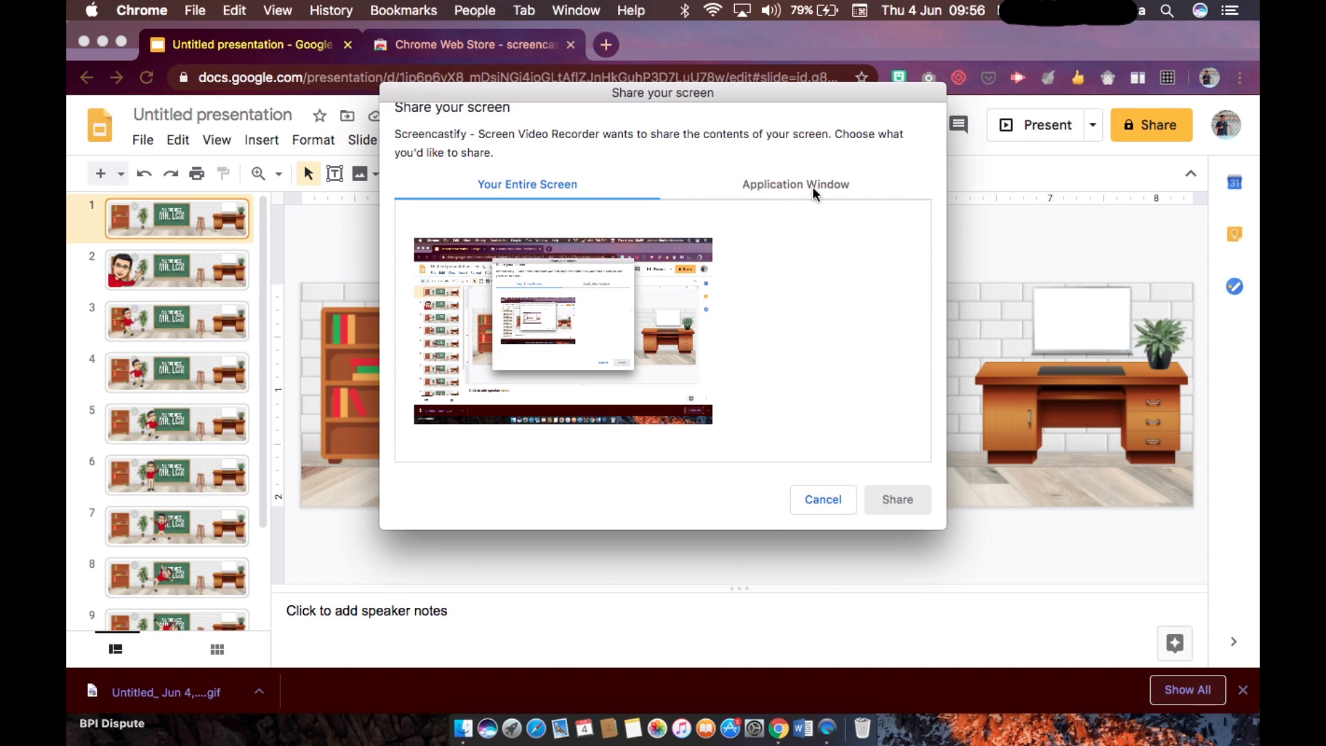
Share the entire screen, present the banner slideshow, then stop the recording
{"action": "left_click", "coordinate": [562, 329]}
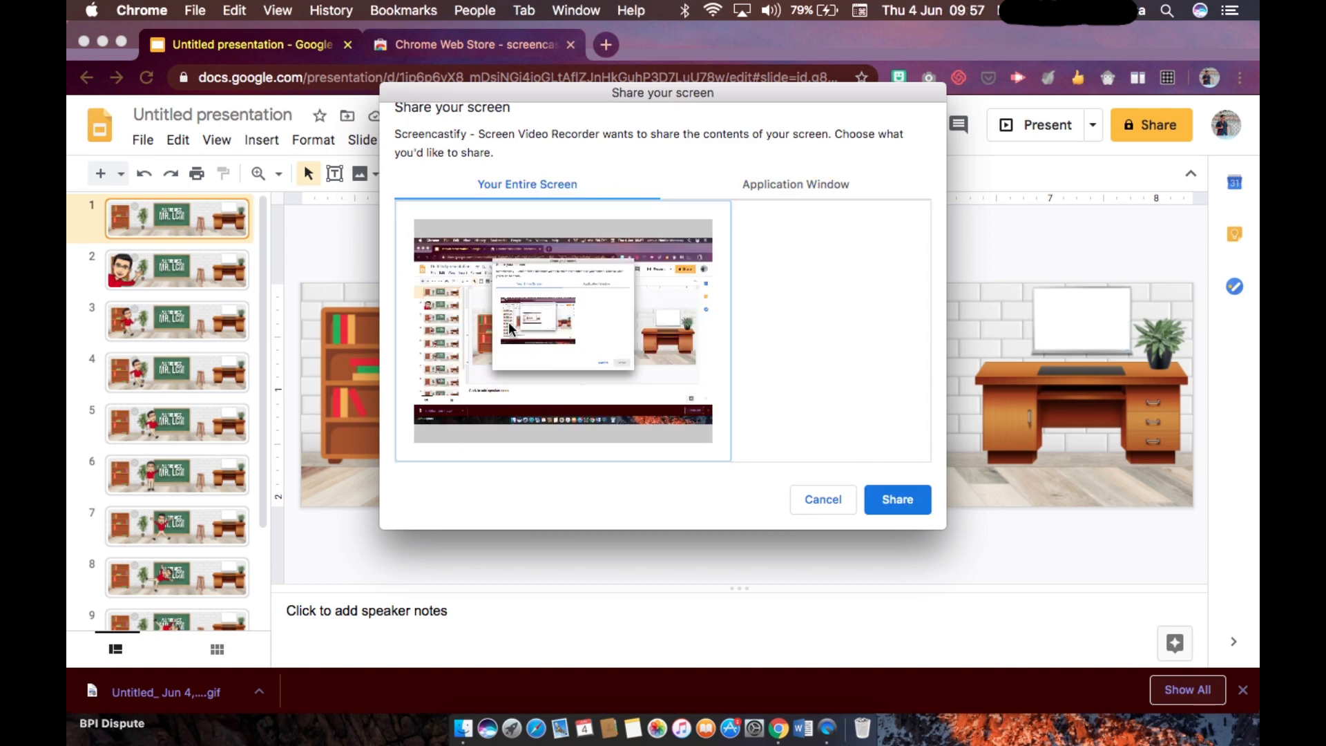
{"action": "left_click", "coordinate": [898, 499]}
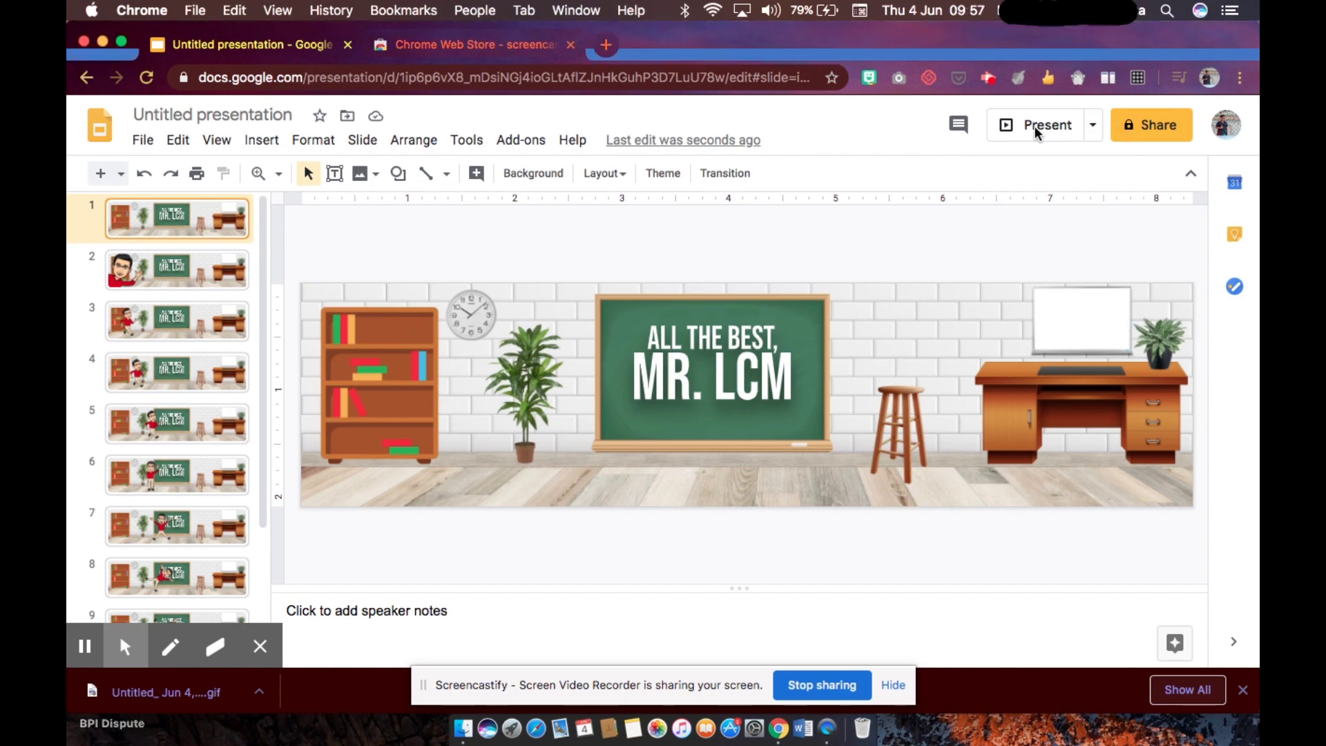
{"action": "left_click", "coordinate": [1039, 125]}
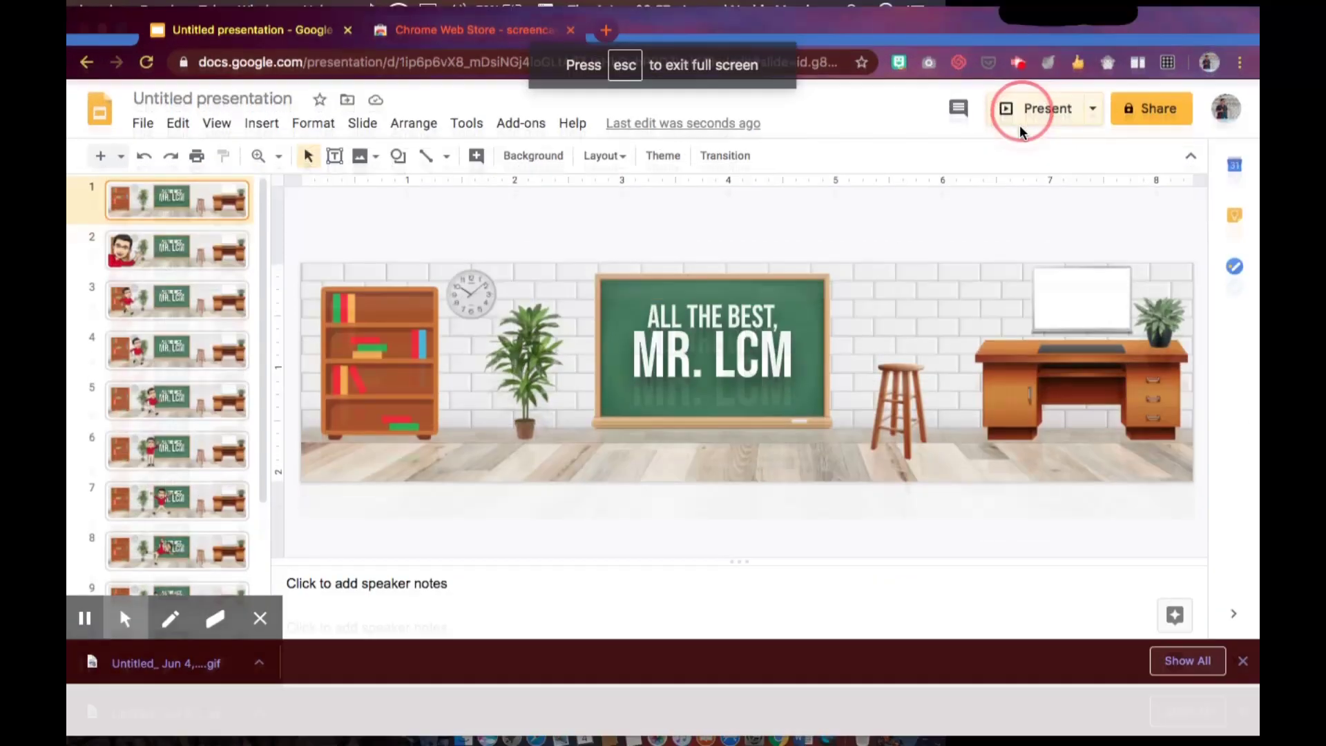
{"action": "left_click", "coordinate": [1048, 109]}
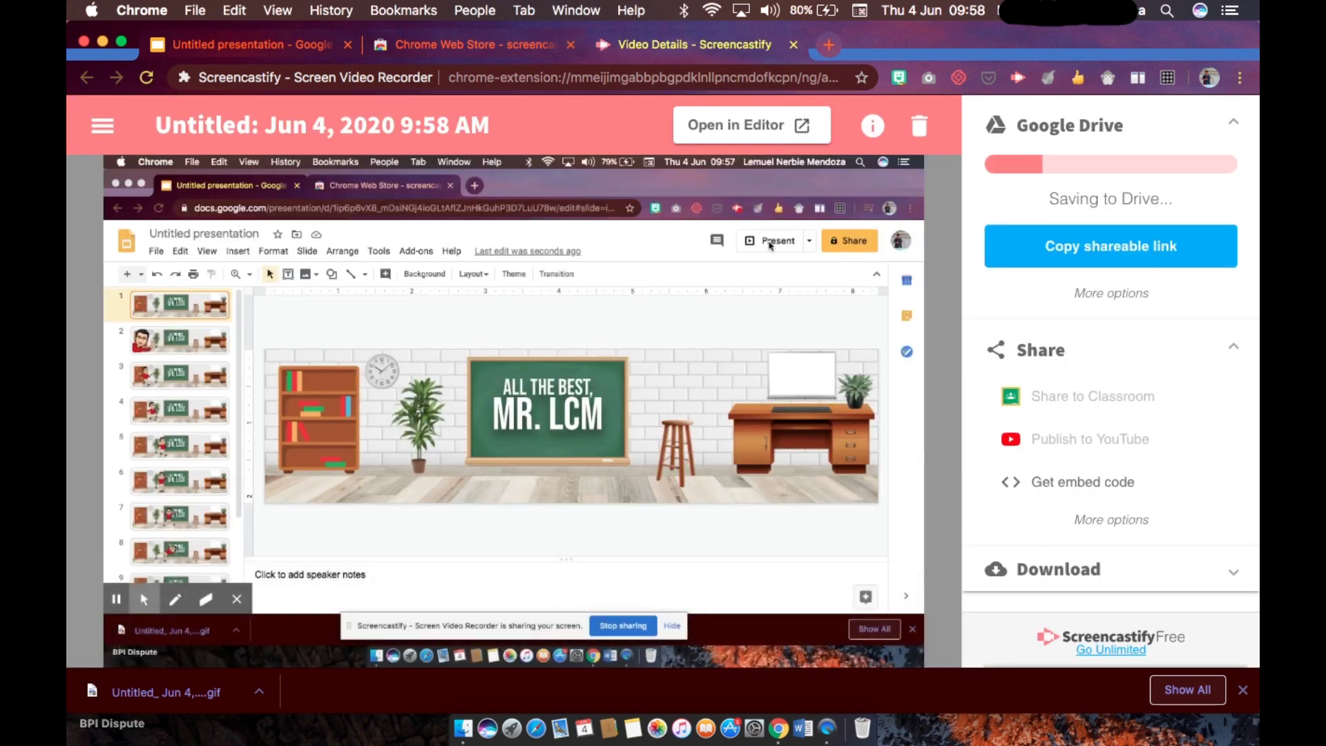
{"action": "mouse_move", "coordinate": [768, 243]}
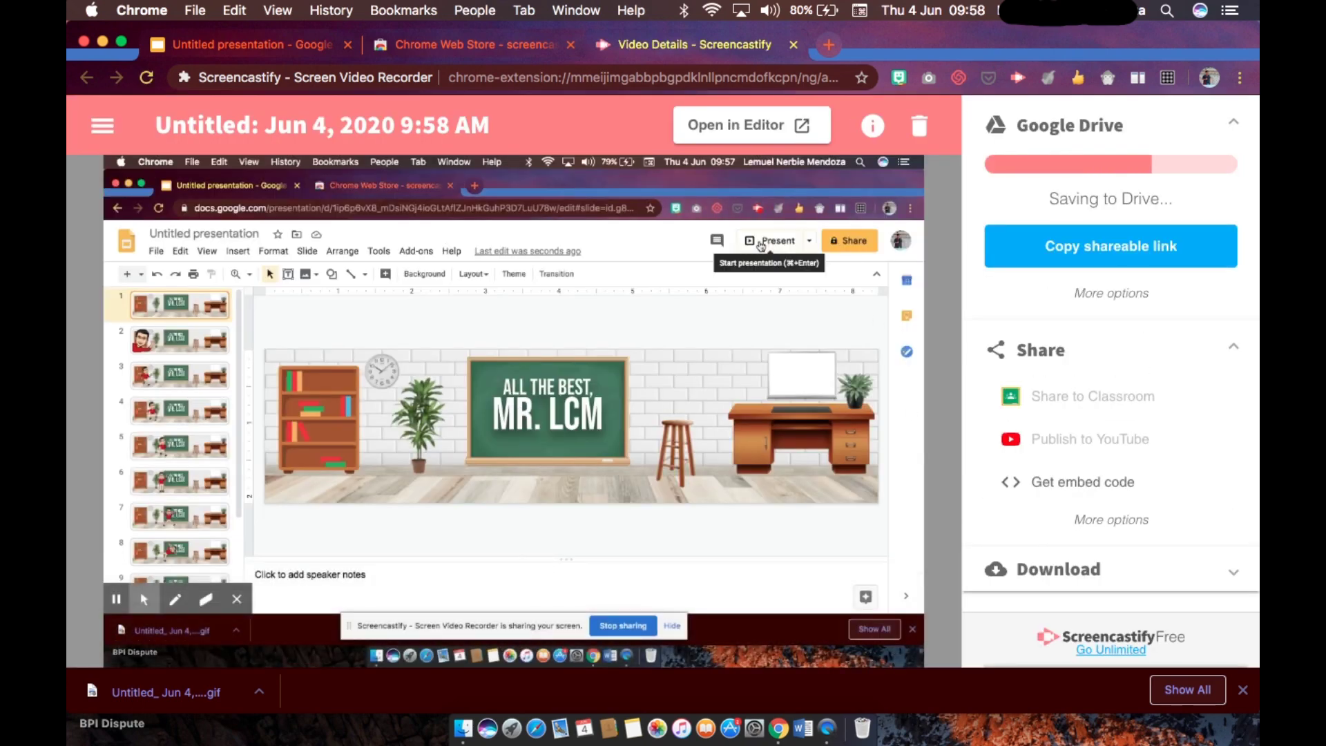
Trim the recorded video to the 0:51–0:58 stretch and save the trim
{"action": "left_click", "coordinate": [768, 240]}
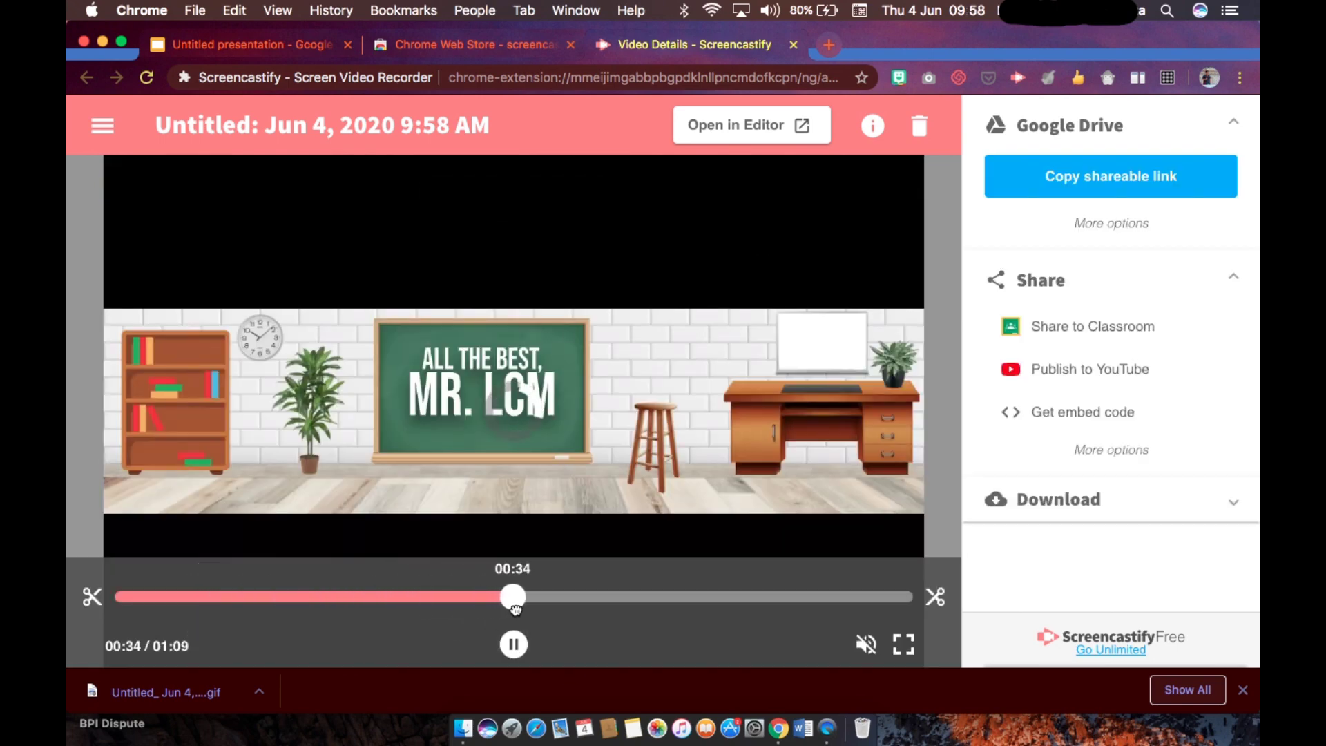
{"action": "left_click_drag", "start_coordinate": [513, 596], "coordinate": [626, 596]}
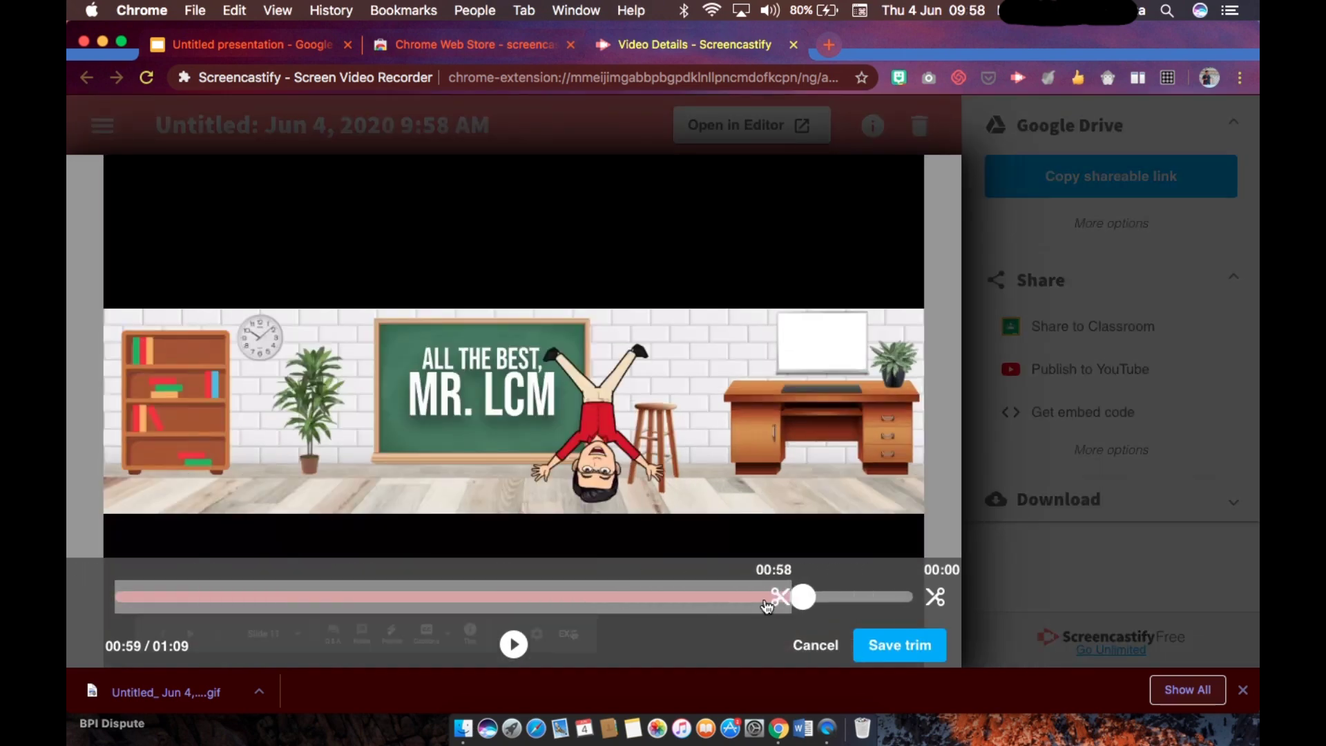
{"action": "left_click_drag", "start_coordinate": [799, 596], "coordinate": [711, 596]}
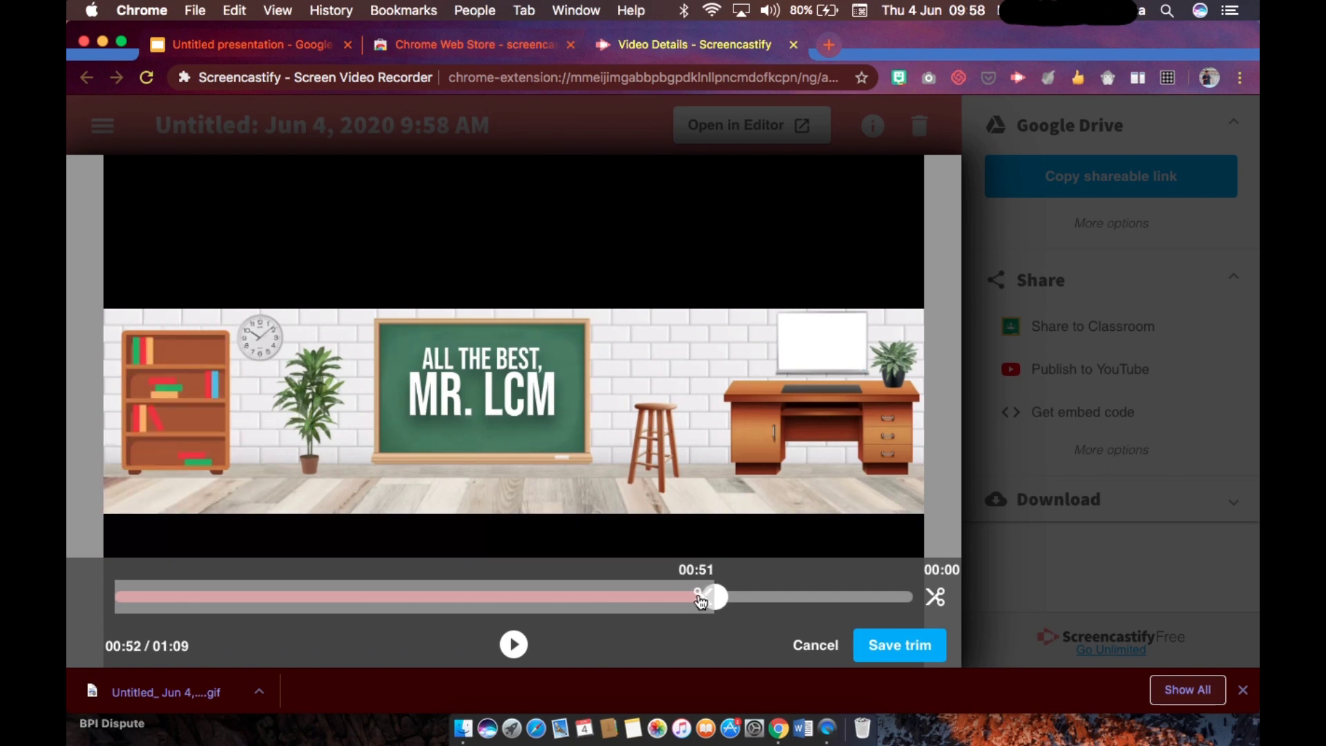
{"action": "left_click", "coordinate": [513, 644]}
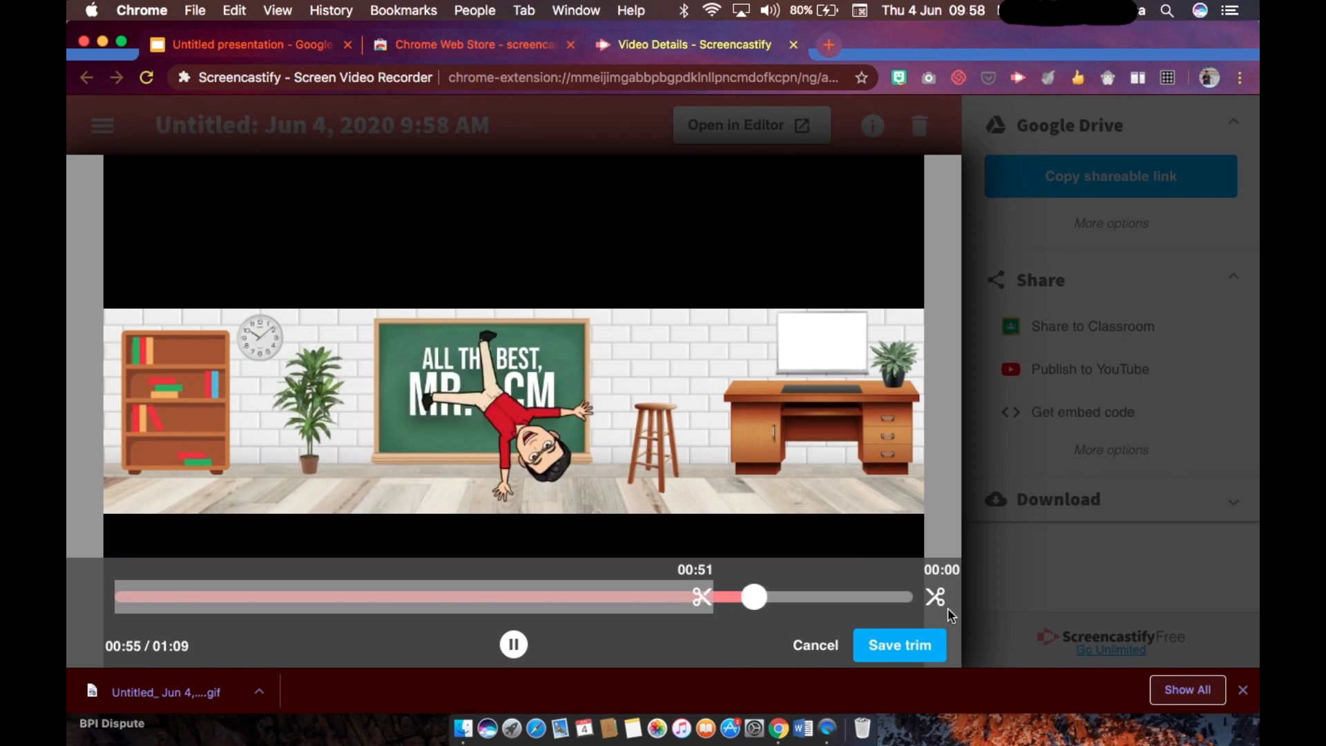
{"action": "left_click_drag", "start_coordinate": [752, 597], "coordinate": [911, 596]}
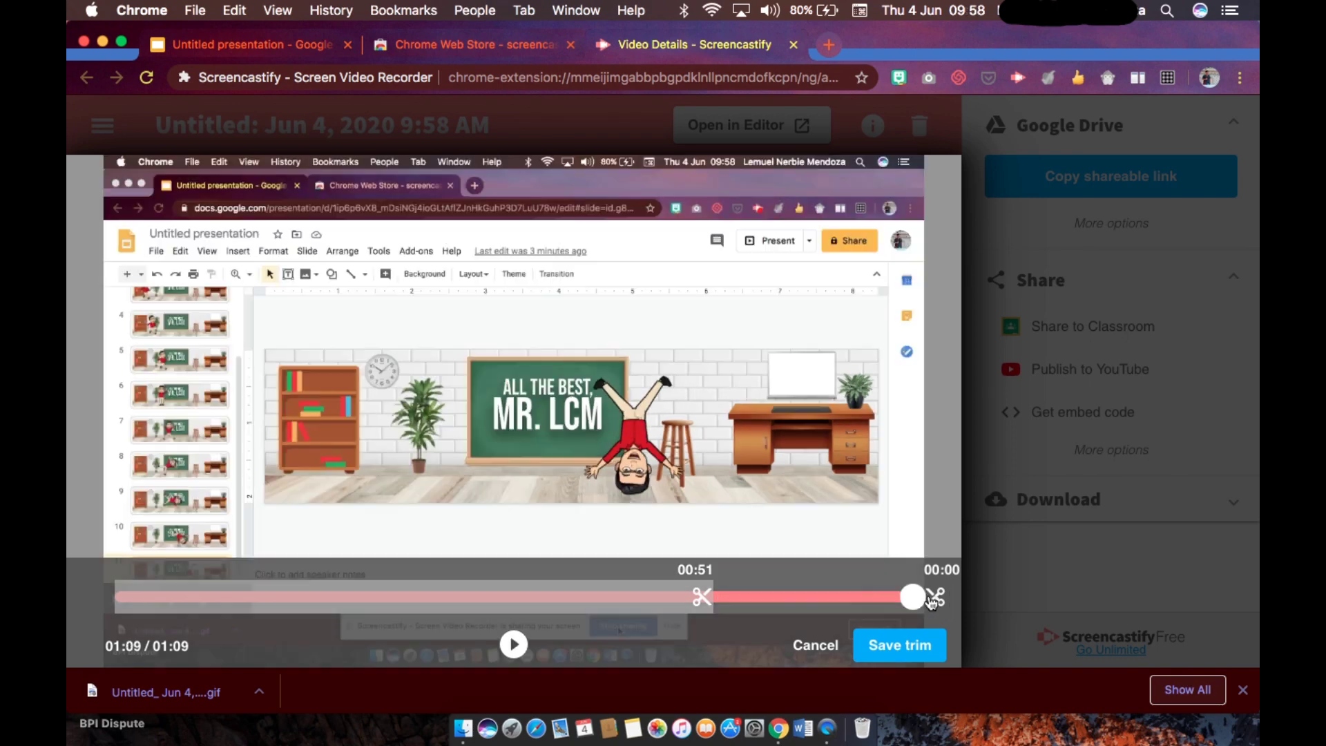
{"action": "left_click_drag", "start_coordinate": [912, 596], "coordinate": [795, 596]}
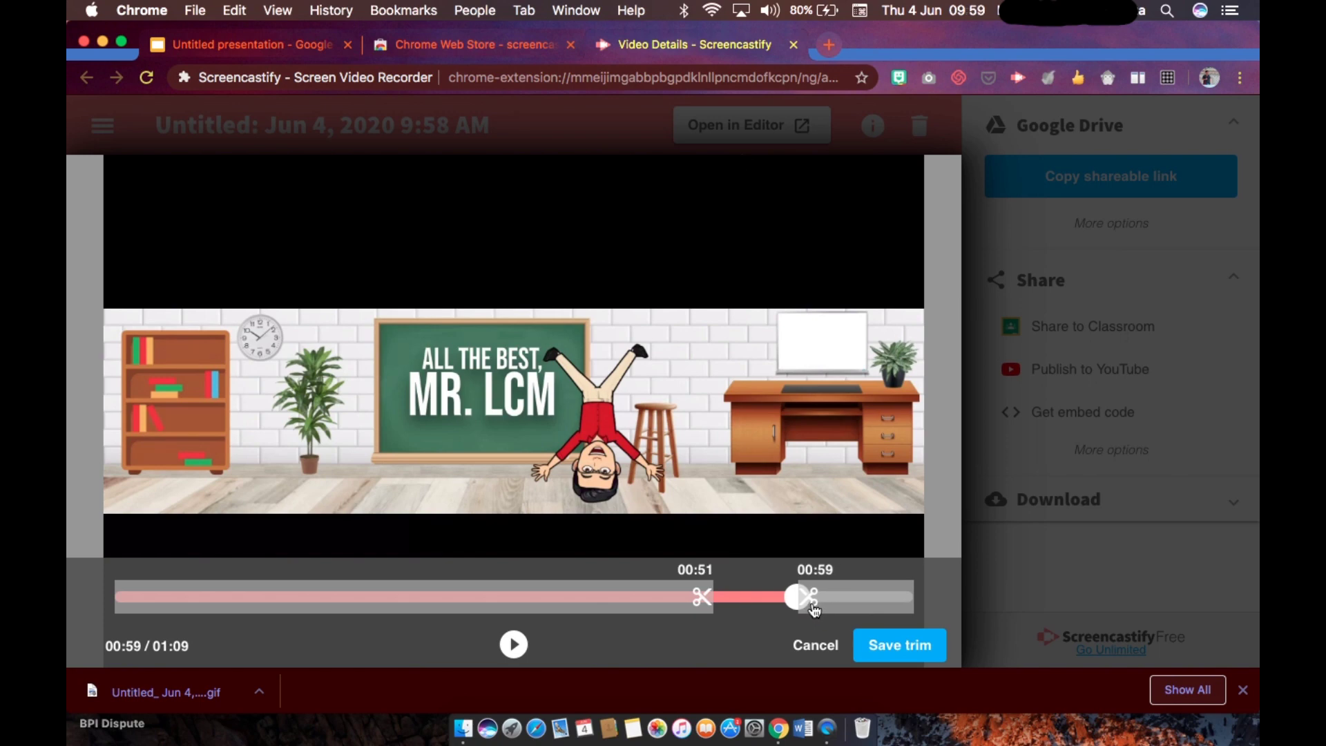
{"action": "left_click_drag", "start_coordinate": [802, 596], "coordinate": [791, 596]}
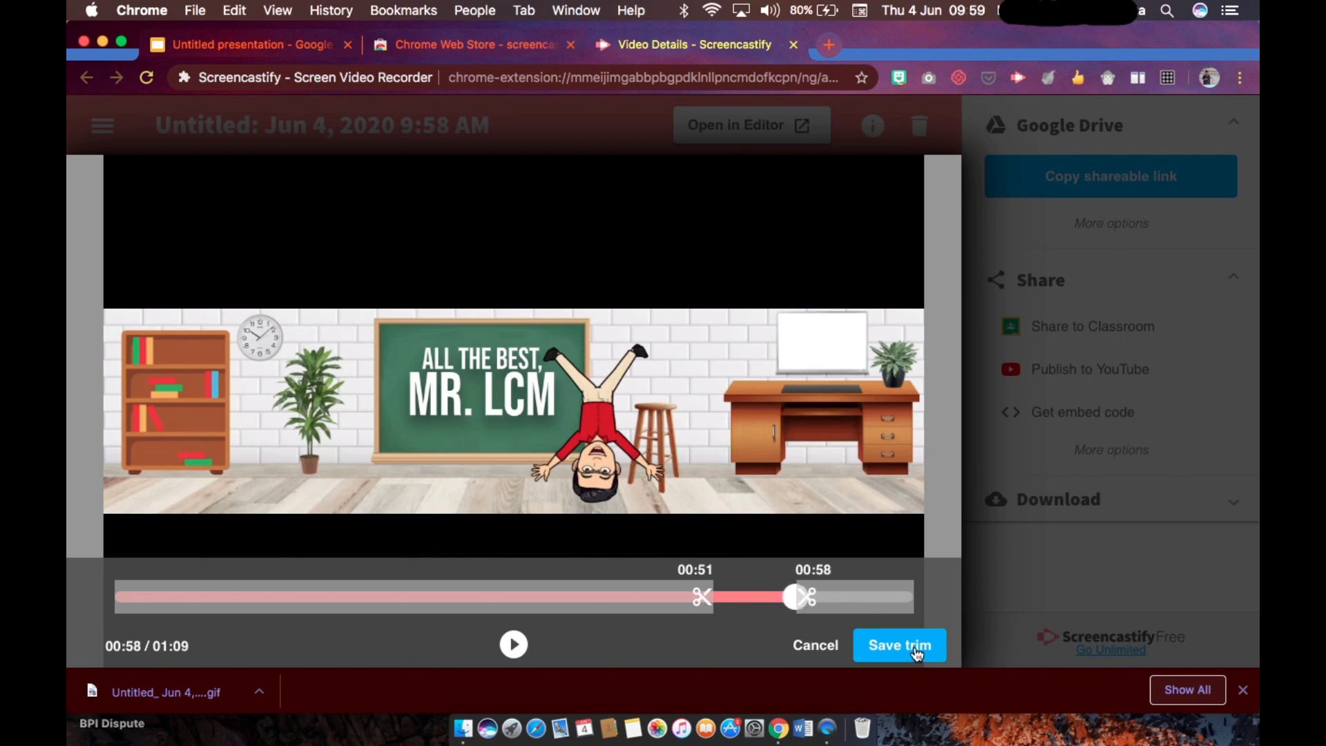
{"action": "mouse_move", "coordinate": [912, 660]}
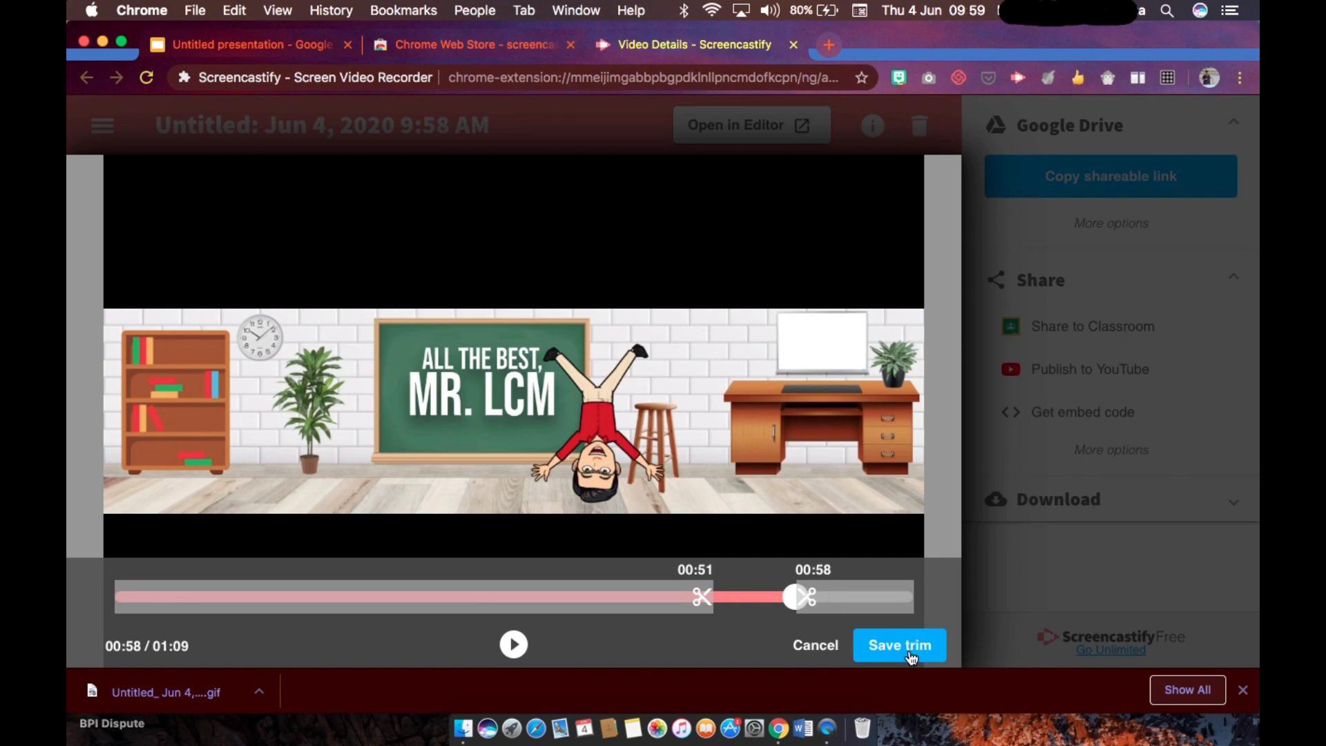
{"action": "left_click", "coordinate": [900, 645]}
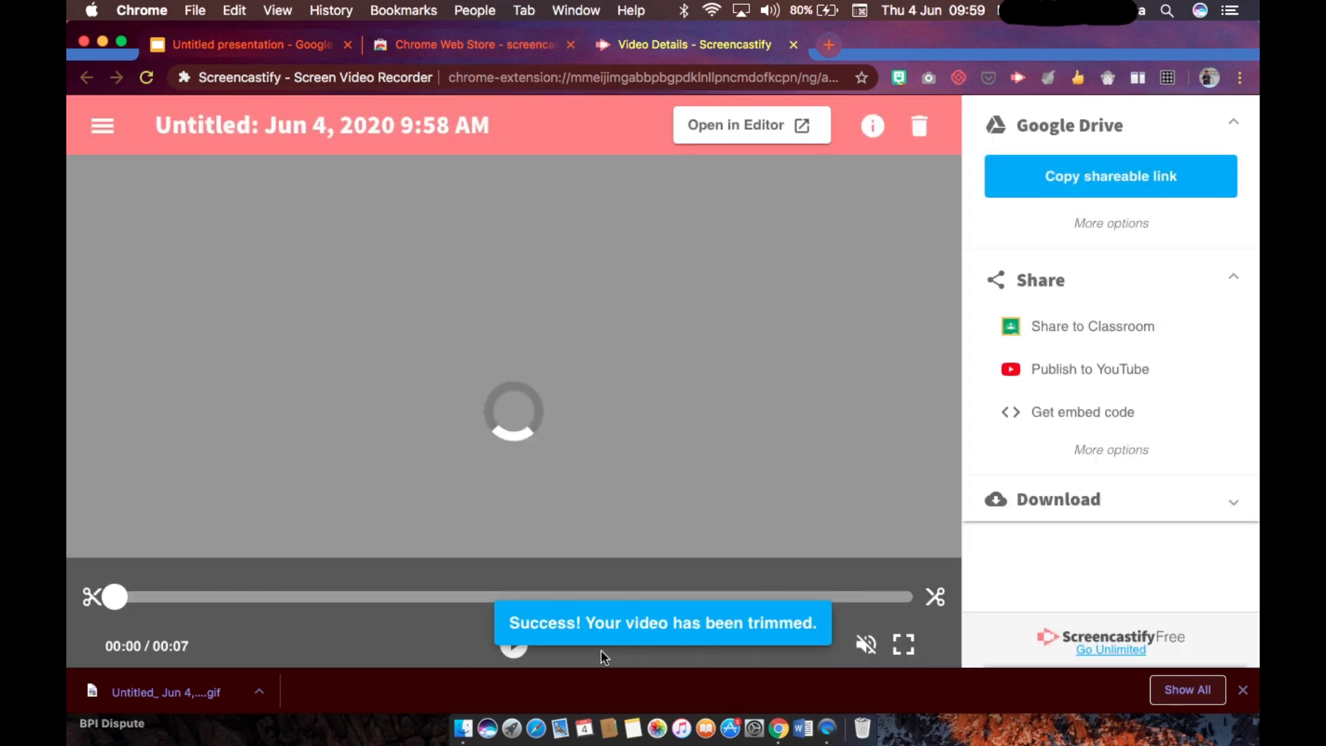
{"action": "mouse_move", "coordinate": [554, 649]}
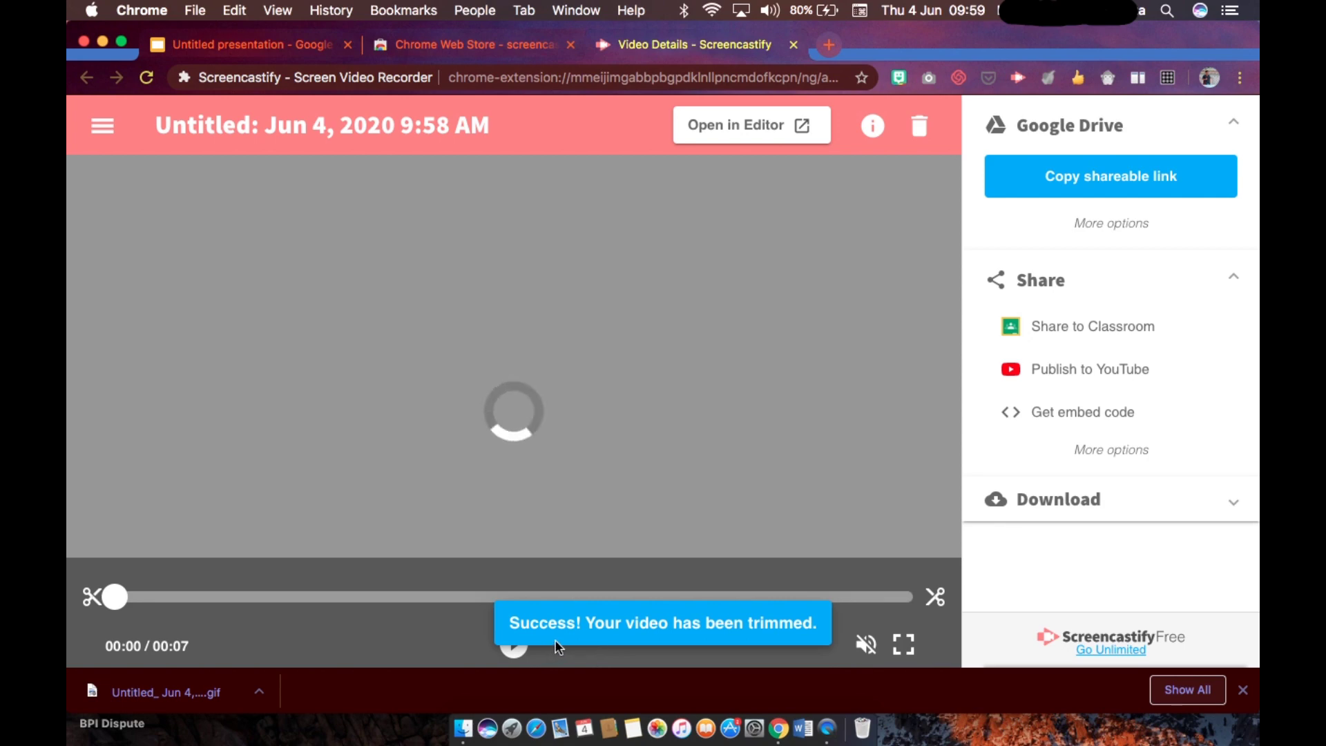
Export the trimmed clip as an animated GIF at the largest size, 1280×800
{"action": "left_click", "coordinate": [513, 645]}
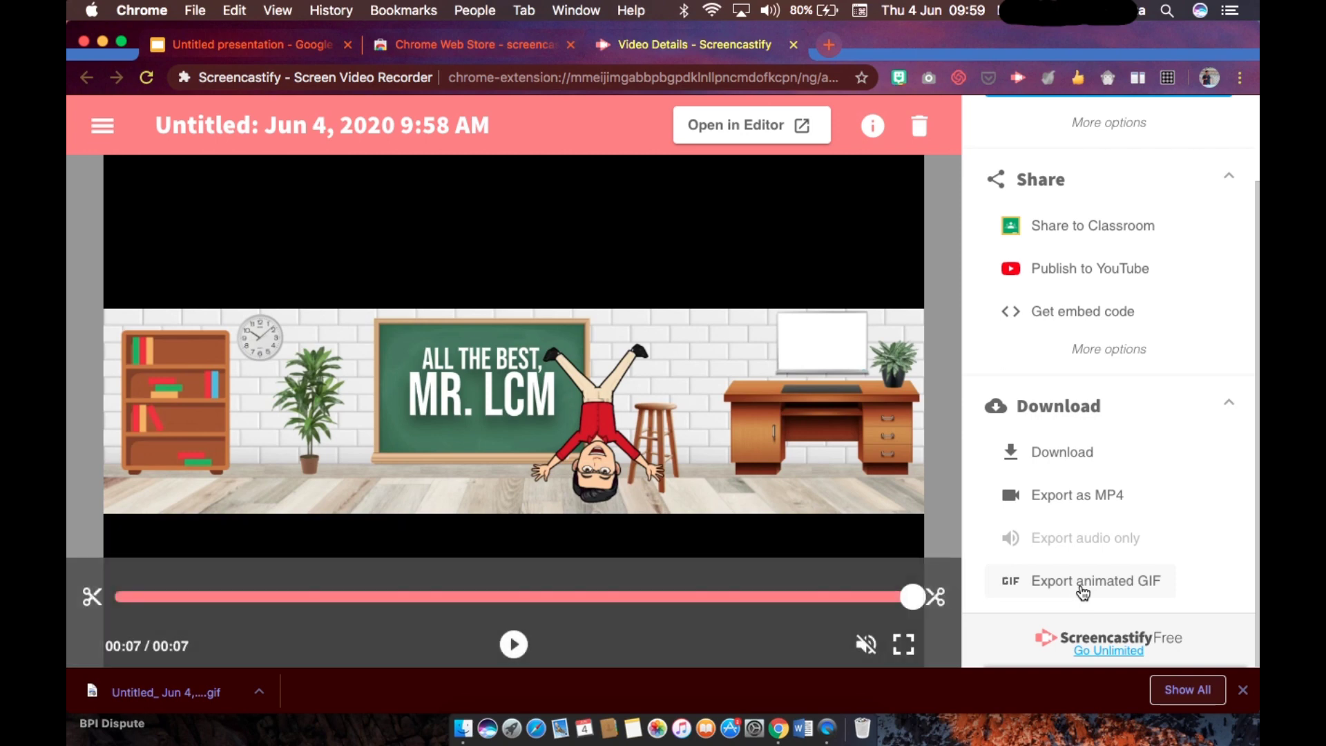
{"action": "left_click", "coordinate": [1096, 581]}
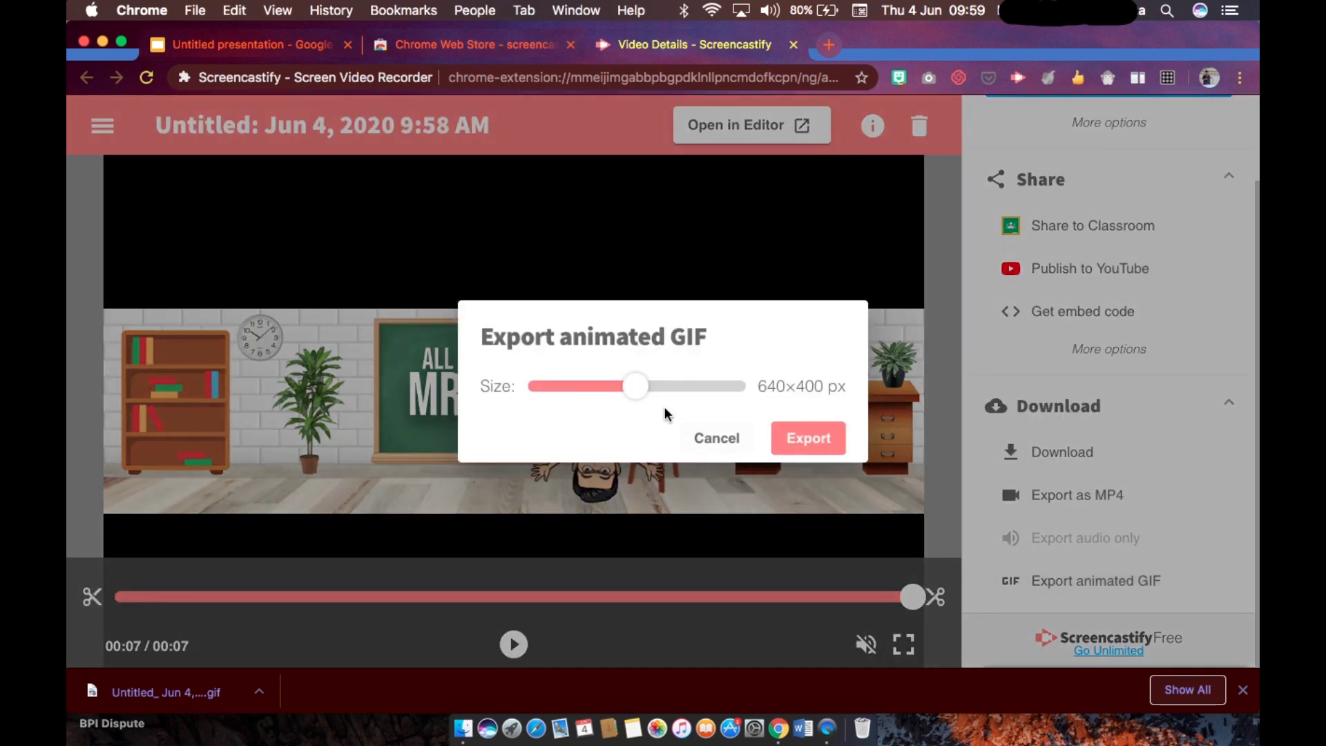
{"action": "left_click_drag", "start_coordinate": [635, 385], "coordinate": [679, 385]}
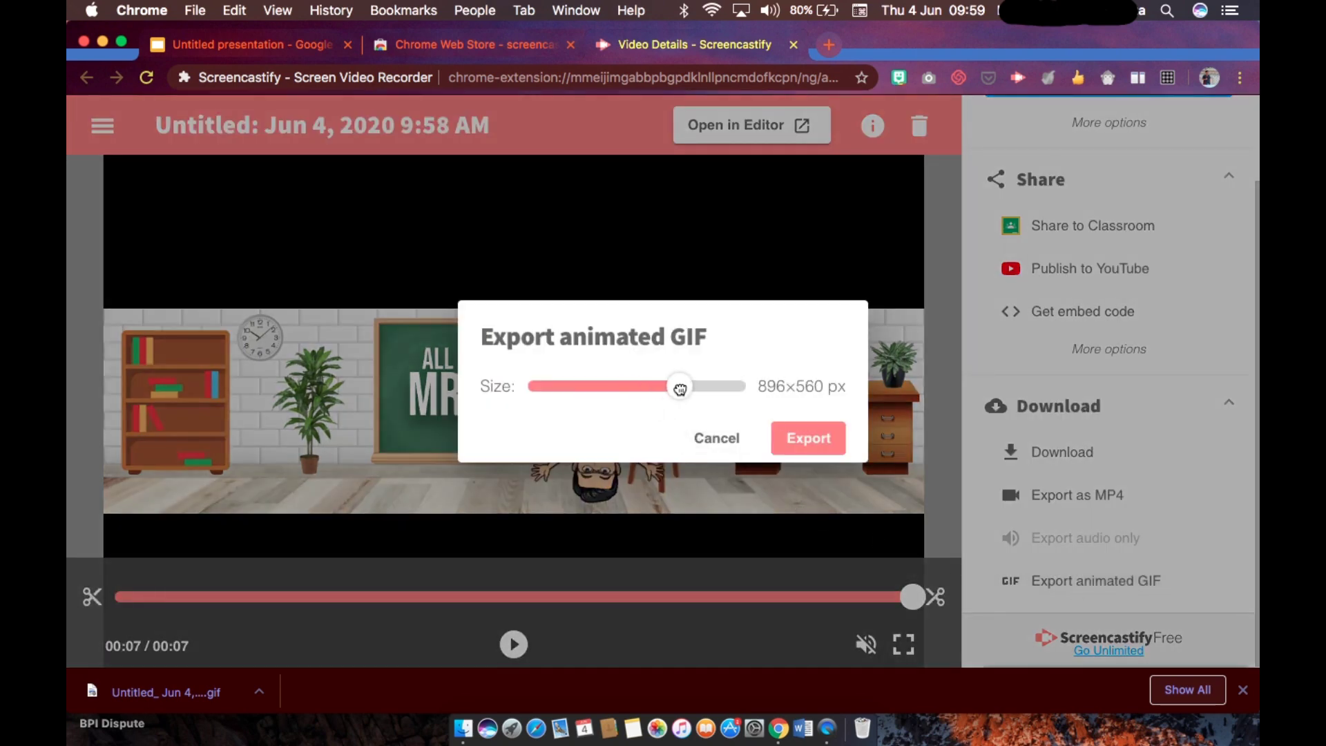
{"action": "left_click_drag", "start_coordinate": [679, 387], "coordinate": [732, 386]}
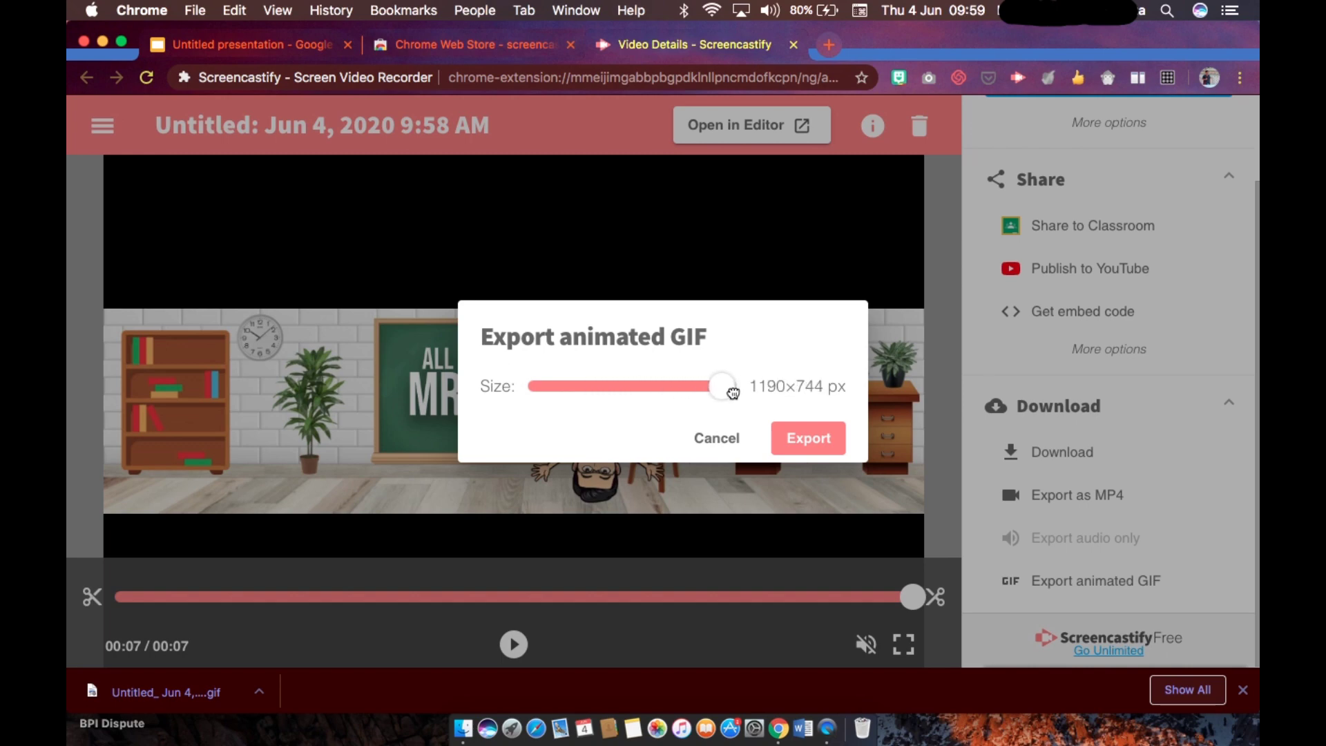
{"action": "left_click_drag", "start_coordinate": [723, 387], "coordinate": [738, 387]}
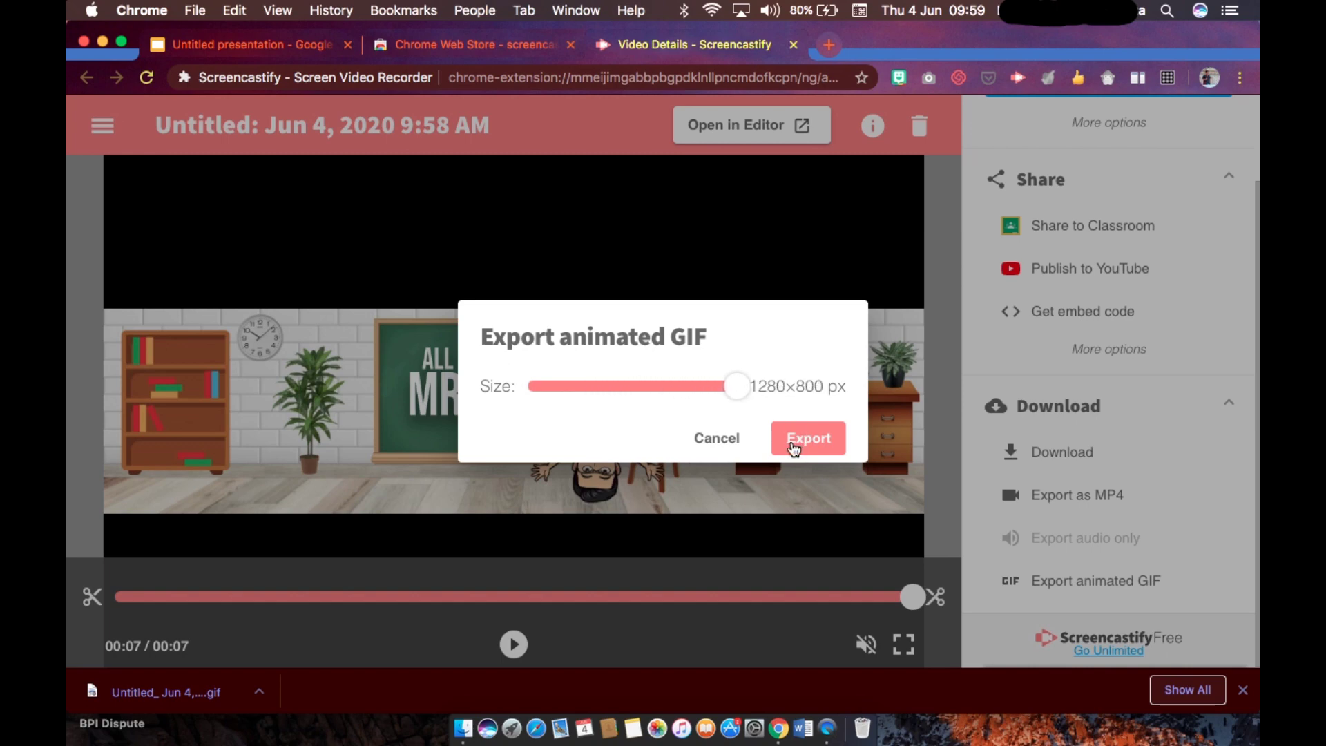
{"action": "left_click", "coordinate": [809, 439]}
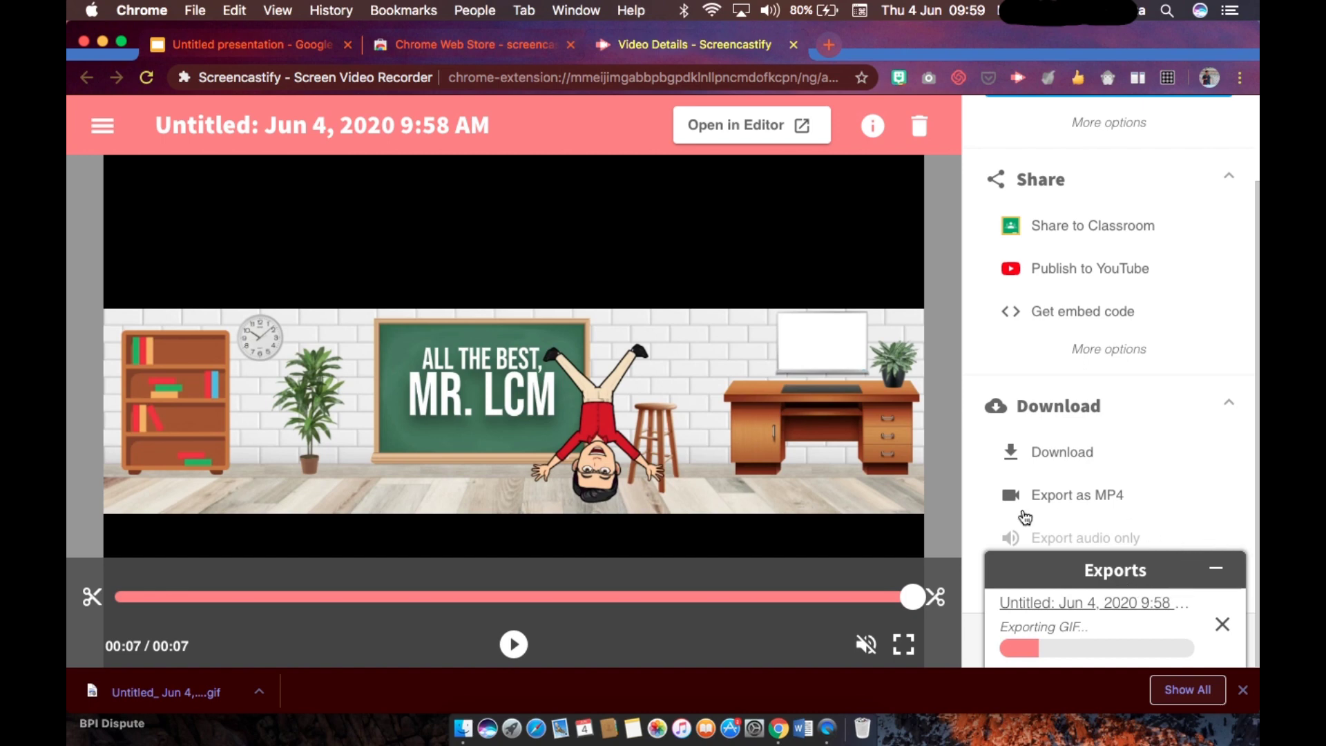
{"action": "mouse_move", "coordinate": [938, 652]}
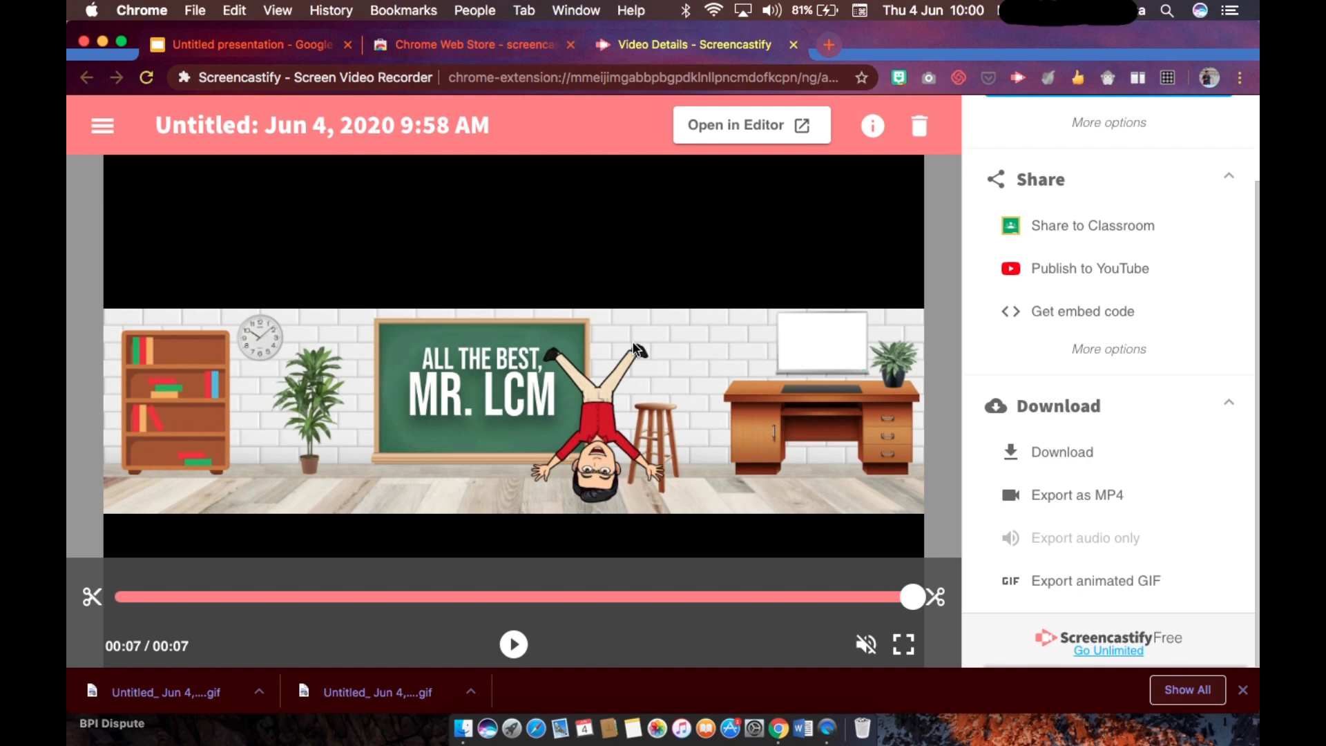
{"action": "left_click", "coordinate": [828, 45]}
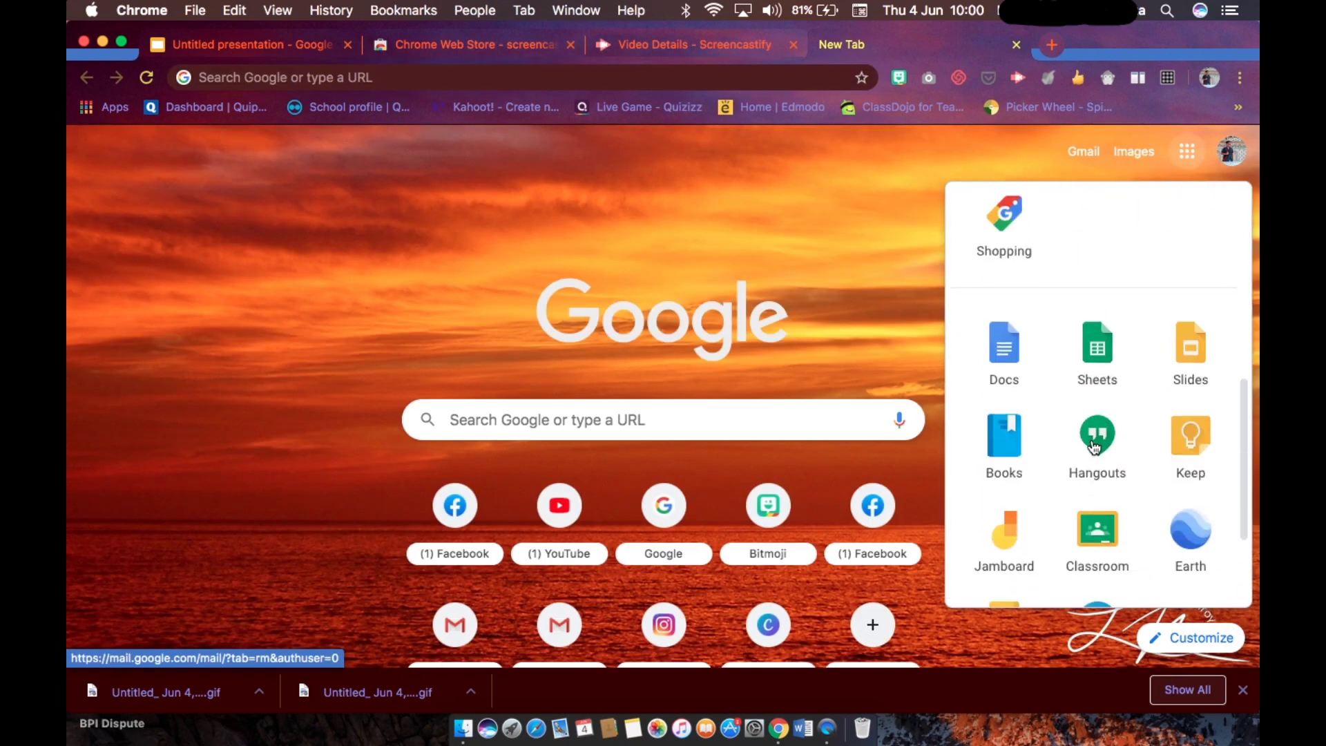
Launch Google Classroom and create a class named 'Tutorial', opening its stream
{"action": "left_click", "coordinate": [1097, 532]}
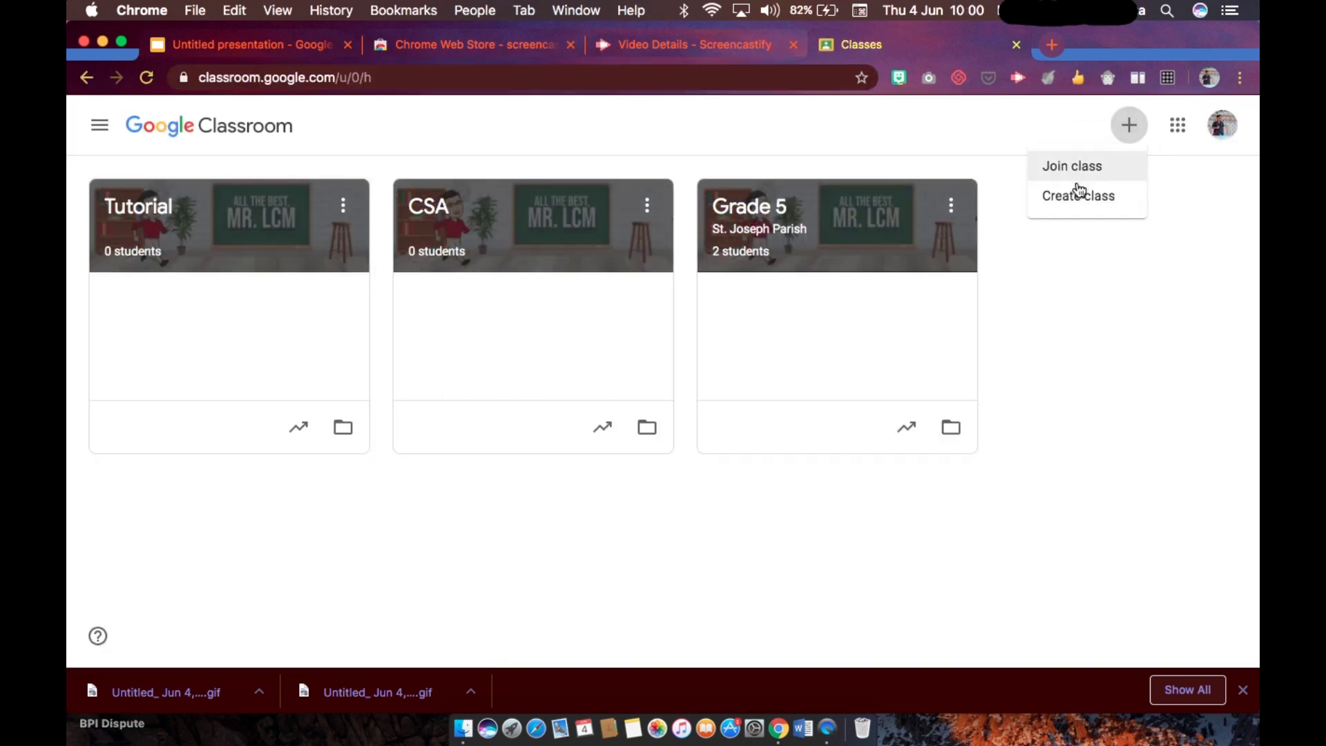
{"action": "left_click", "coordinate": [1077, 196]}
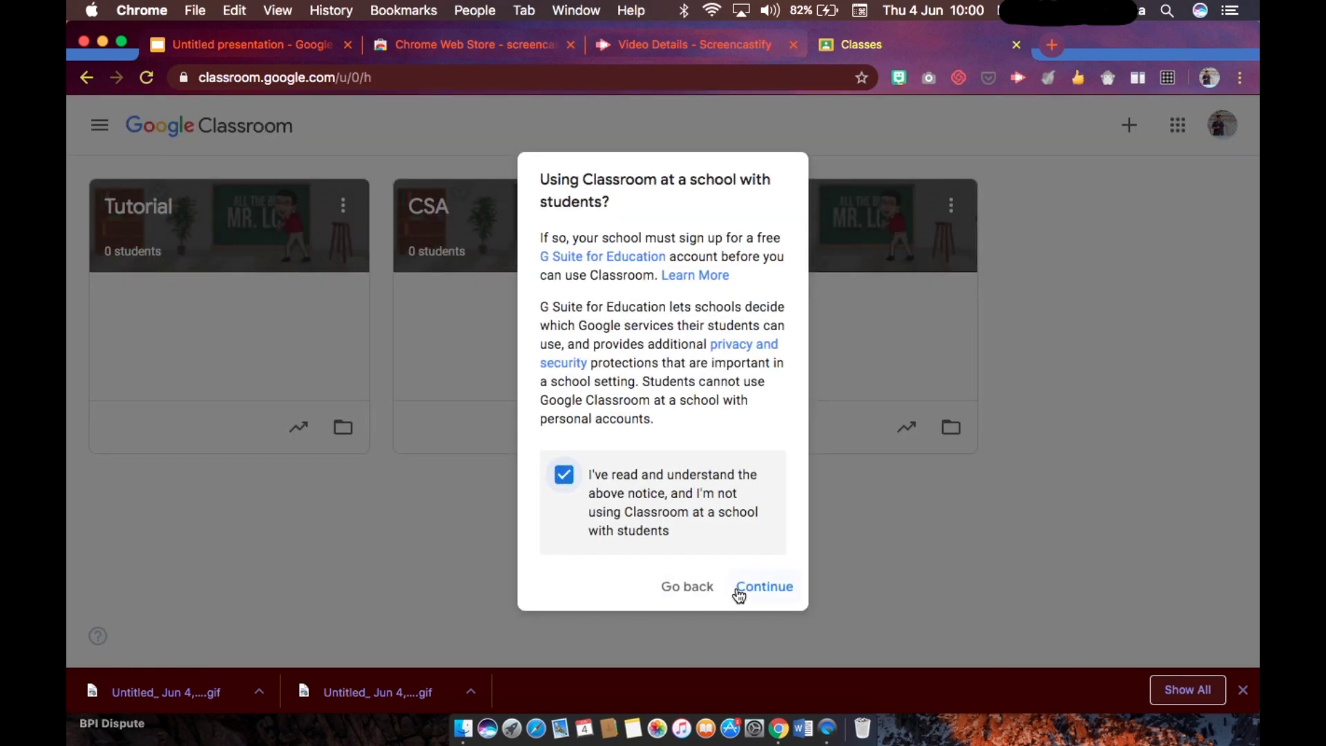
{"action": "left_click", "coordinate": [765, 587]}
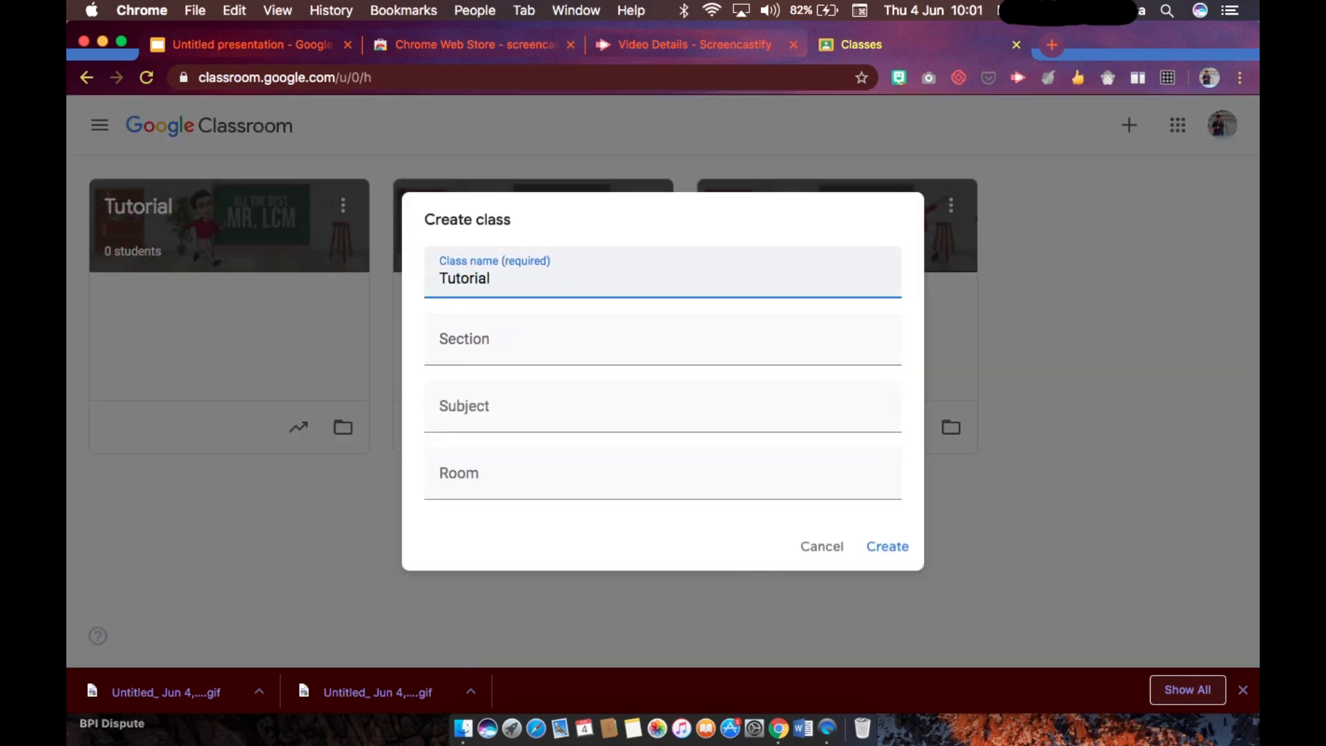
{"action": "left_click", "coordinate": [887, 546]}
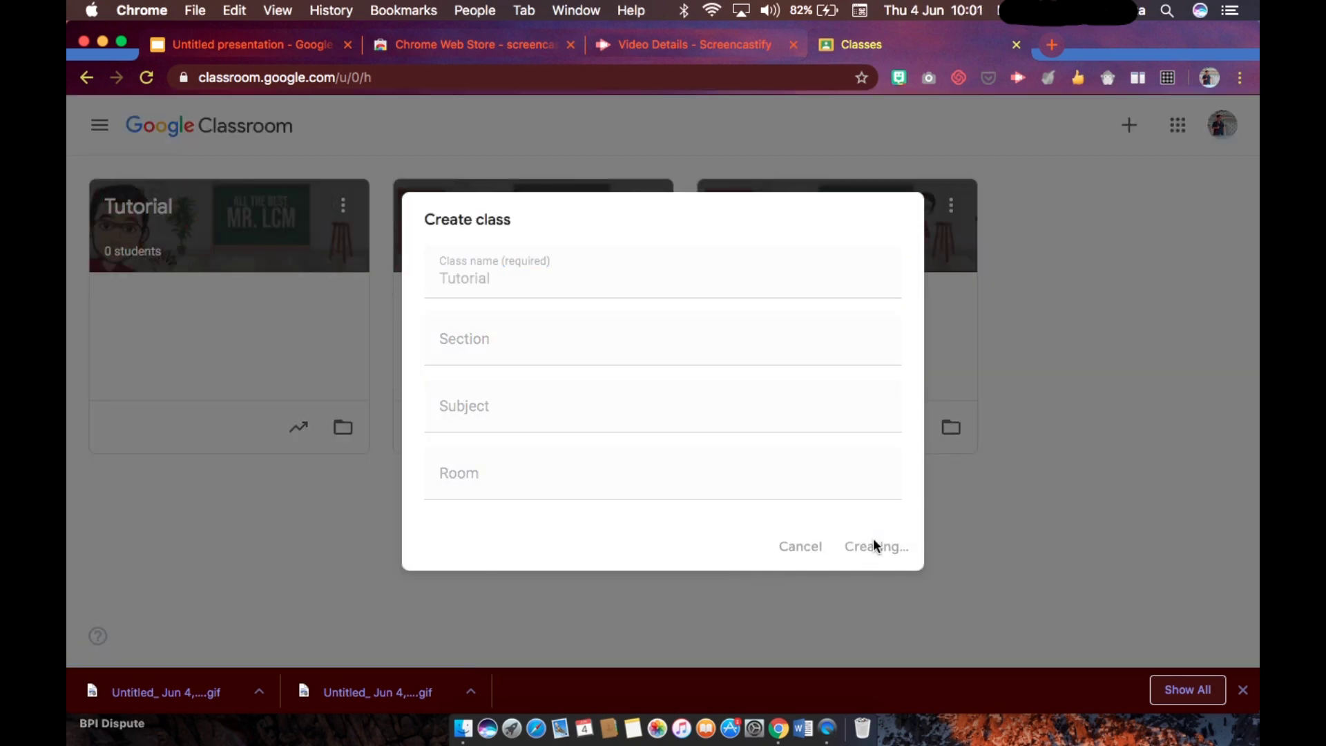
{"action": "left_click", "coordinate": [876, 546]}
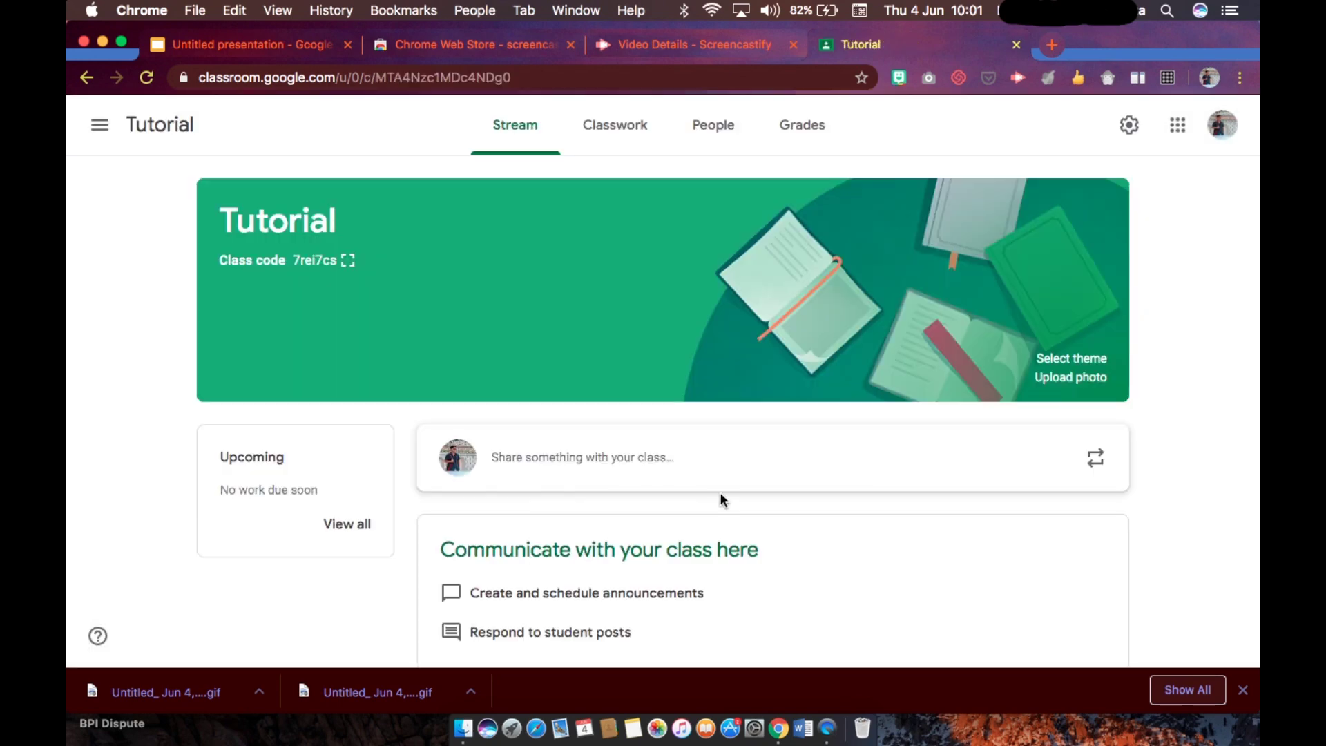
{"action": "mouse_move", "coordinate": [1217, 425]}
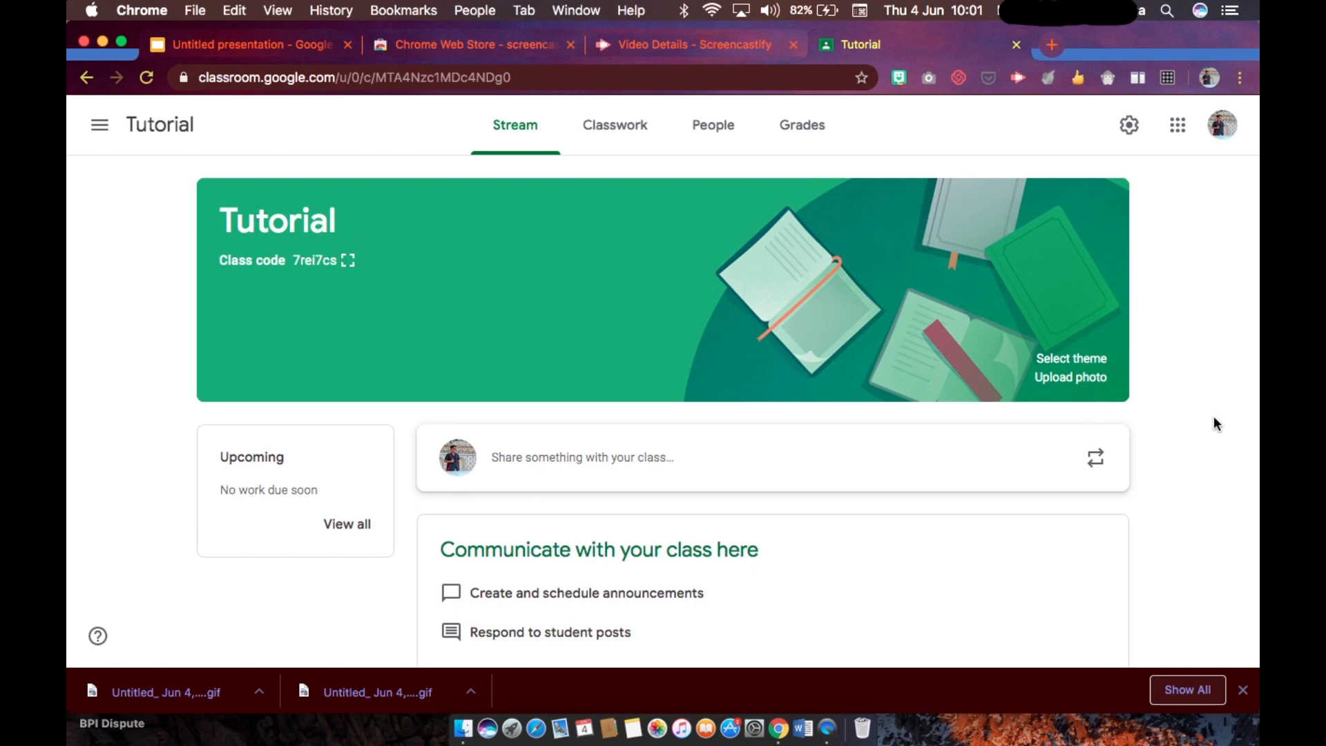
{"action": "mouse_move", "coordinate": [232, 299]}
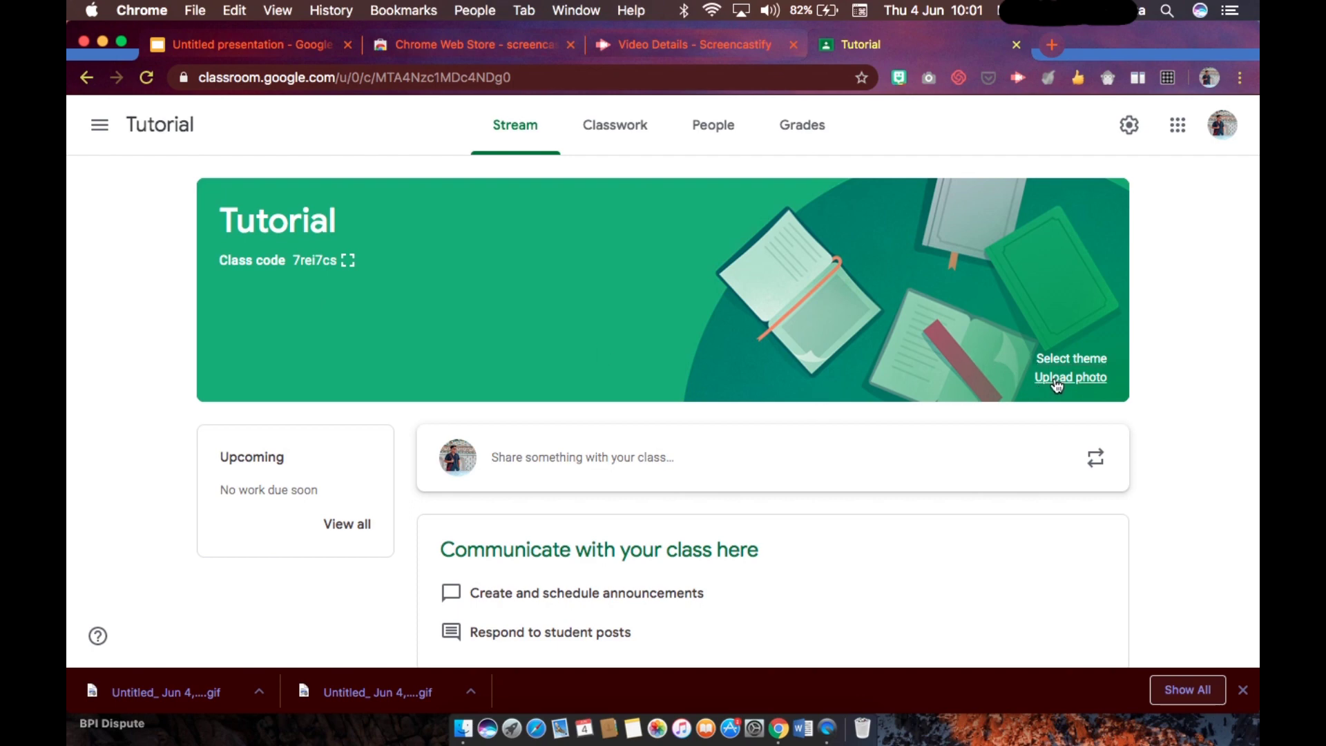
Upload the 9_58 AM banner GIF from Downloads as the class header photo
{"action": "left_click", "coordinate": [1069, 377]}
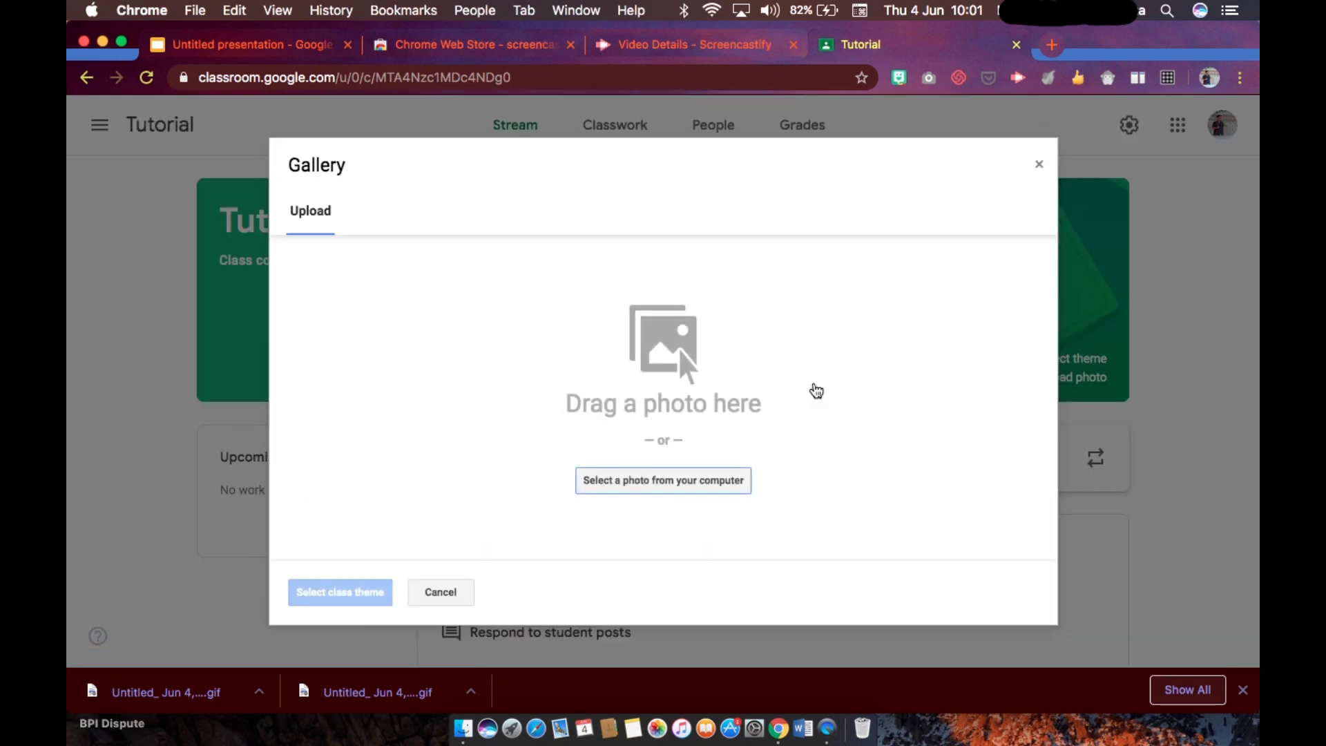
{"action": "mouse_move", "coordinate": [672, 485]}
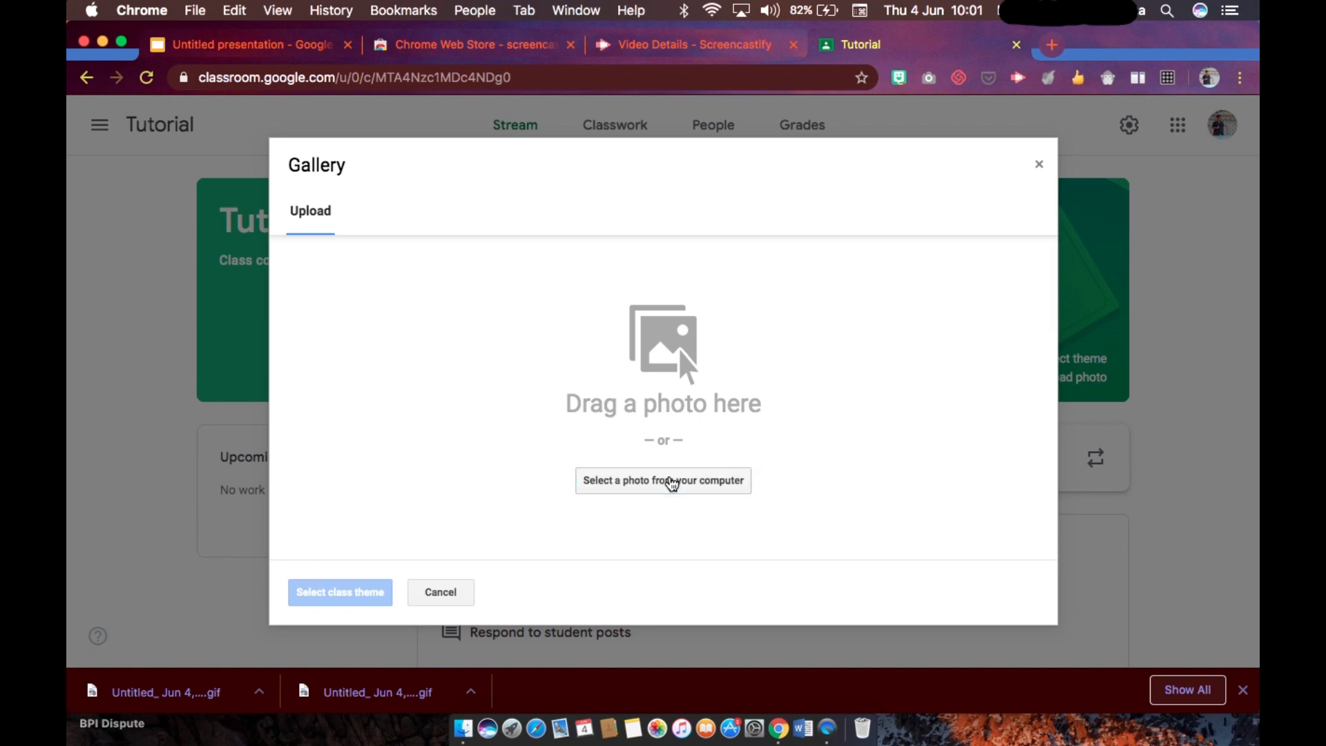
{"action": "left_click", "coordinate": [663, 481]}
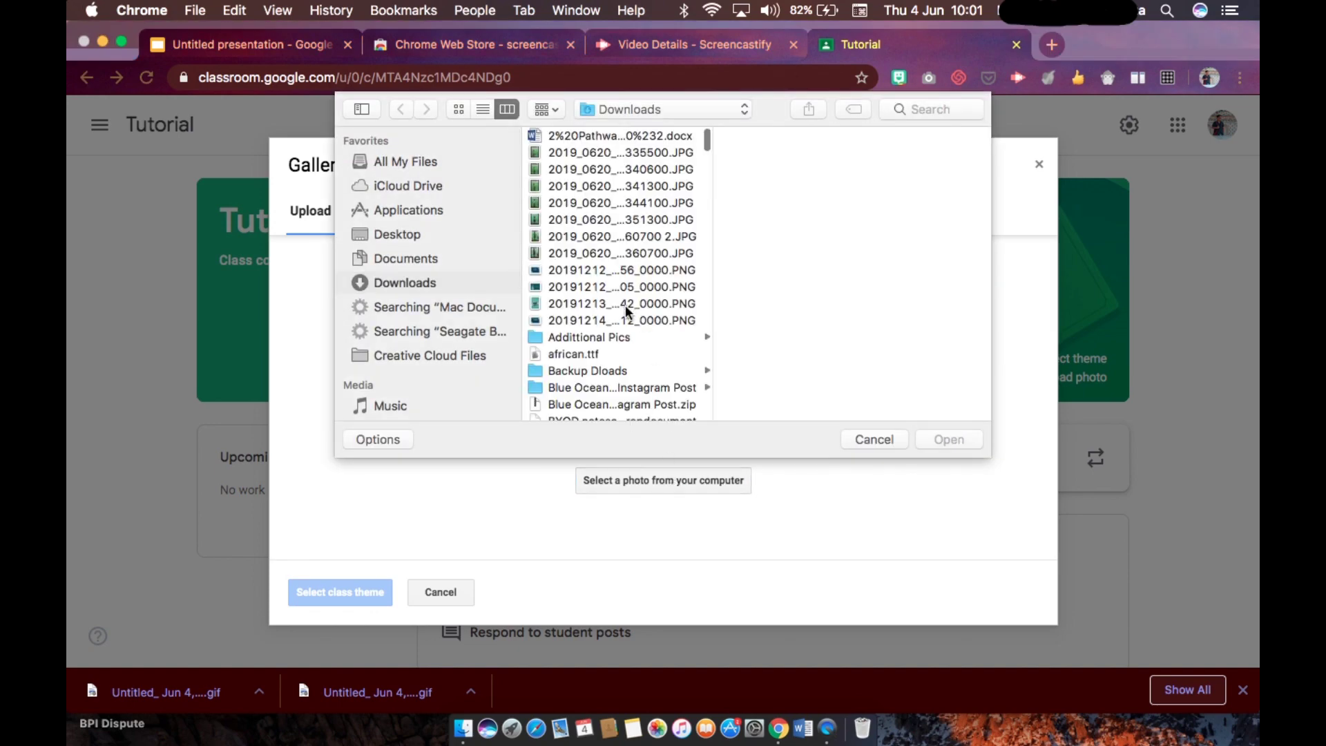
{"action": "scroll", "scroll_direction": "down", "scroll_amount": 3}
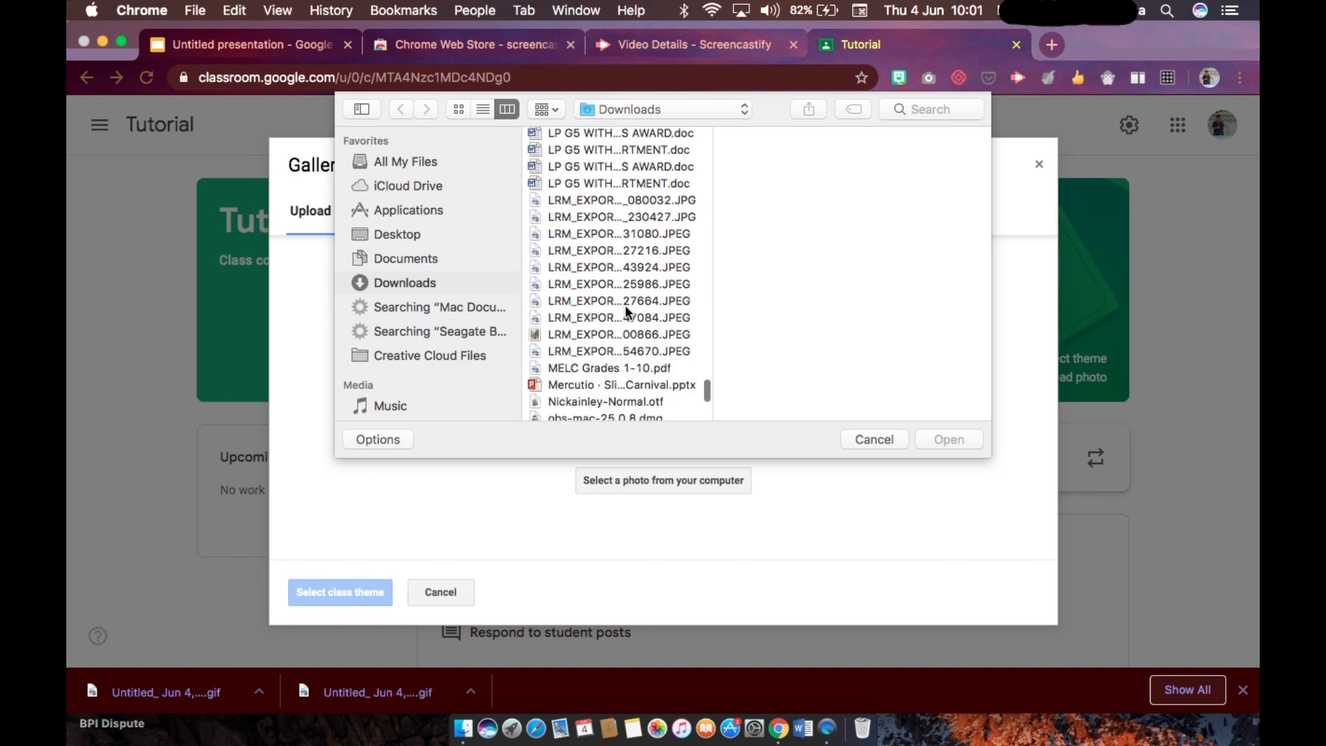
{"action": "scroll", "scroll_direction": "down", "scroll_amount": 3}
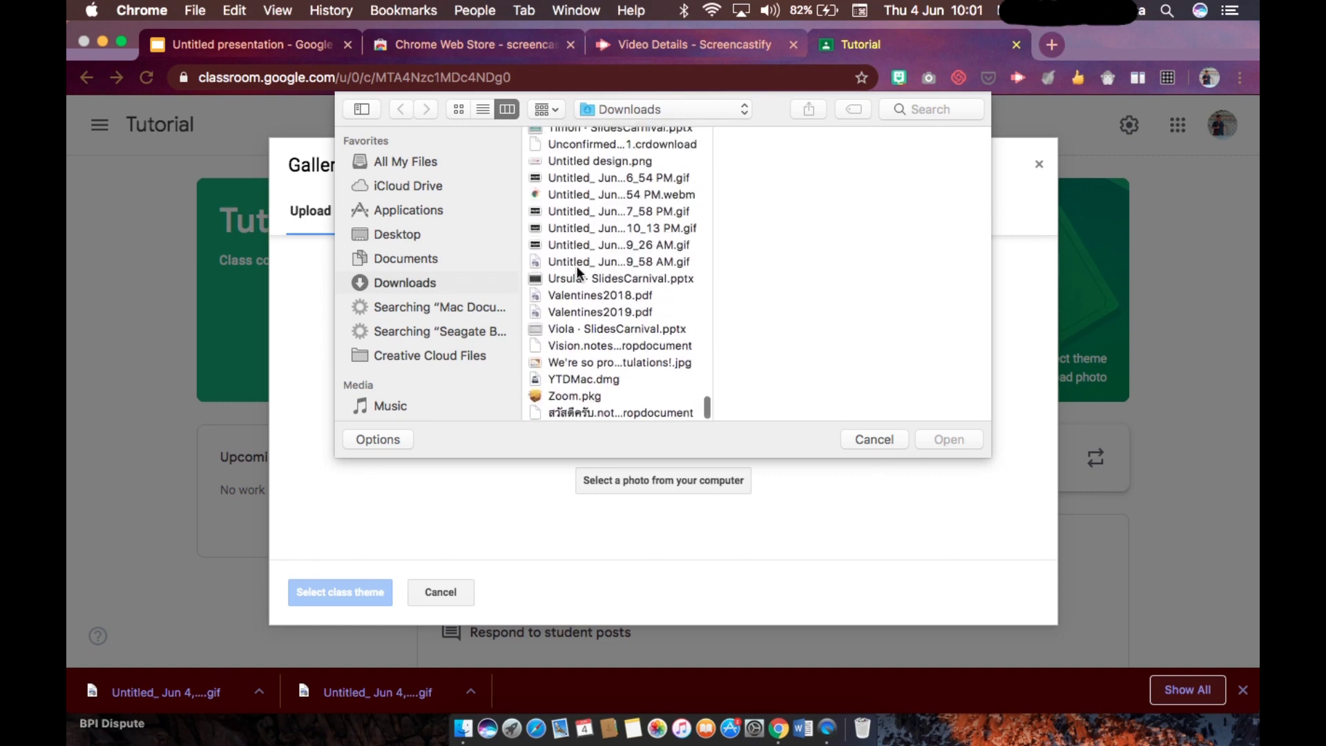
{"action": "left_click", "coordinate": [617, 262]}
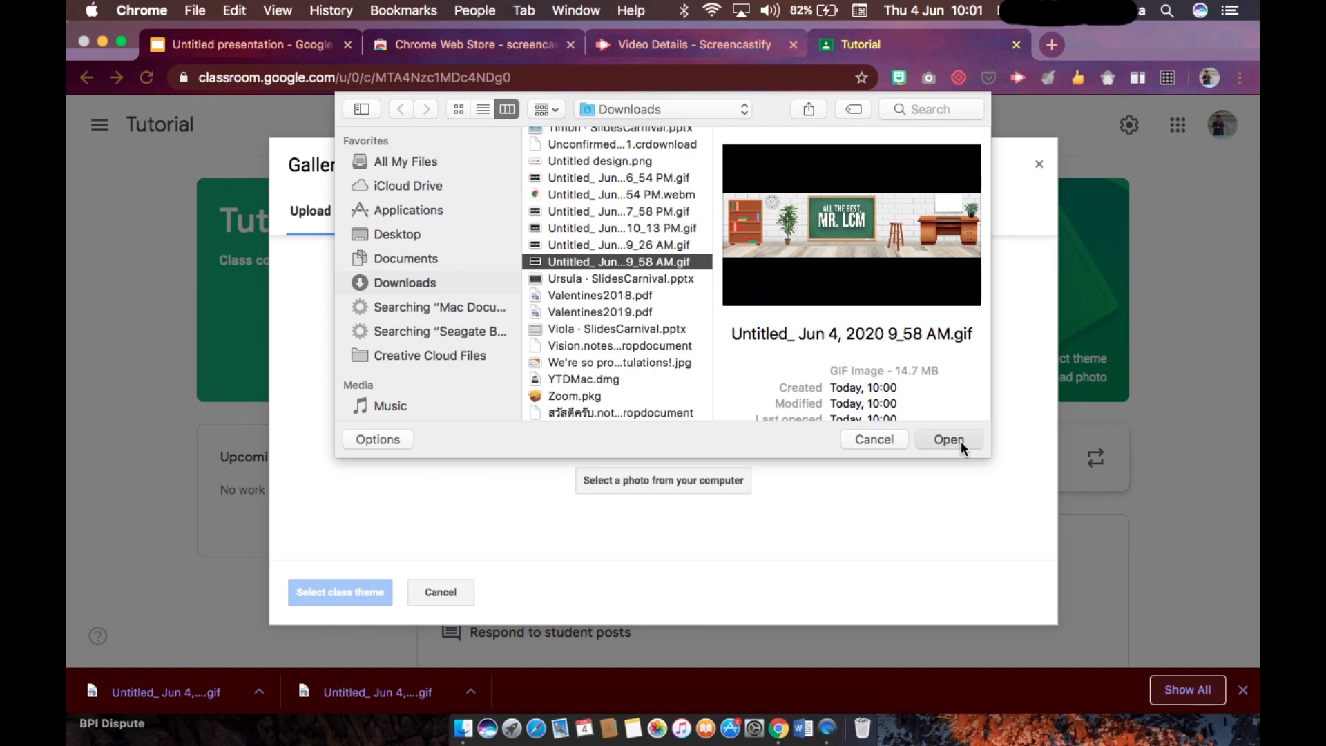
{"action": "left_click", "coordinate": [949, 439]}
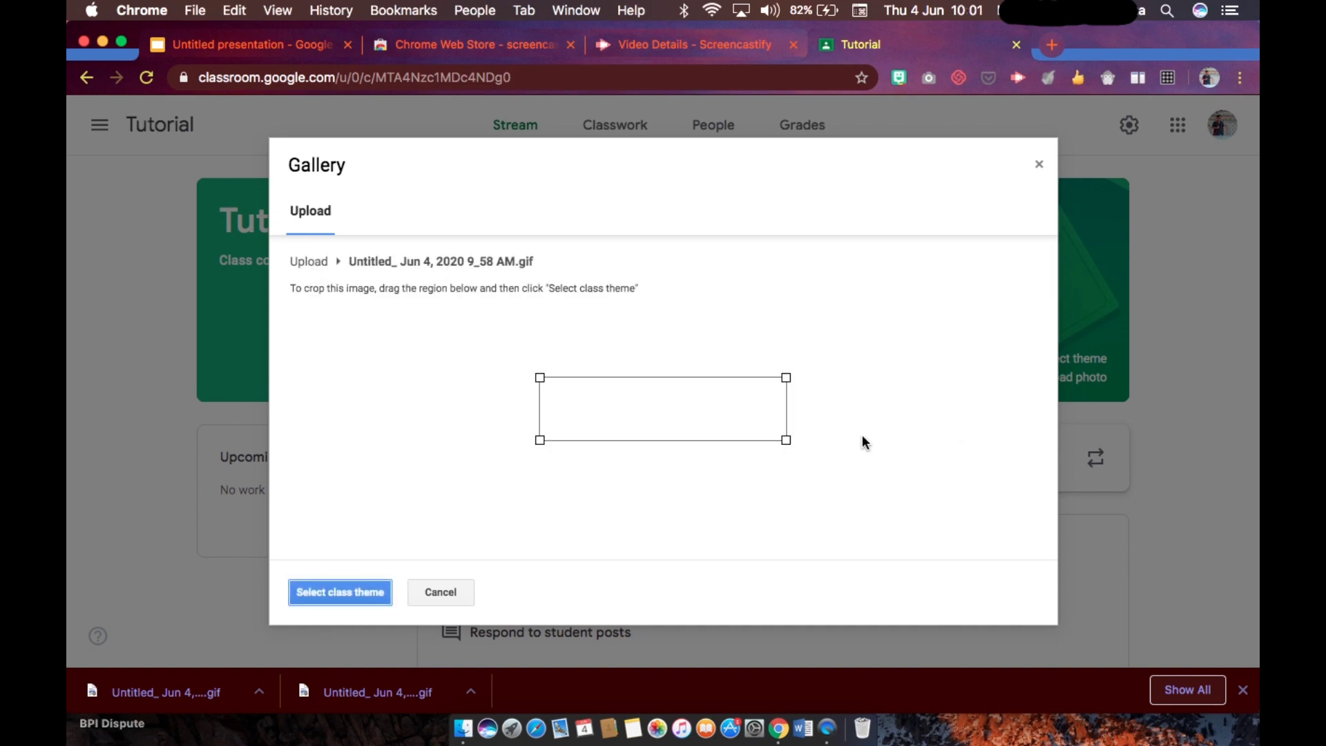
{"action": "mouse_move", "coordinate": [490, 421]}
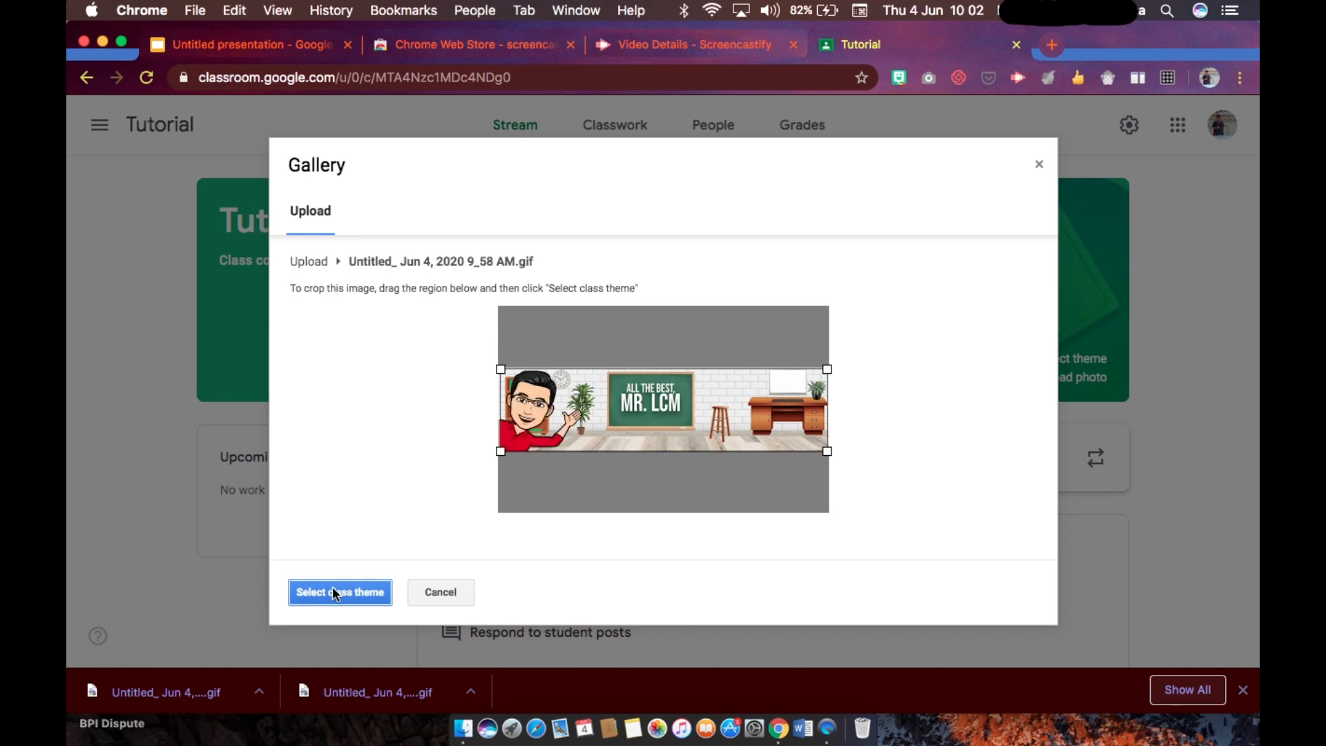
Apply the cropped banner GIF as the Tutorial class theme
{"action": "left_click", "coordinate": [340, 592]}
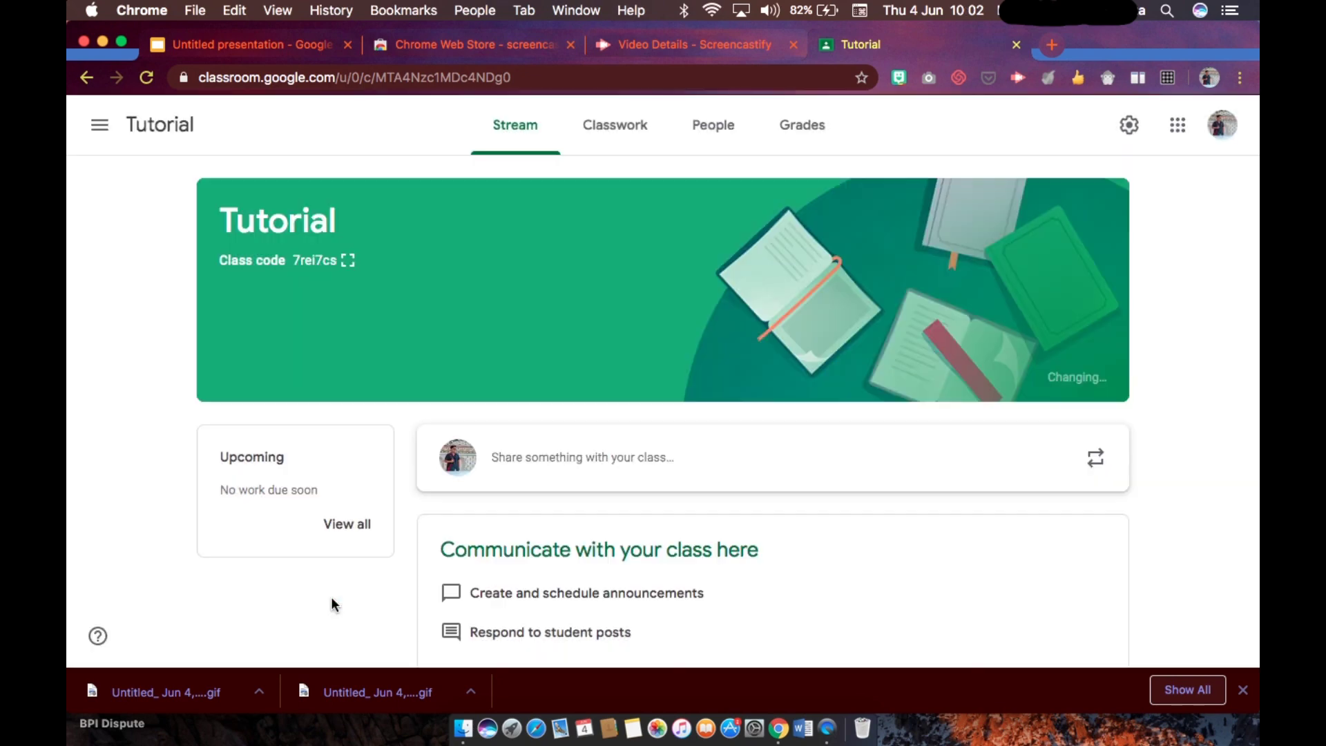
{"action": "mouse_move", "coordinate": [605, 323]}
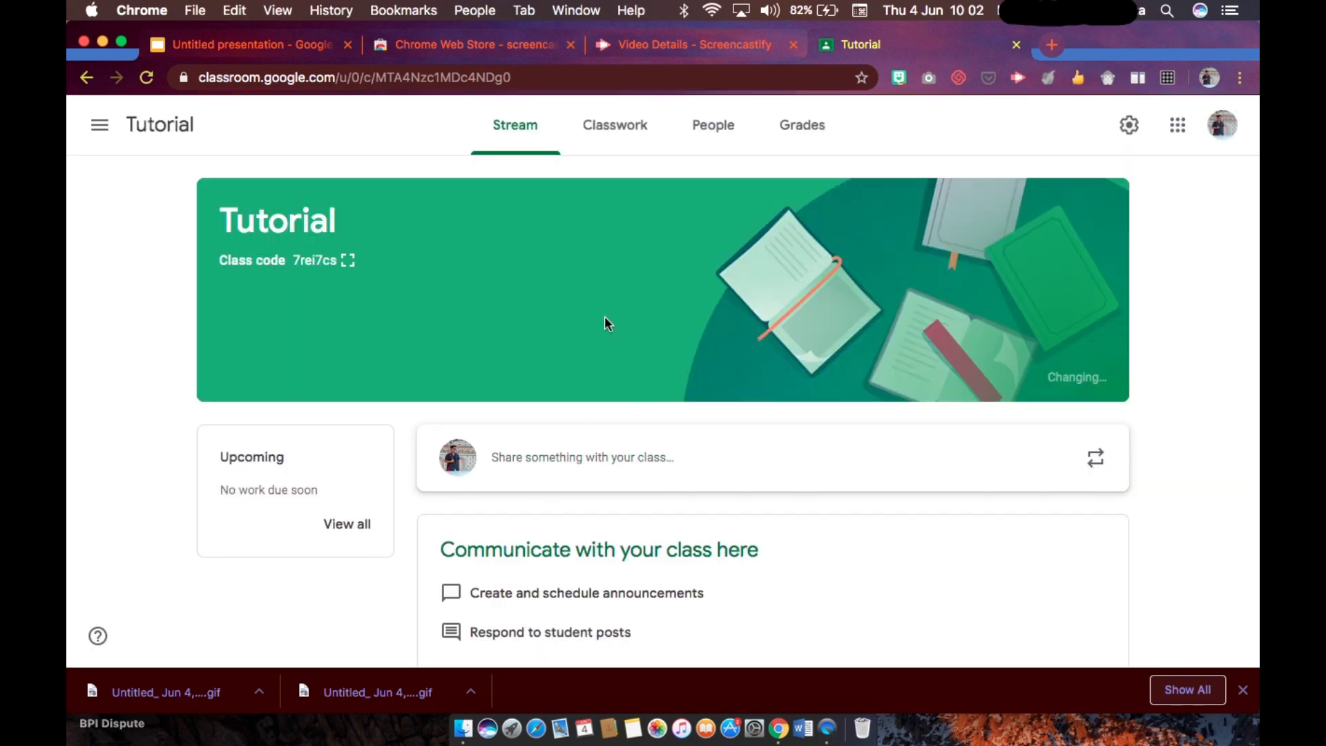